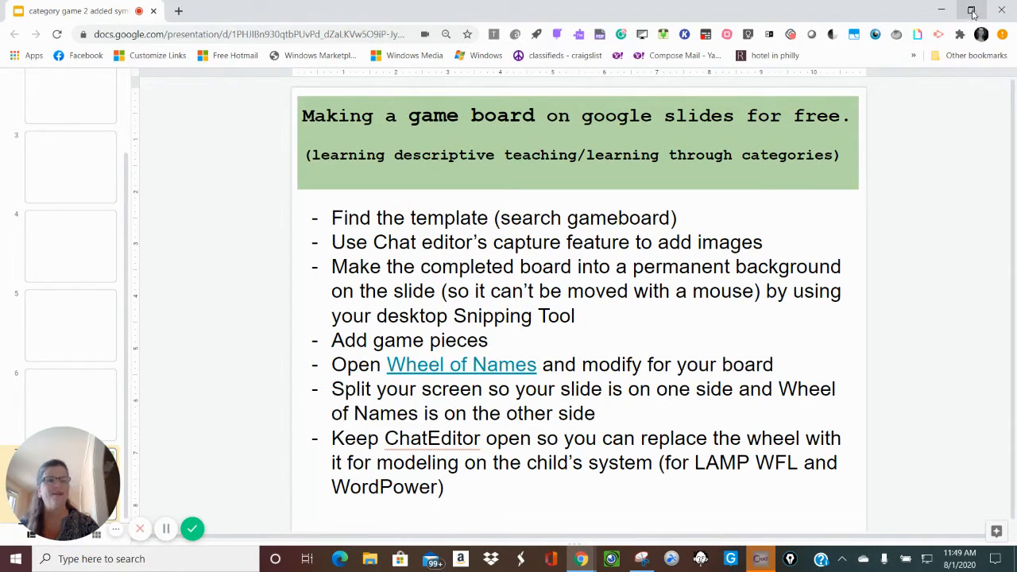
Restore the browser window down so the Slides editor shares the screen with the instructions
{"action": "left_click", "coordinate": [969, 10]}
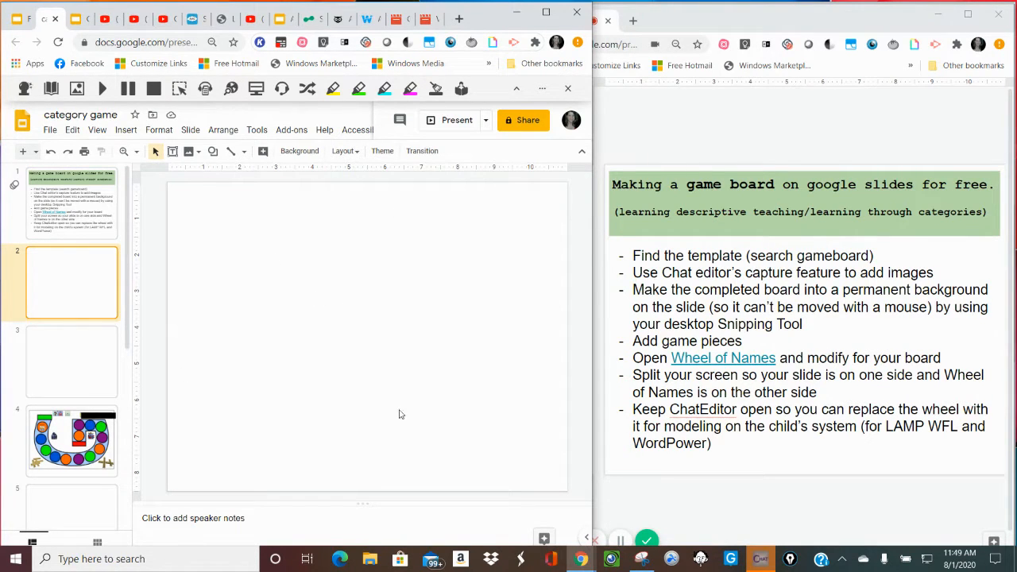
{"action": "mouse_move", "coordinate": [343, 451]}
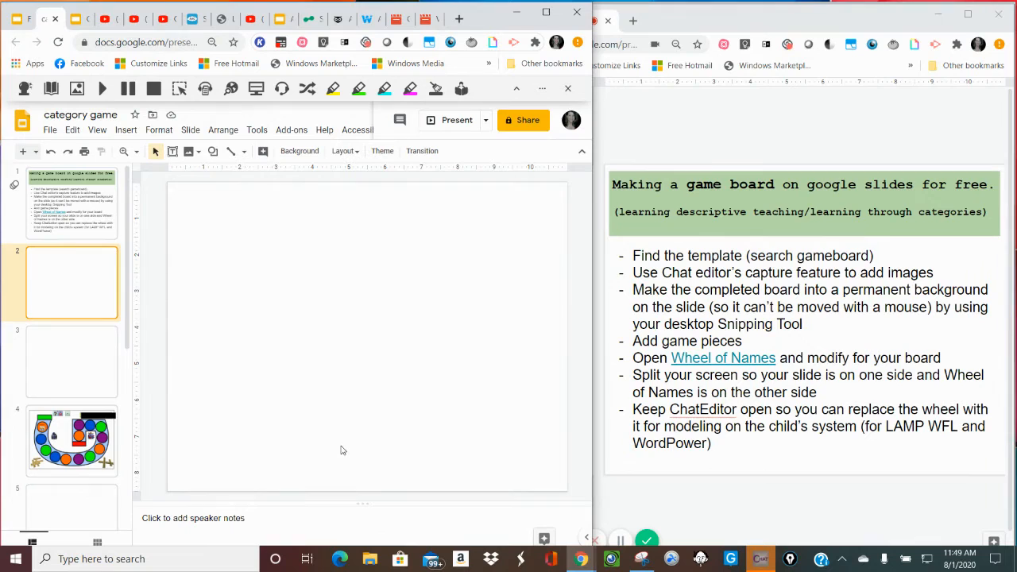
{"action": "mouse_move", "coordinate": [267, 336]}
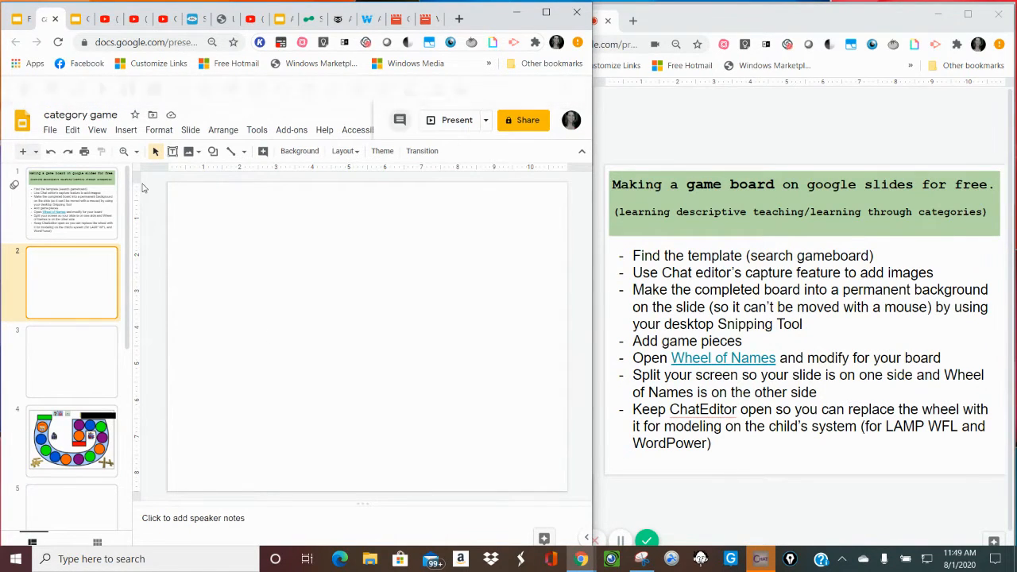
Start an Insert > Image > Search the web panel beside the blank slide
{"action": "left_click", "coordinate": [126, 105]}
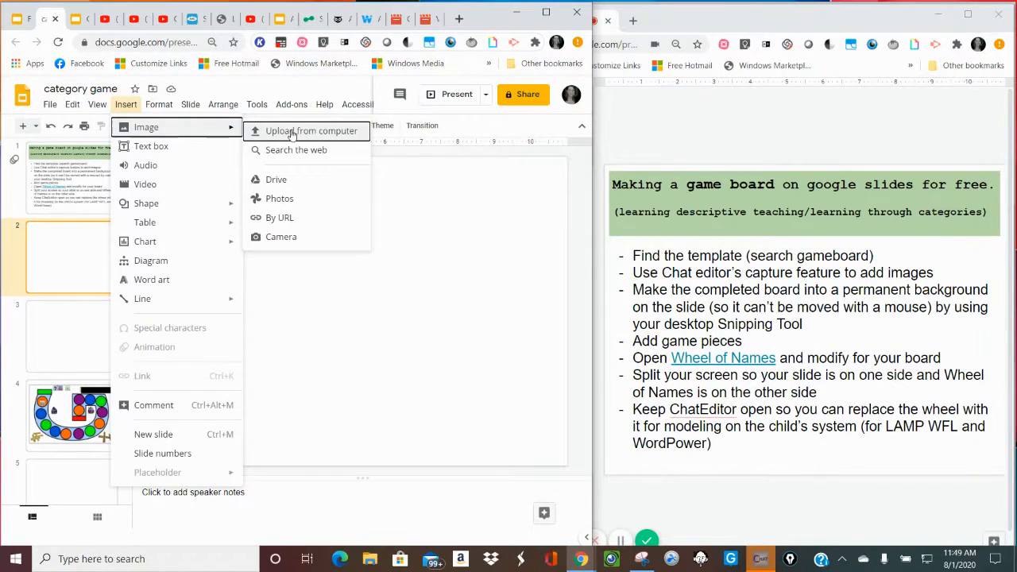
{"action": "mouse_move", "coordinate": [296, 149]}
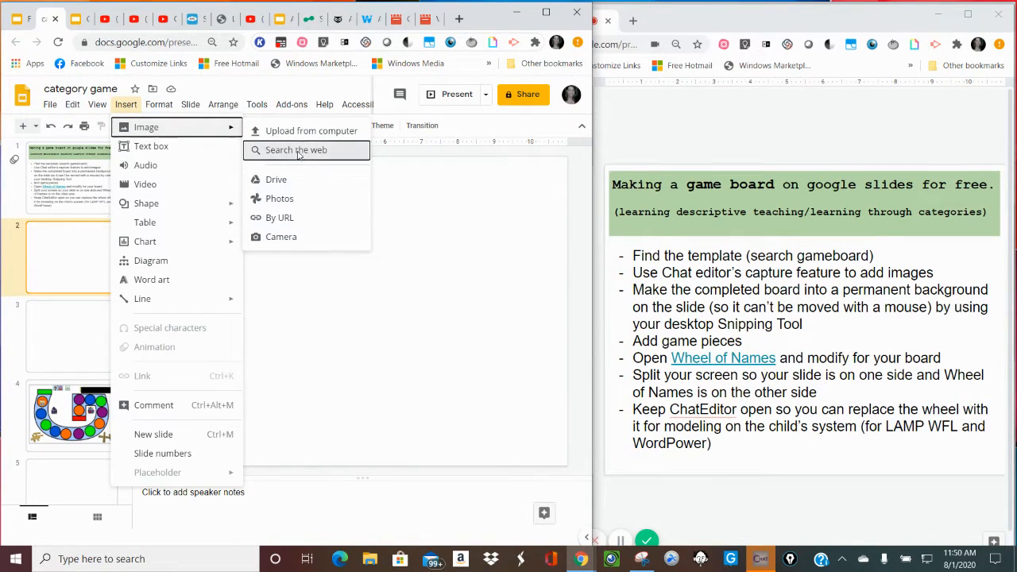
{"action": "left_click", "coordinate": [296, 150]}
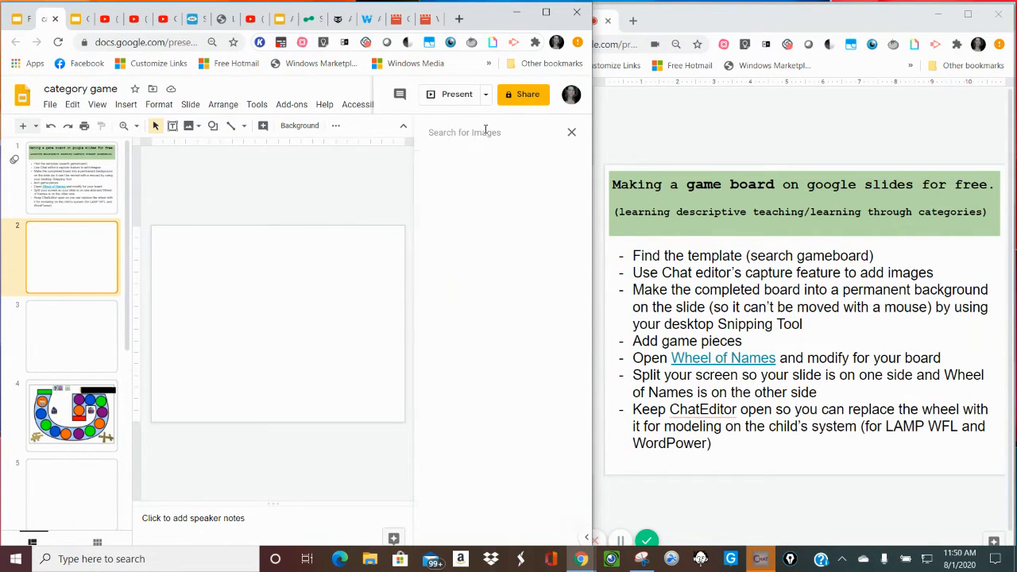
Search 'game board clipart' and browse the results for the U-shaped board with coloured circles
{"action": "type", "text": "game board clipart"}
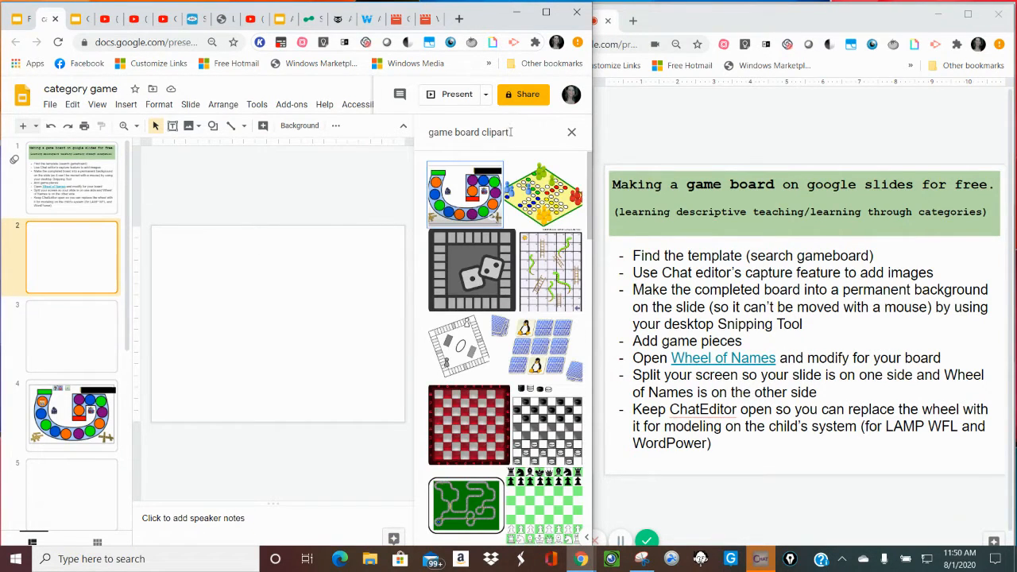
{"action": "scroll", "scroll_direction": "down", "scroll_amount": 3}
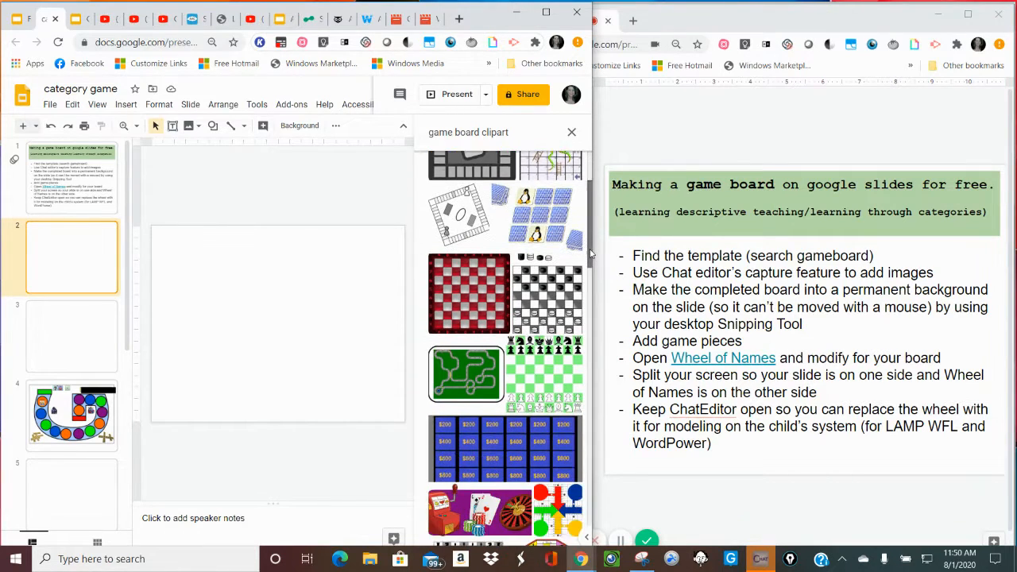
{"action": "scroll", "scroll_direction": "down", "scroll_amount": 3}
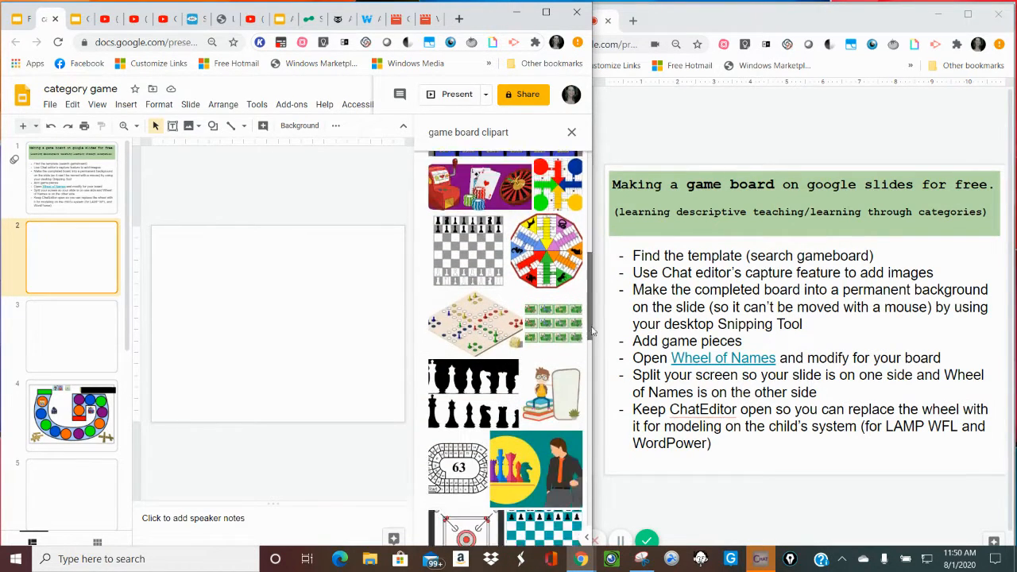
{"action": "scroll", "scroll_direction": "down", "scroll_amount": 3}
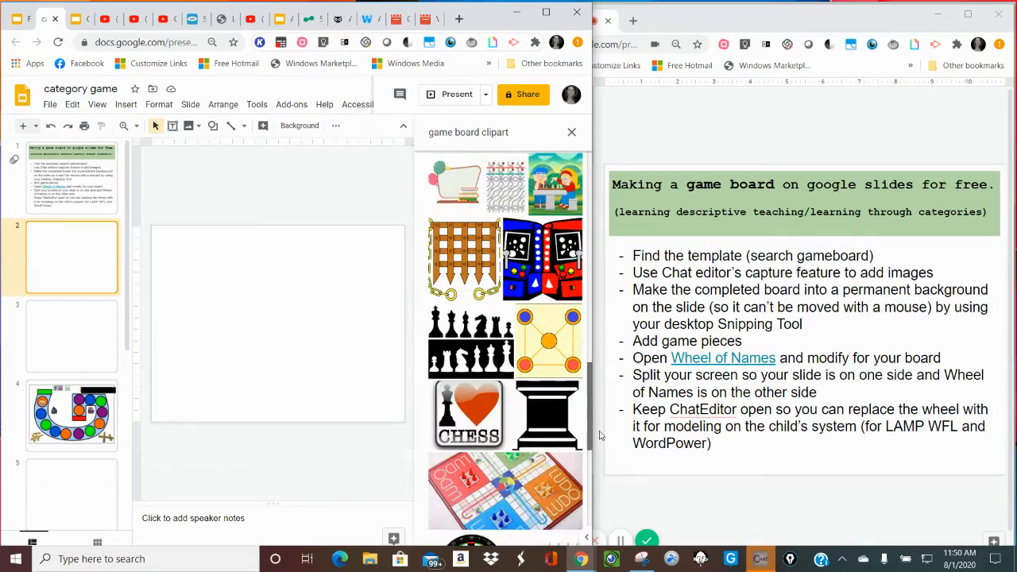
{"action": "scroll", "scroll_direction": "down", "scroll_amount": 3}
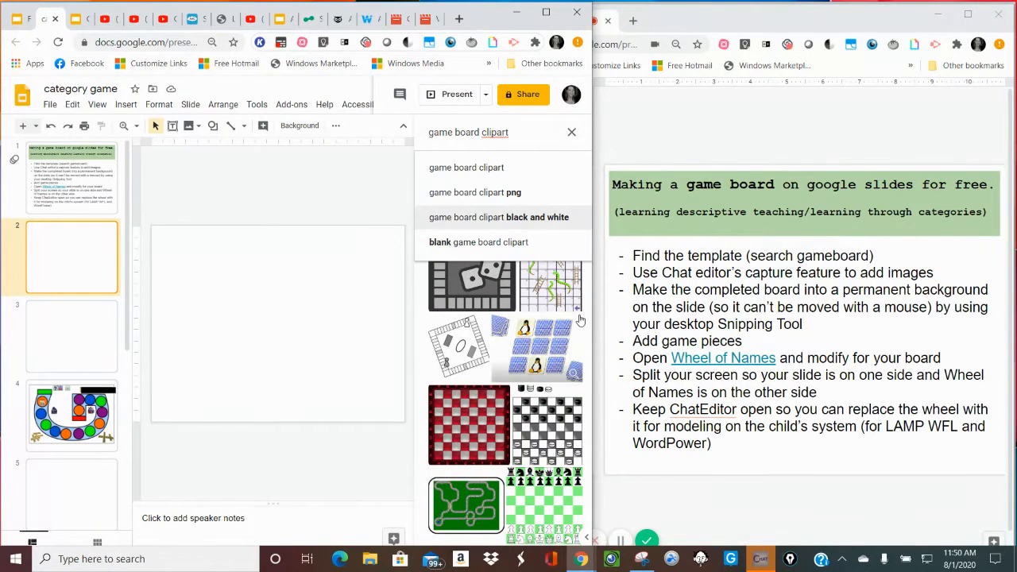
{"action": "scroll", "scroll_direction": "down", "scroll_amount": 3}
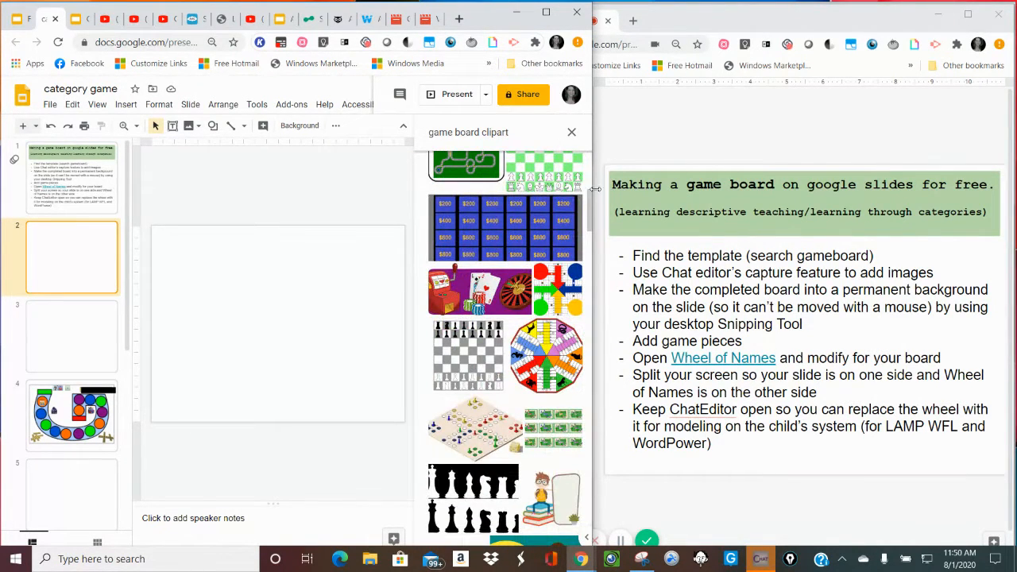
{"action": "scroll", "scroll_direction": "down", "scroll_amount": 3}
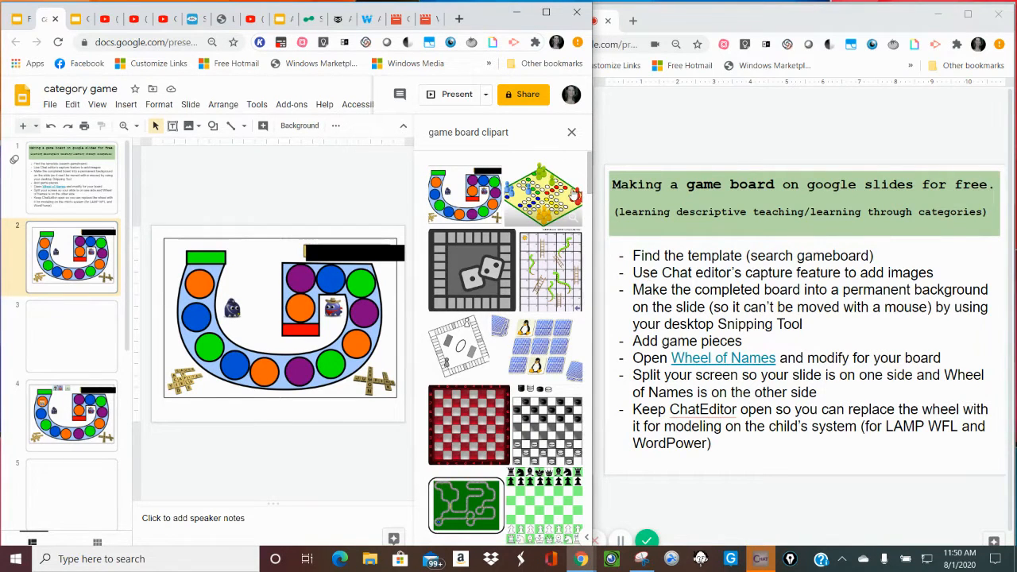
Dismiss the image search panel so the game board slide fills the editing area
{"action": "left_click", "coordinate": [572, 132]}
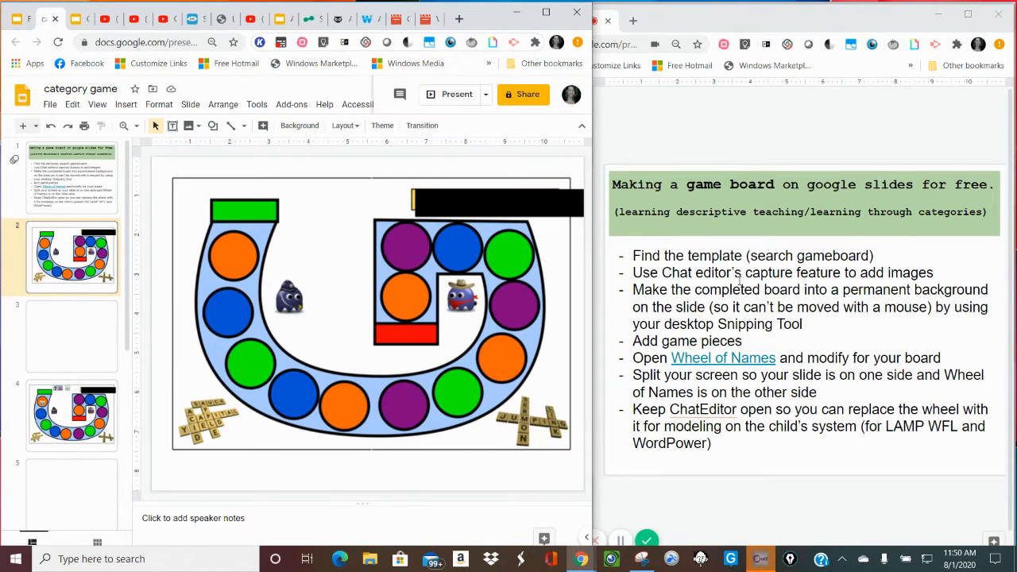
{"action": "mouse_move", "coordinate": [235, 266]}
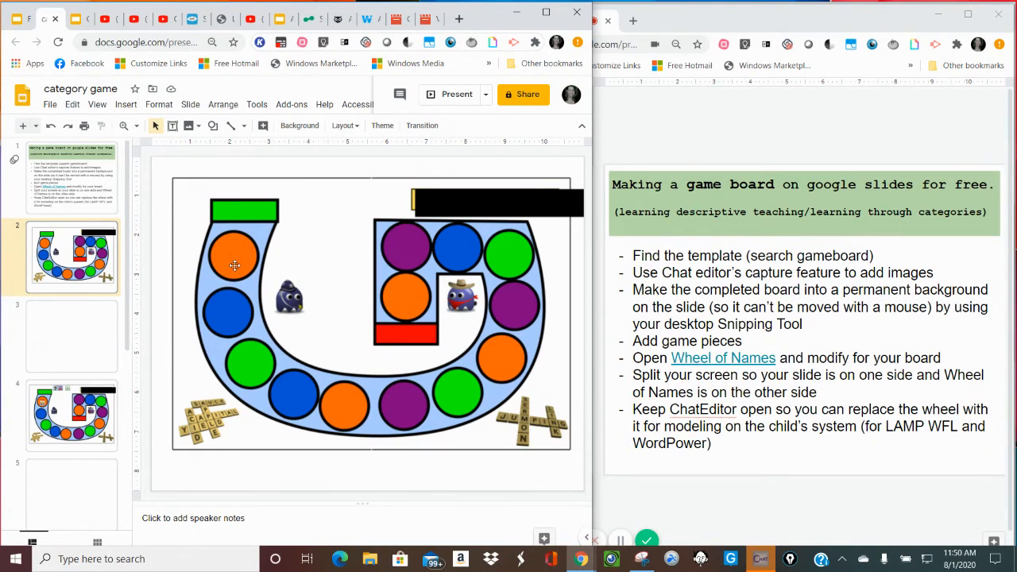
{"action": "mouse_move", "coordinate": [216, 328]}
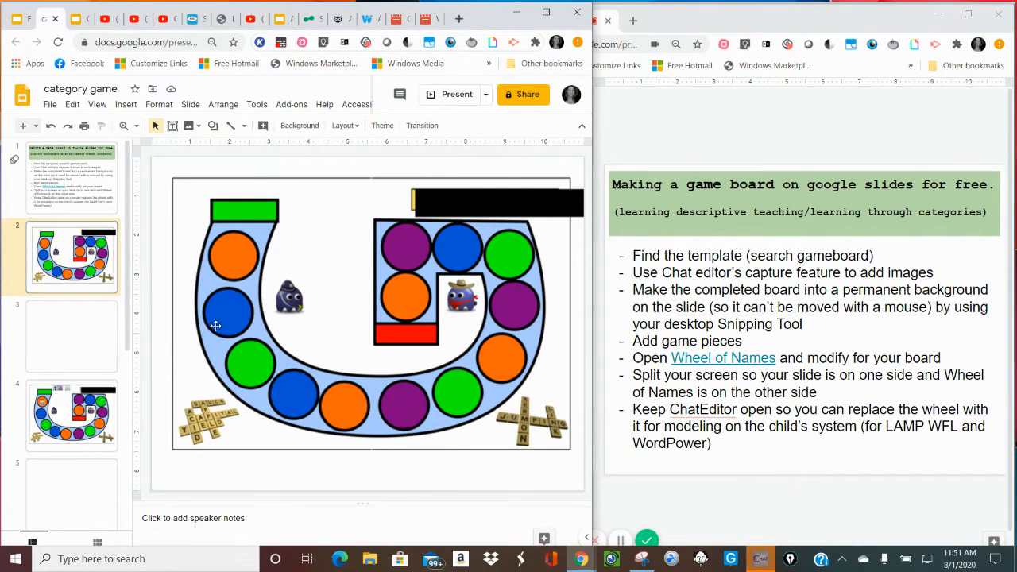
{"action": "mouse_move", "coordinate": [261, 346]}
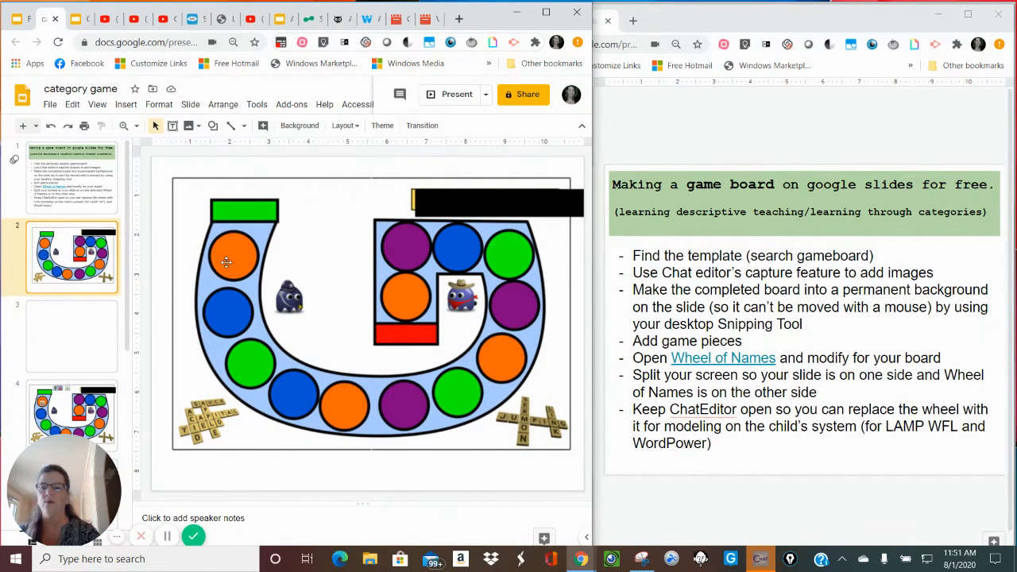
Select the game board image on the slide to show it is movable
{"action": "left_click", "coordinate": [225, 262]}
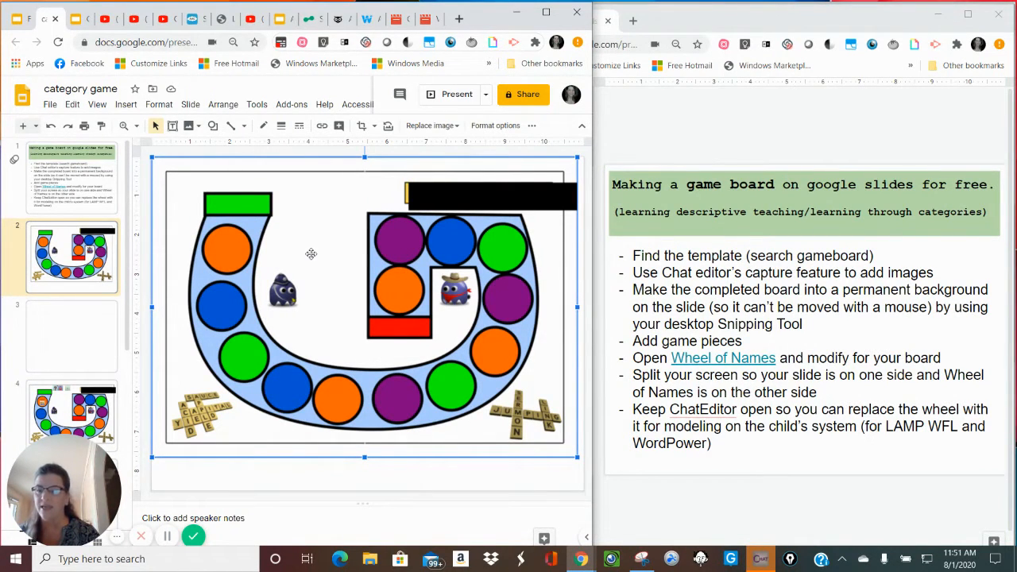
{"action": "mouse_move", "coordinate": [324, 270]}
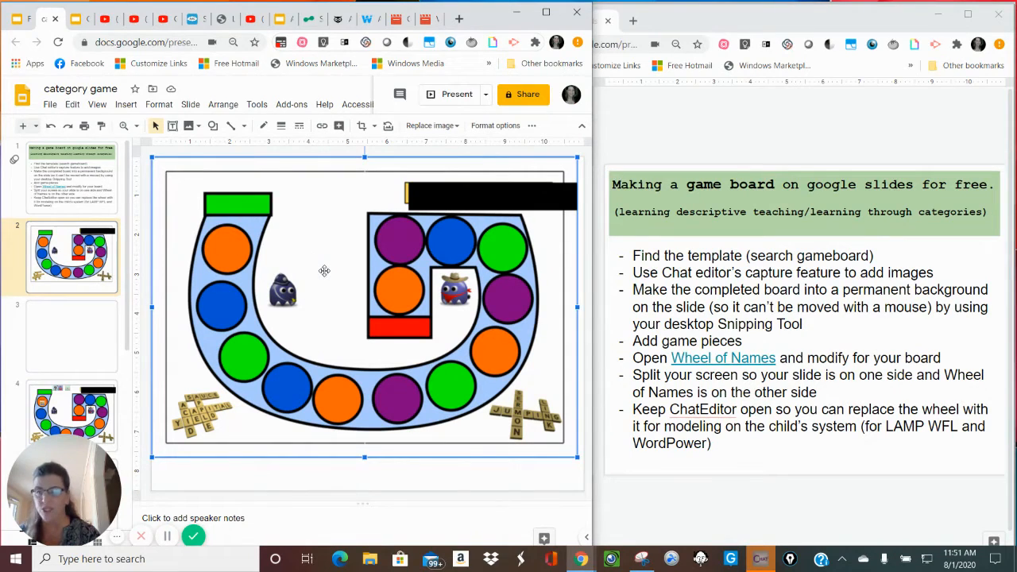
{"action": "mouse_move", "coordinate": [304, 292]}
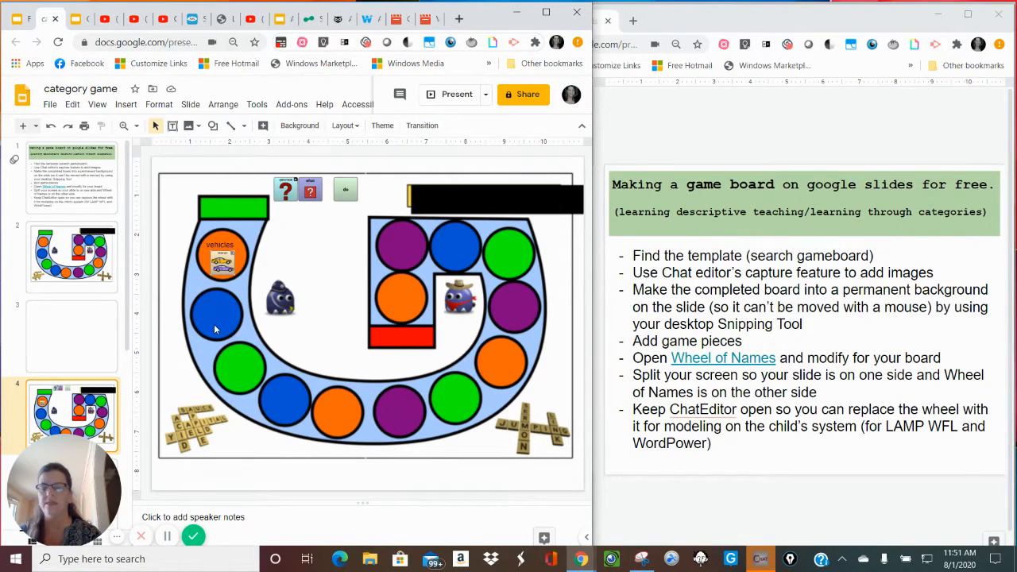
{"action": "mouse_move", "coordinate": [209, 333]}
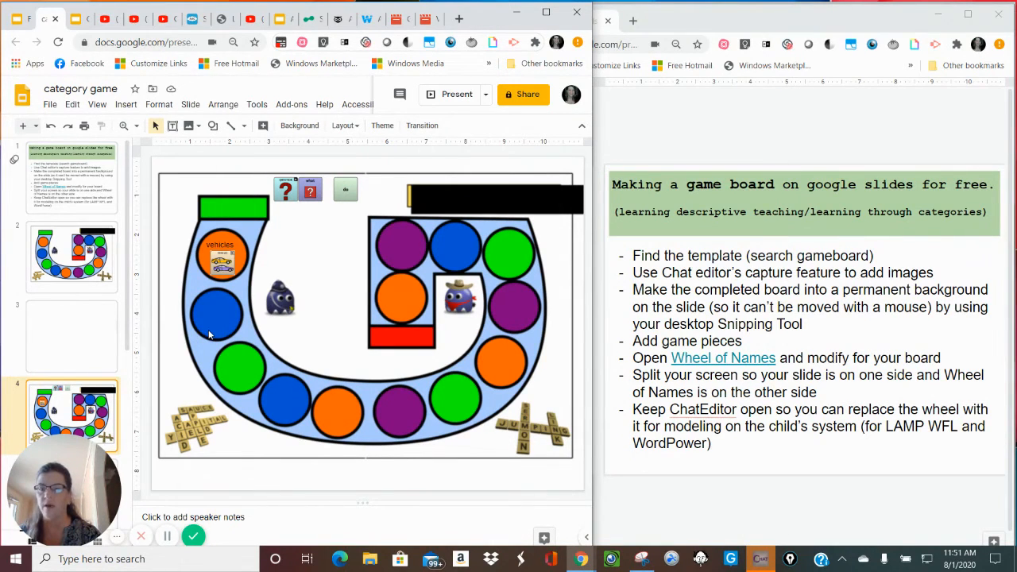
{"action": "mouse_move", "coordinate": [467, 353]}
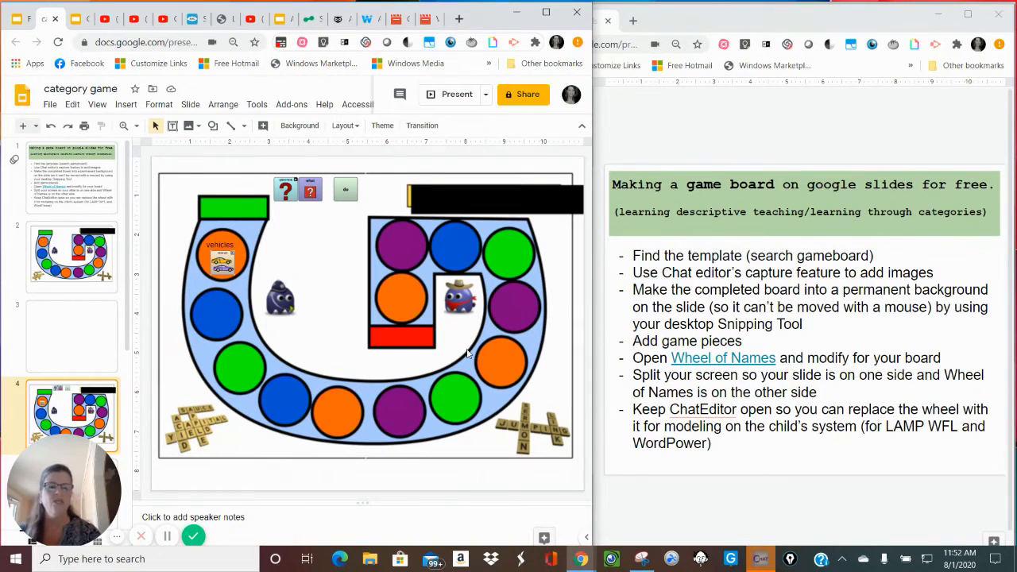
{"action": "mouse_move", "coordinate": [718, 500]}
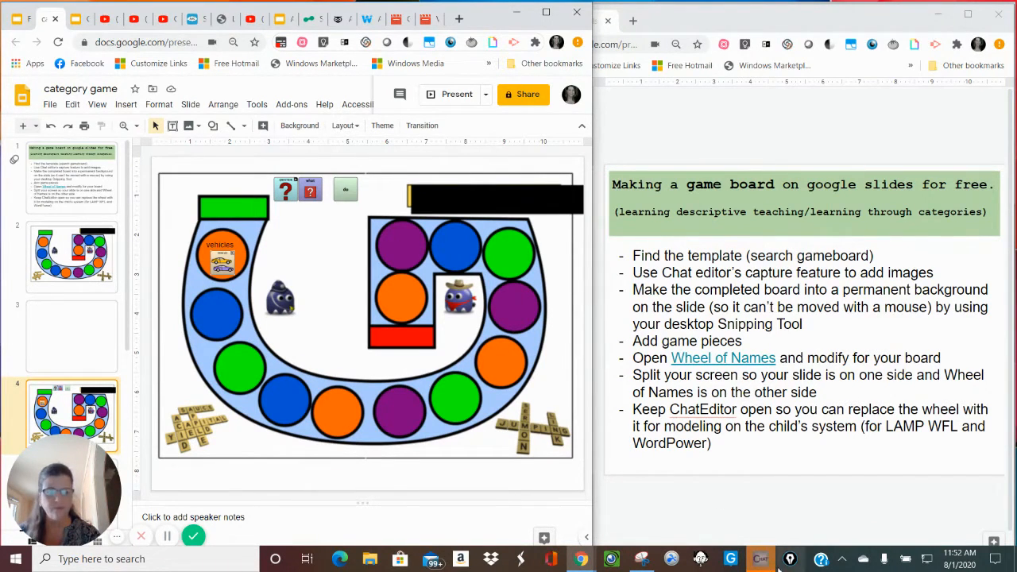
Bring Chat Editor to the front and clear the captured buttons in Button Capture
{"action": "left_click", "coordinate": [760, 559]}
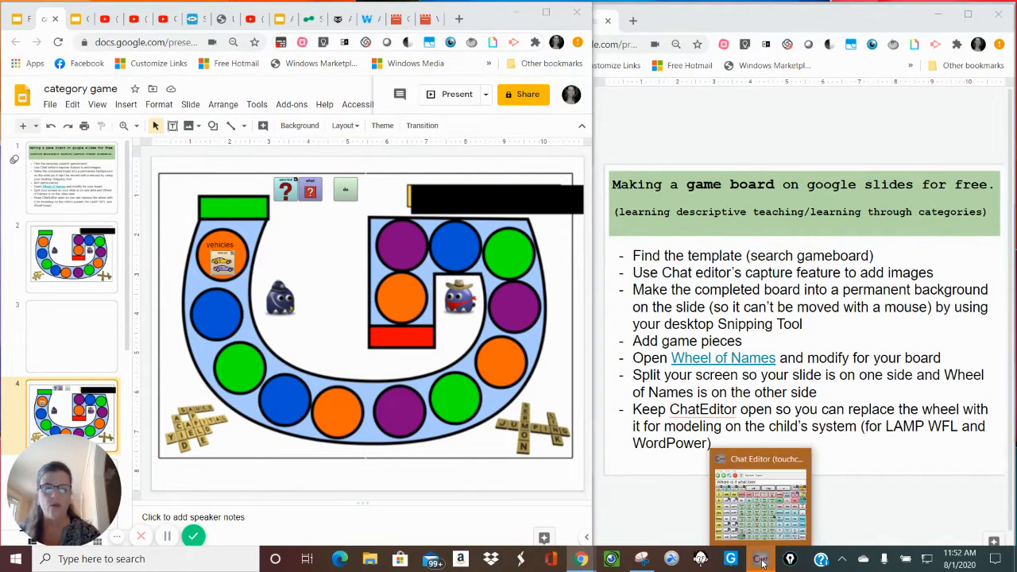
{"action": "left_click", "coordinate": [760, 559]}
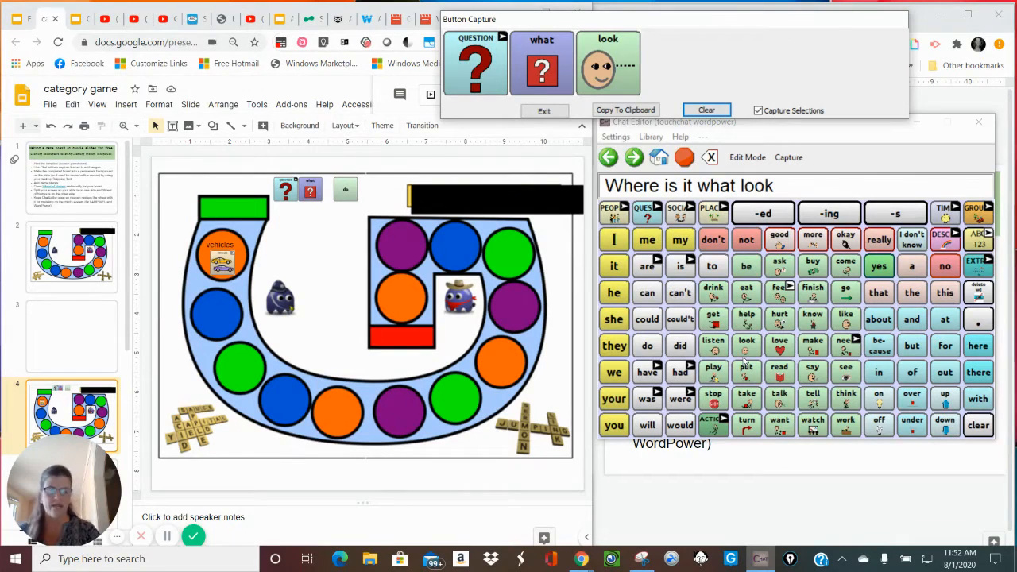
{"action": "left_click", "coordinate": [705, 110]}
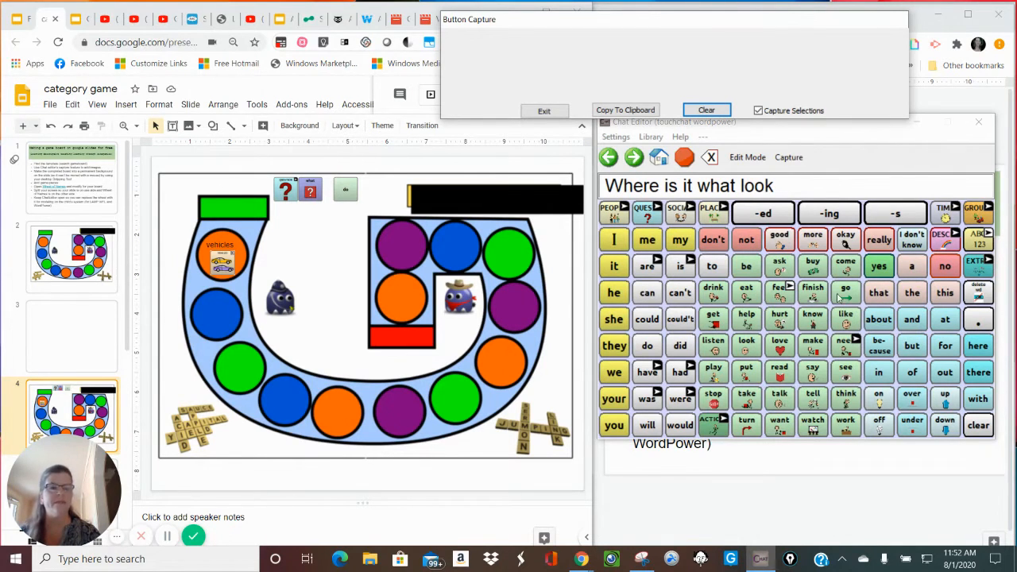
{"action": "mouse_move", "coordinate": [880, 321]}
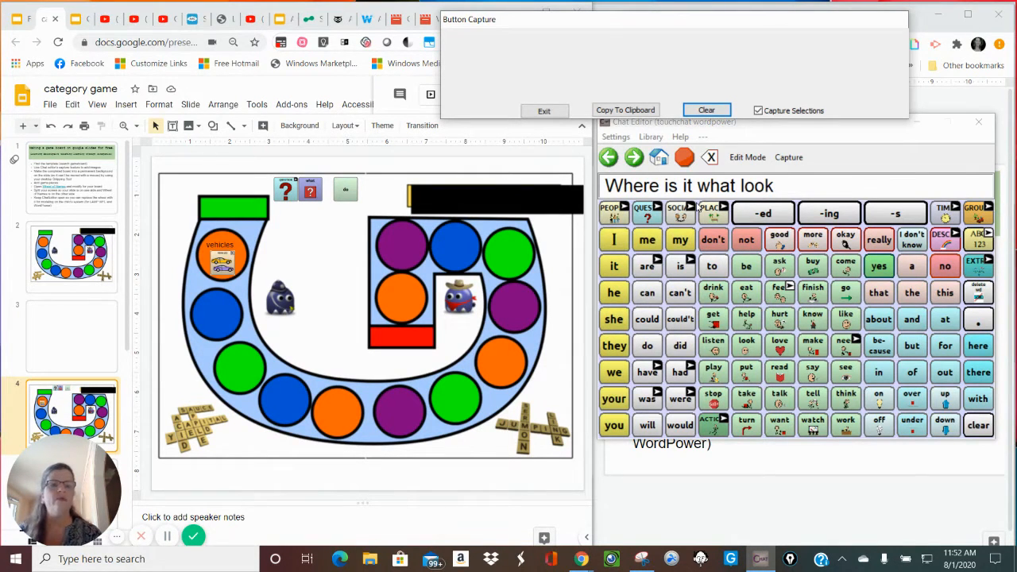
Load a different WordPower vocabulary from the Chat Editor library
{"action": "left_click", "coordinate": [652, 137]}
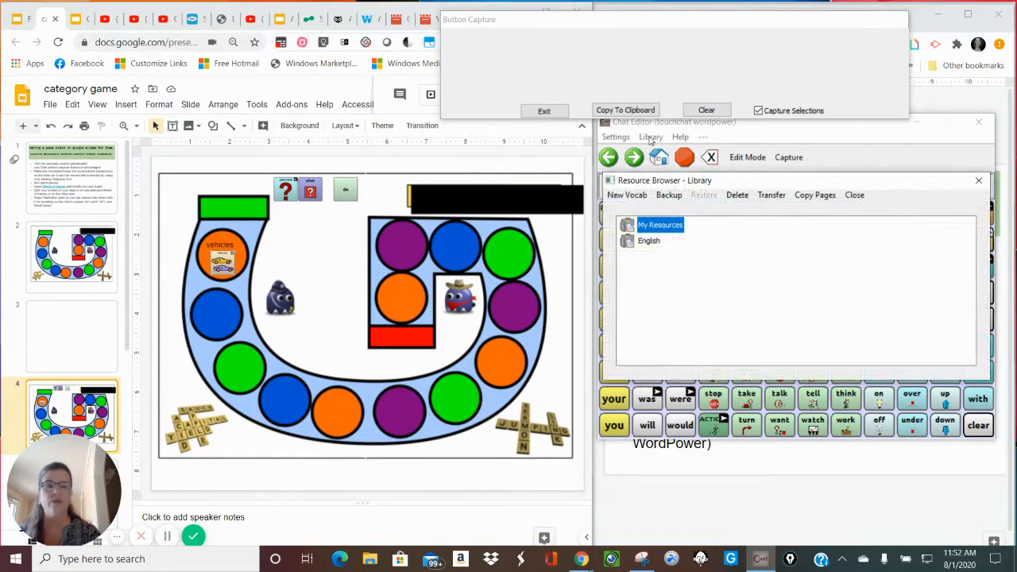
{"action": "left_click", "coordinate": [648, 241]}
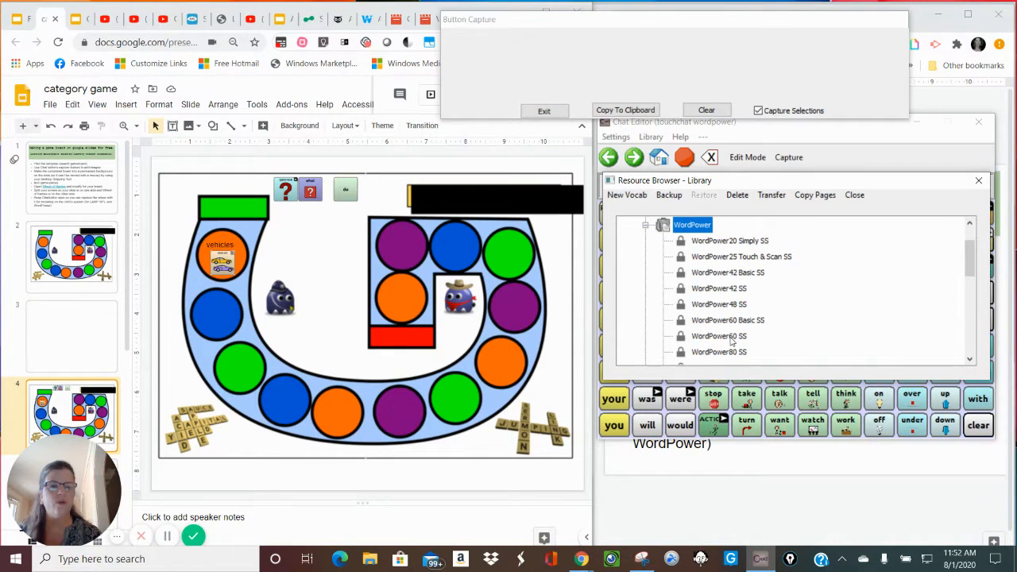
{"action": "left_click", "coordinate": [855, 193]}
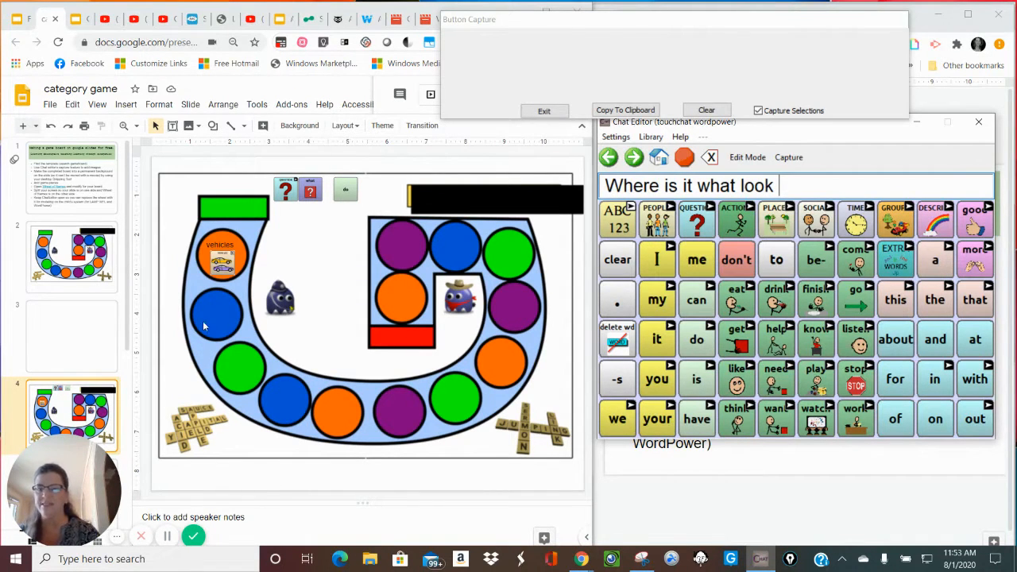
{"action": "mouse_move", "coordinate": [760, 302]}
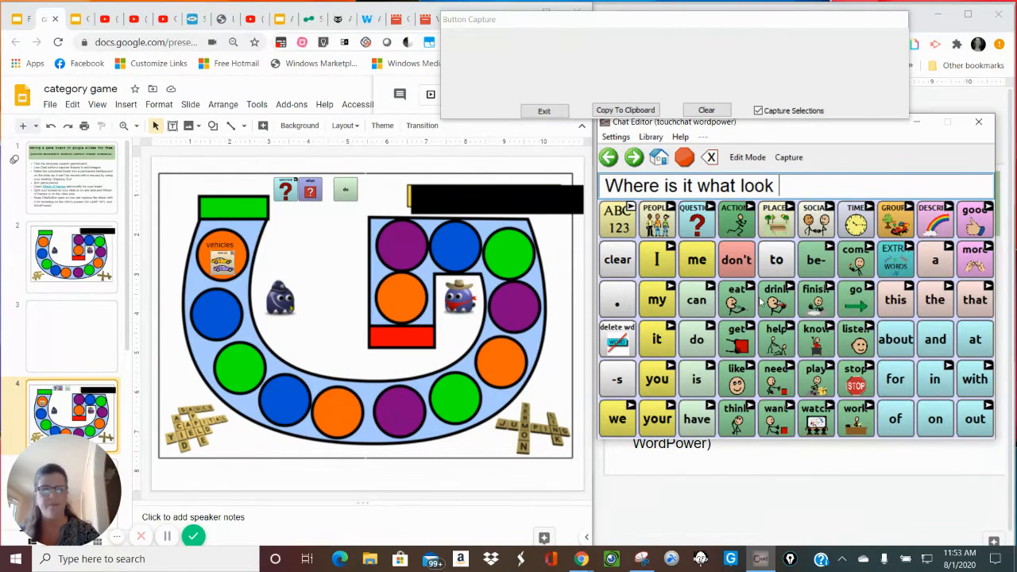
{"action": "mouse_move", "coordinate": [888, 359]}
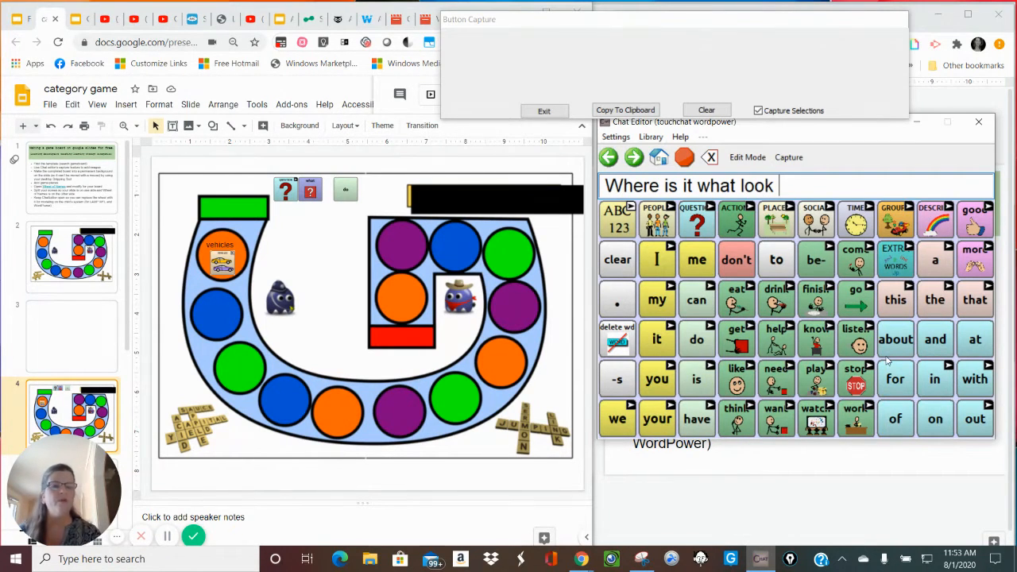
Clear the message, discard the captured clear symbol, and show the categories page with Button Capture ready
{"action": "left_click", "coordinate": [616, 259]}
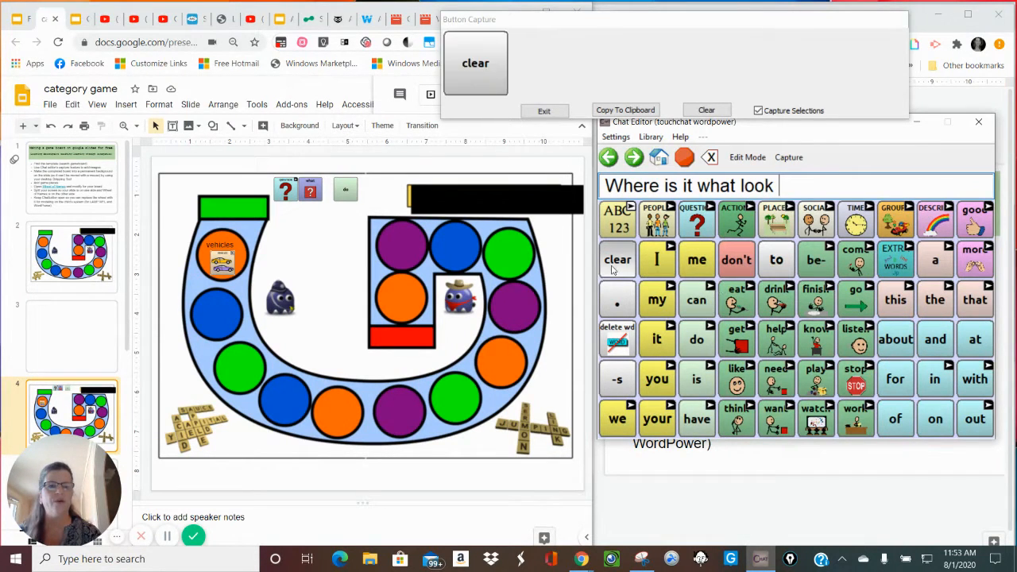
{"action": "left_click", "coordinate": [705, 110]}
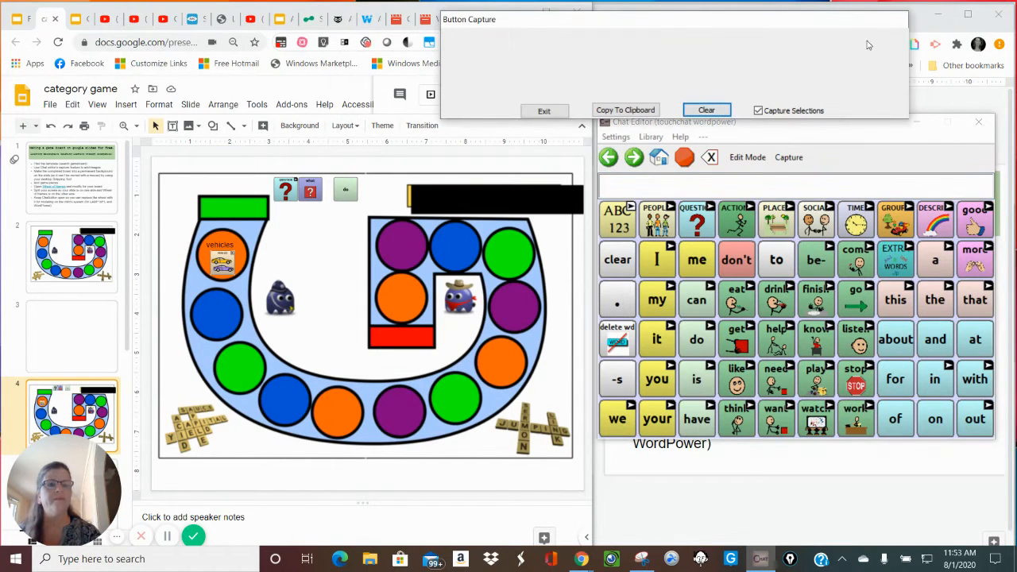
{"action": "left_click", "coordinate": [544, 111]}
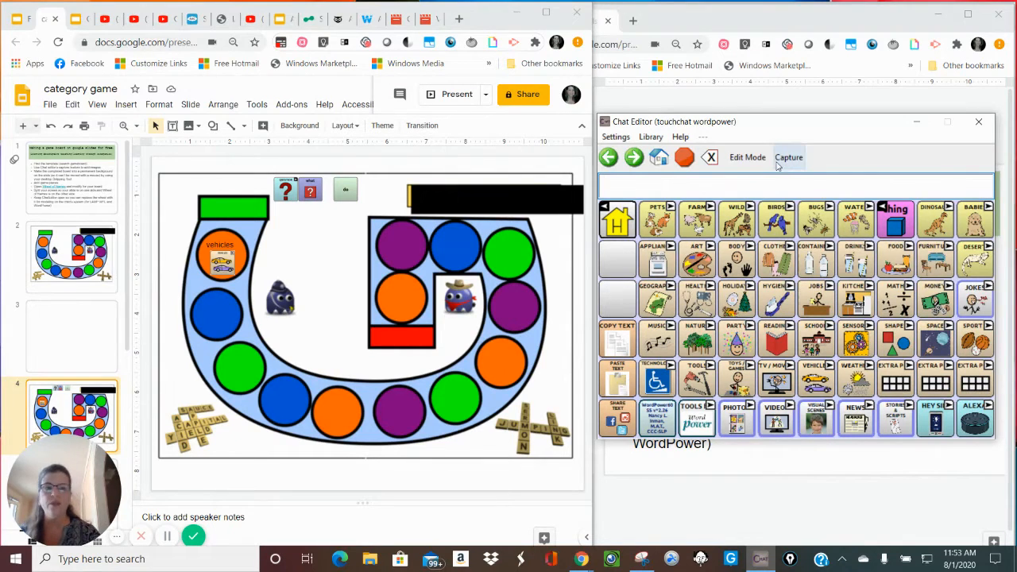
{"action": "left_click", "coordinate": [788, 157]}
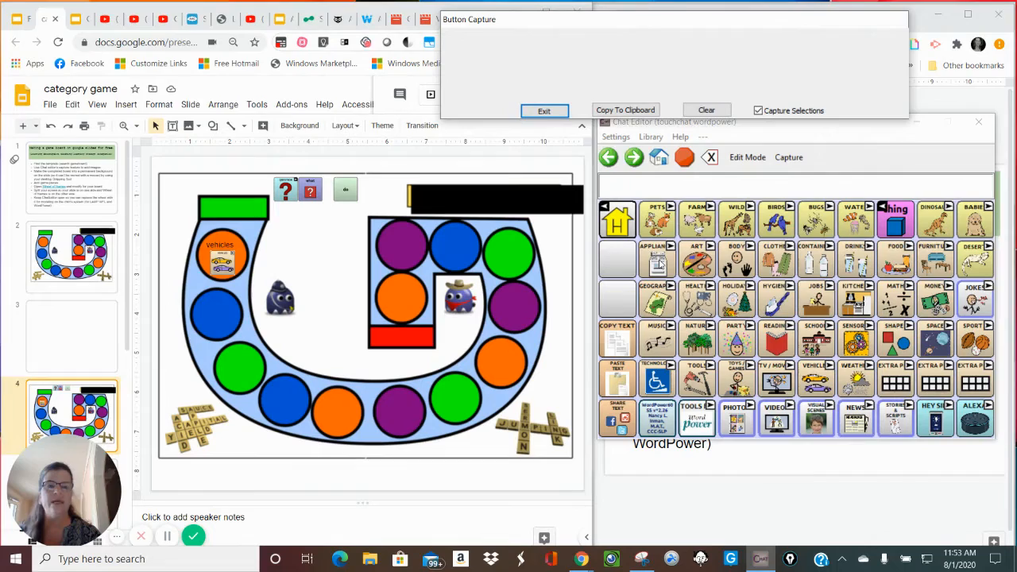
Capture the APPLIANCES category symbol and copy it to the clipboard
{"action": "left_click", "coordinate": [658, 257]}
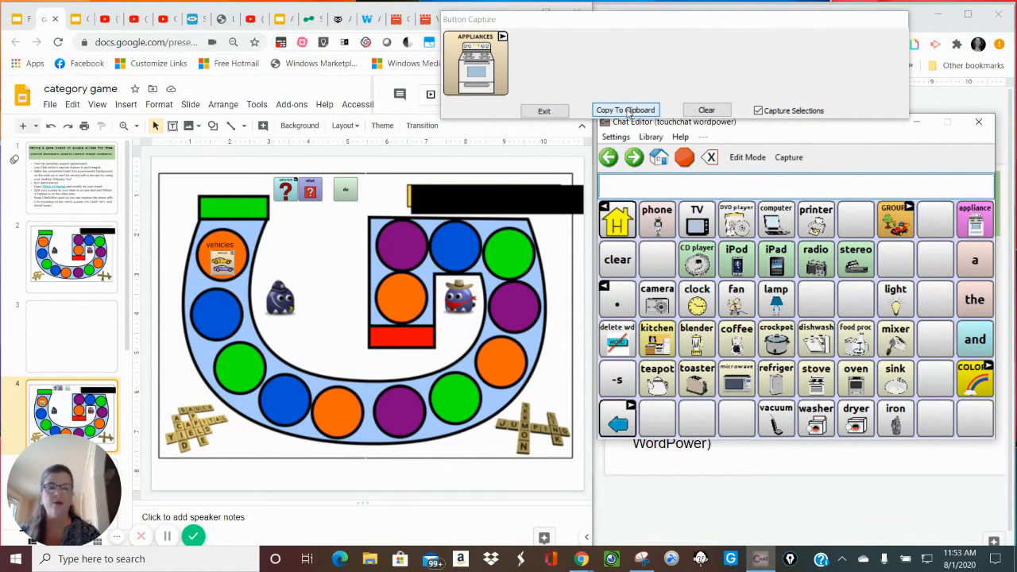
{"action": "left_click", "coordinate": [626, 109]}
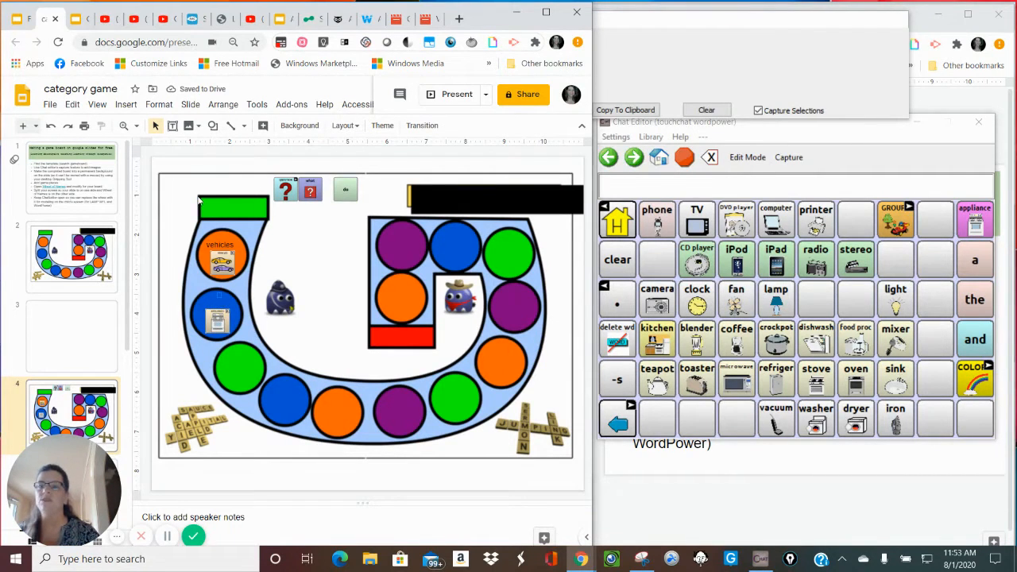
Shrink the pasted appliances symbol to fit the blue circle below the juice picture, then deselect it
{"action": "left_click", "coordinate": [223, 261]}
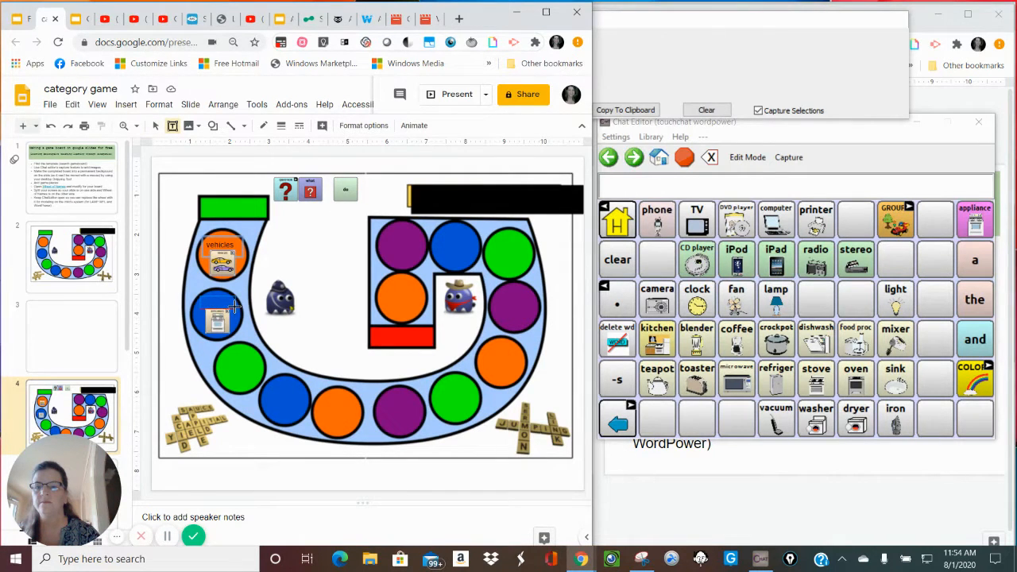
{"action": "left_click", "coordinate": [221, 299]}
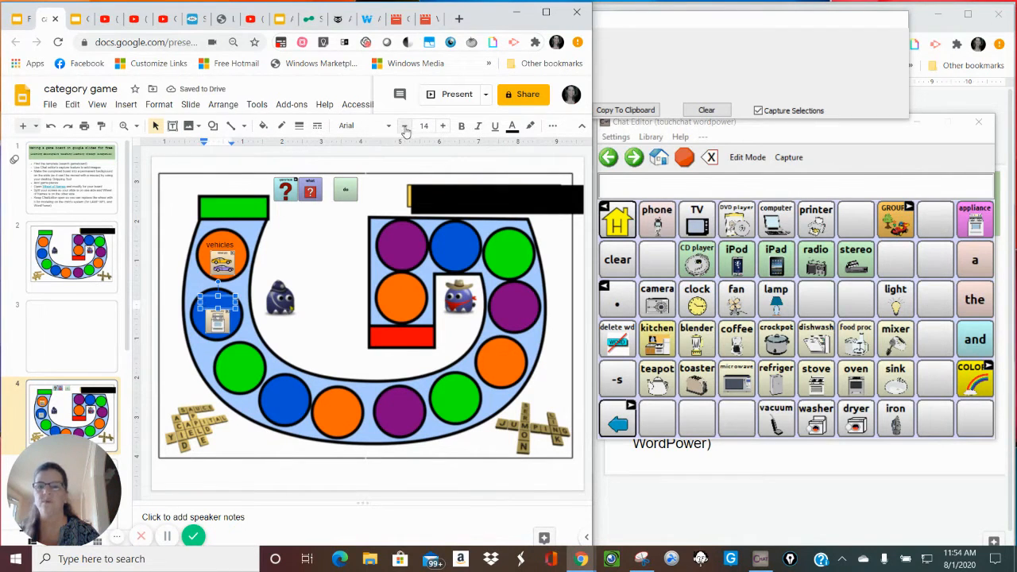
{"action": "left_click", "coordinate": [405, 126]}
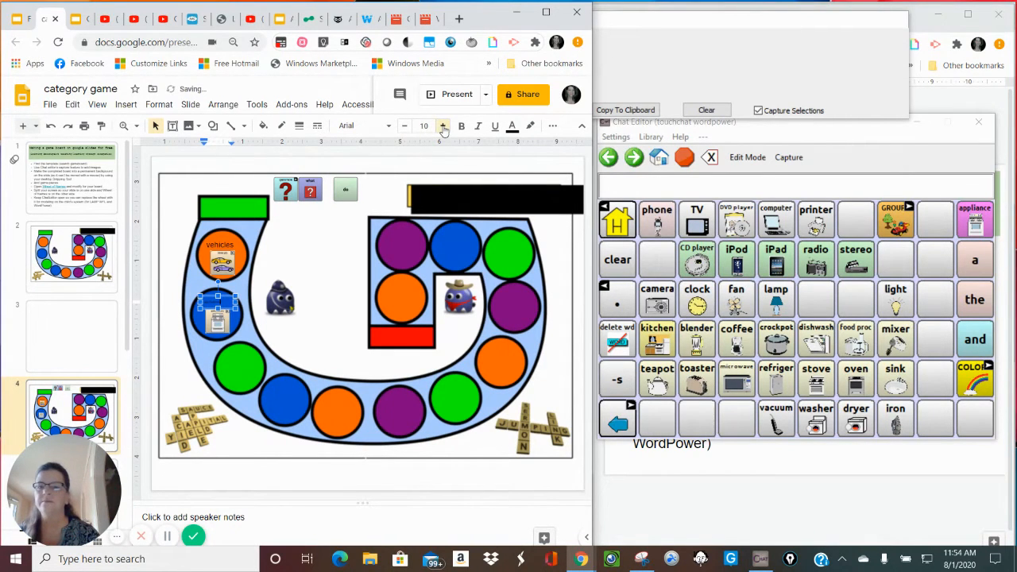
{"action": "left_click", "coordinate": [442, 126]}
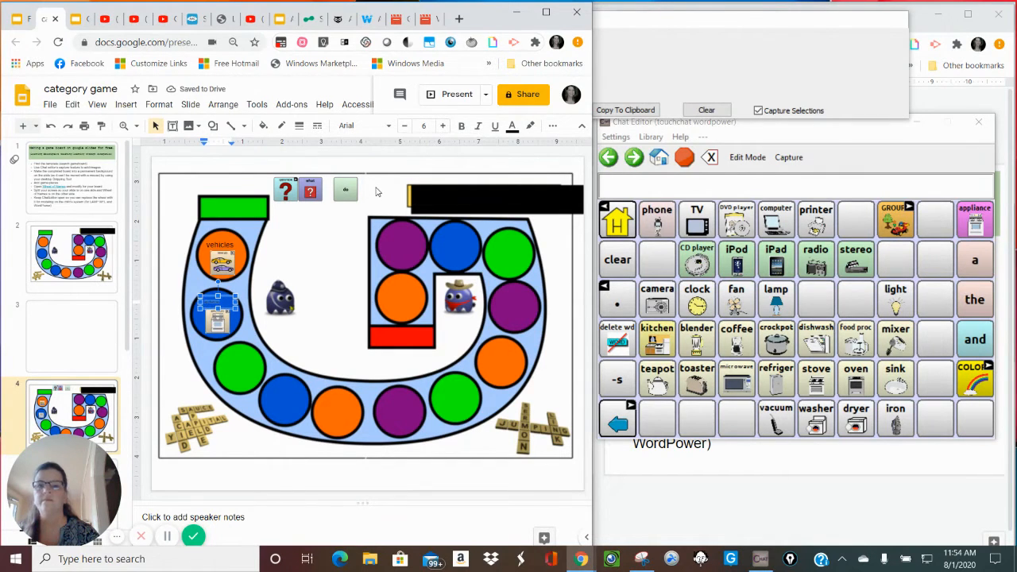
{"action": "left_click", "coordinate": [442, 125]}
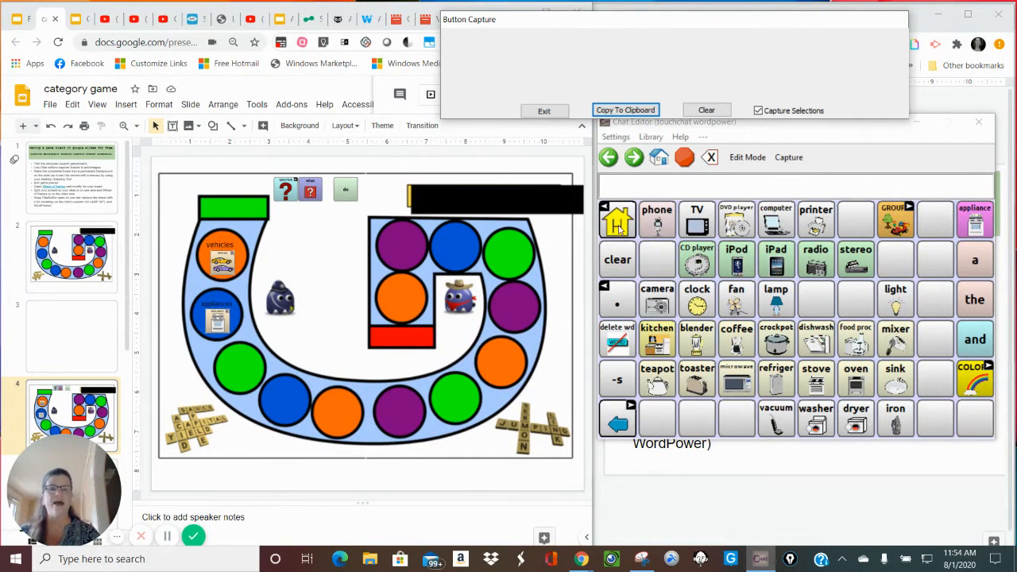
Return Chat Editor to the home vocabulary page and exit Button Capture
{"action": "left_click", "coordinate": [616, 219]}
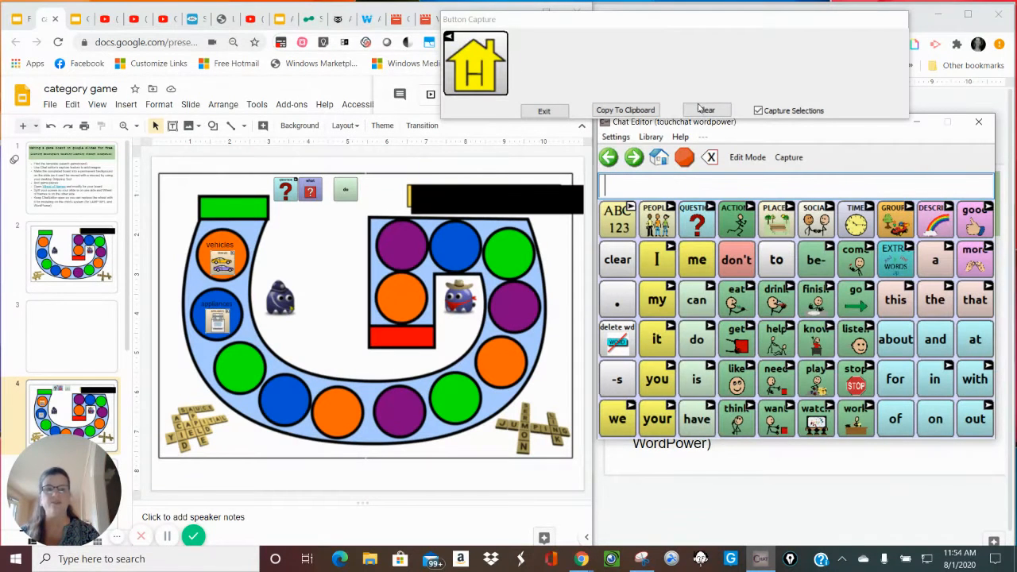
{"action": "left_click", "coordinate": [705, 109]}
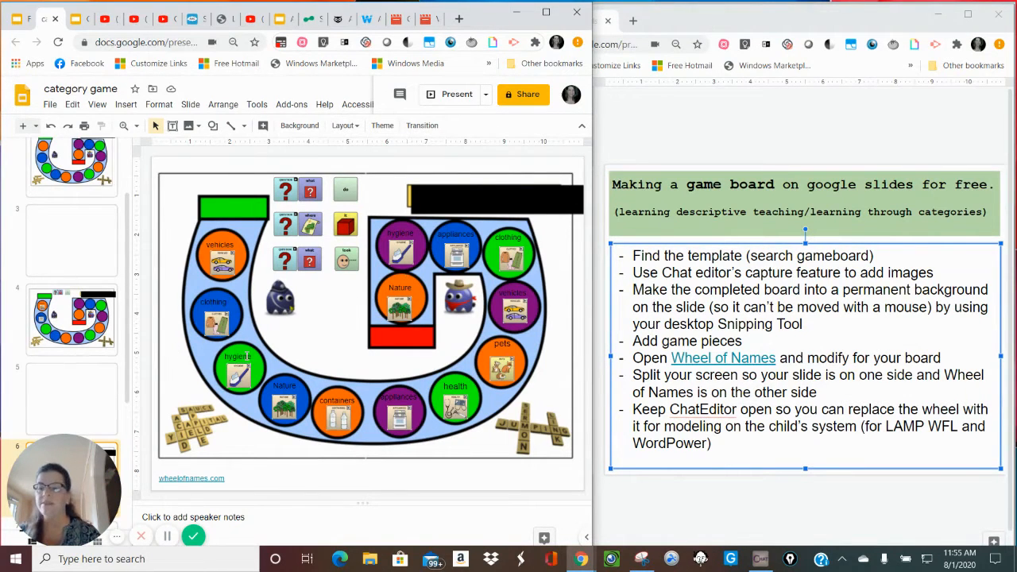
Move a category symbol onto the upper-right green space of the working board
{"action": "left_click", "coordinate": [238, 357]}
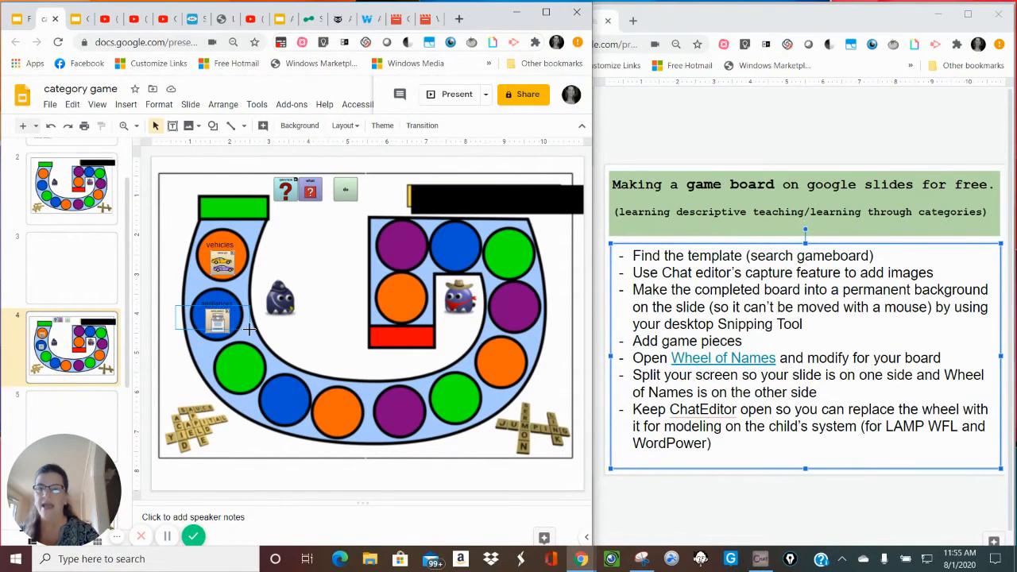
{"action": "left_click", "coordinate": [216, 321]}
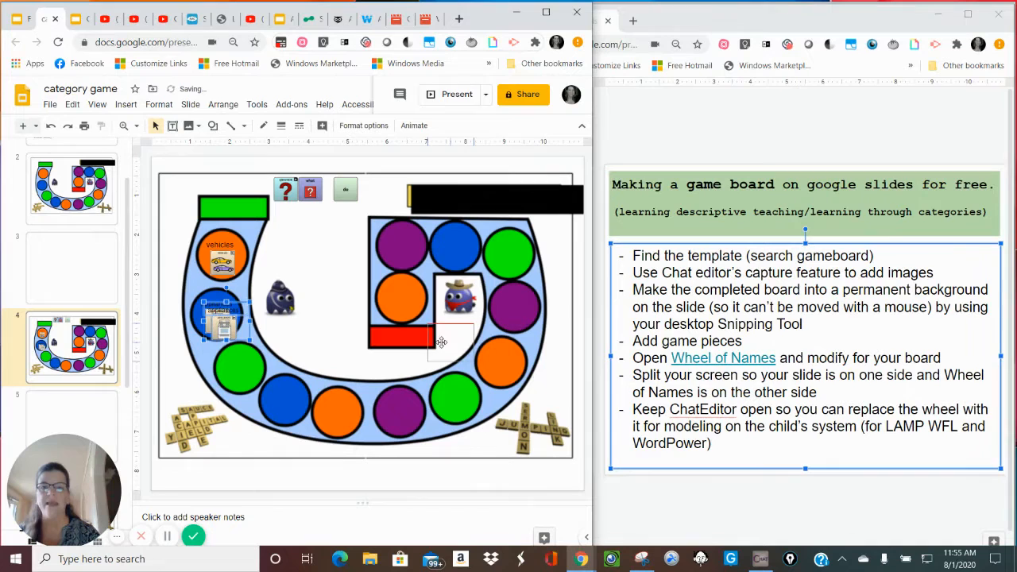
{"action": "left_click_drag", "start_coordinate": [216, 318], "coordinate": [509, 254]}
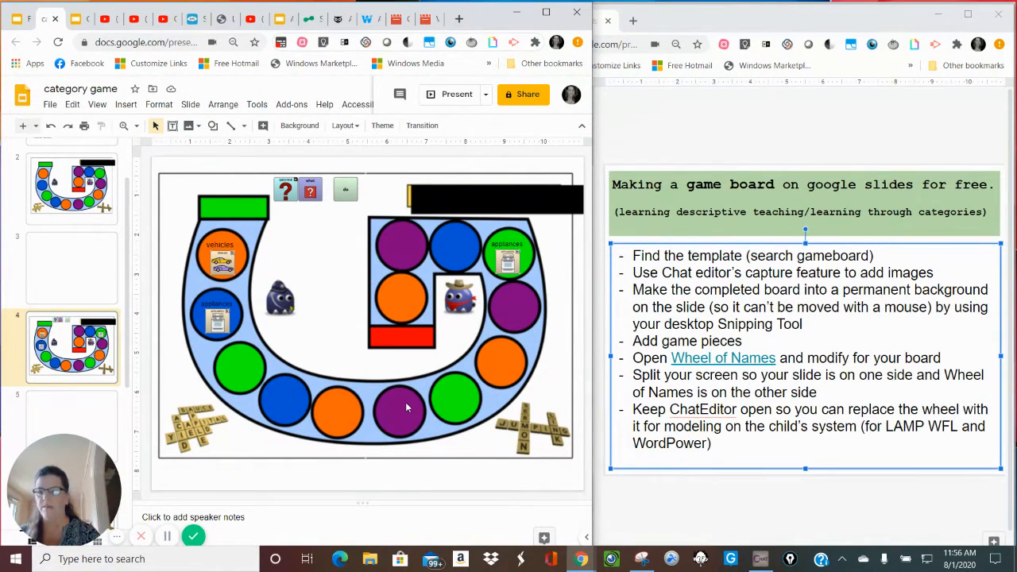
{"action": "mouse_move", "coordinate": [340, 319]}
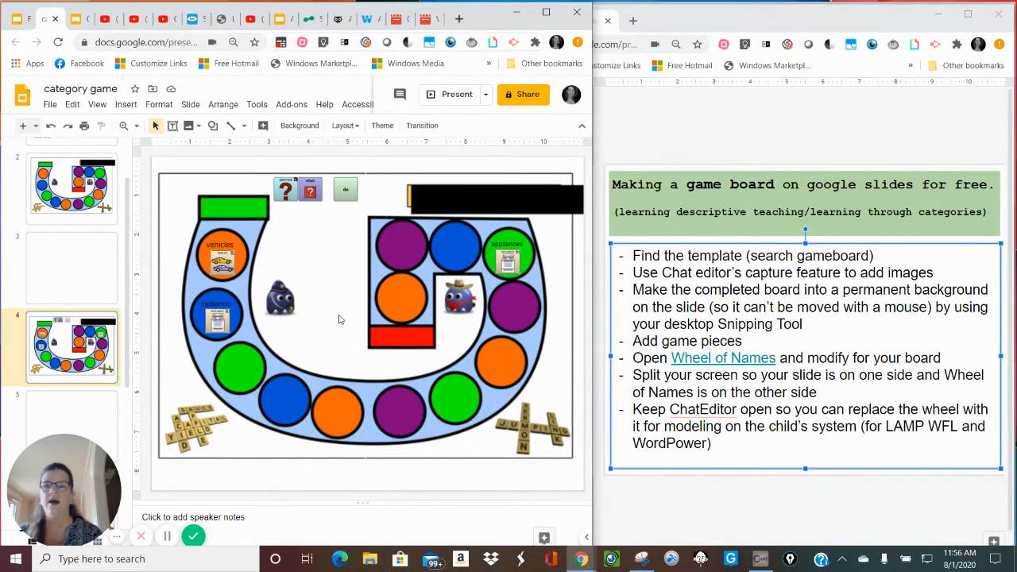
Show the finished board slide and briefly select the symbol on the bottom blue space
{"action": "left_click", "coordinate": [71, 426]}
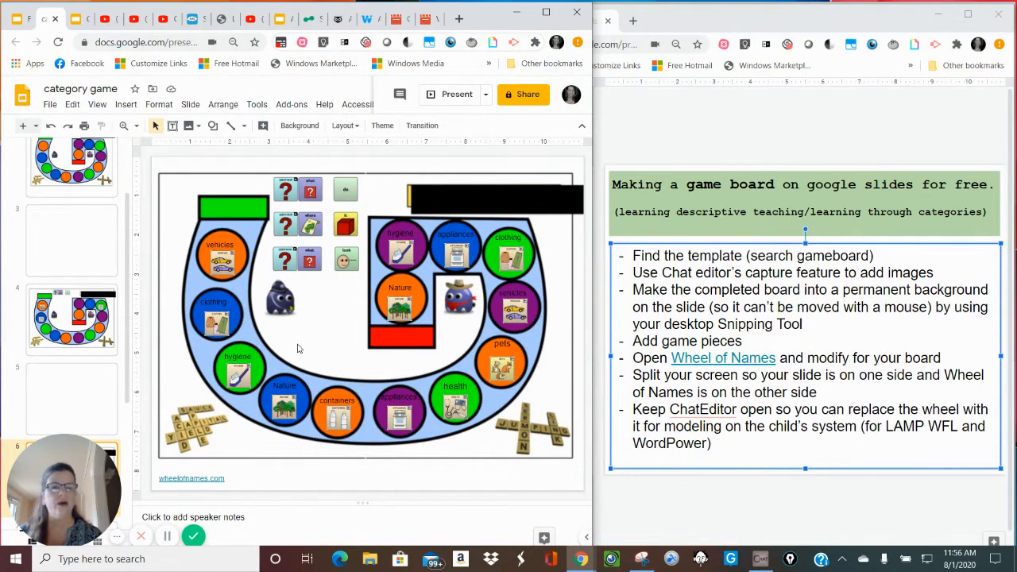
{"action": "mouse_move", "coordinate": [308, 352]}
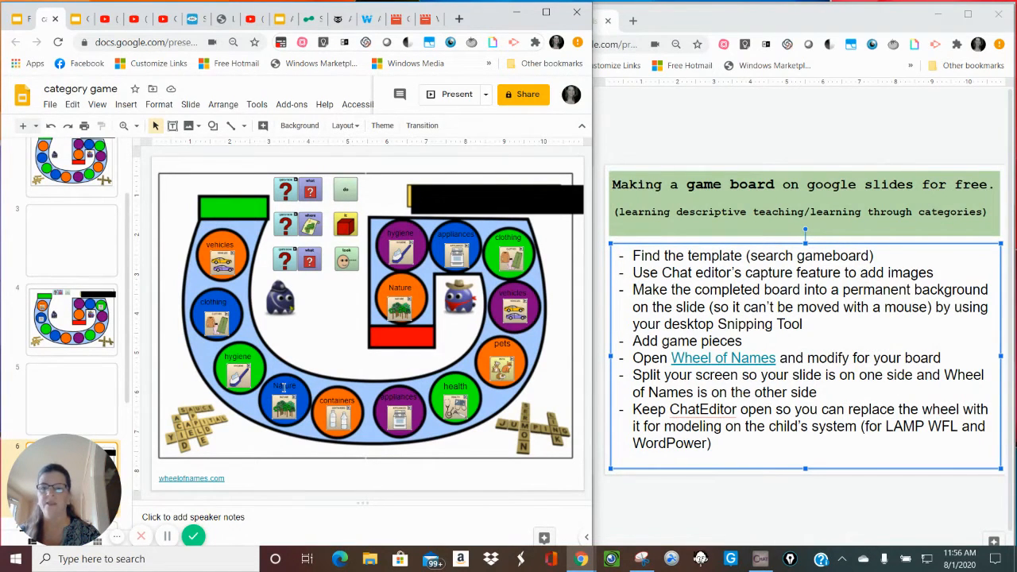
{"action": "left_click", "coordinate": [285, 387]}
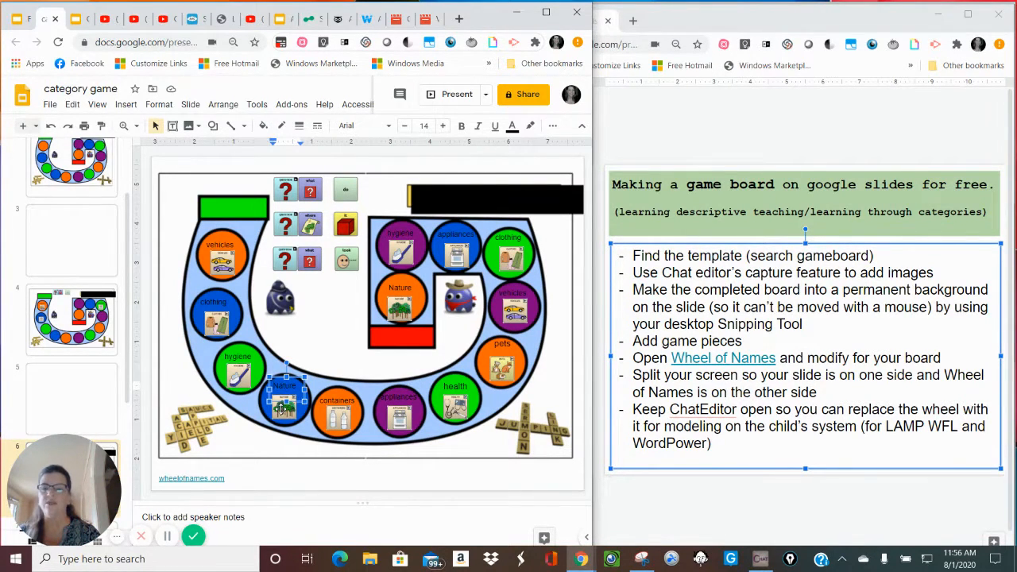
{"action": "left_click", "coordinate": [239, 369]}
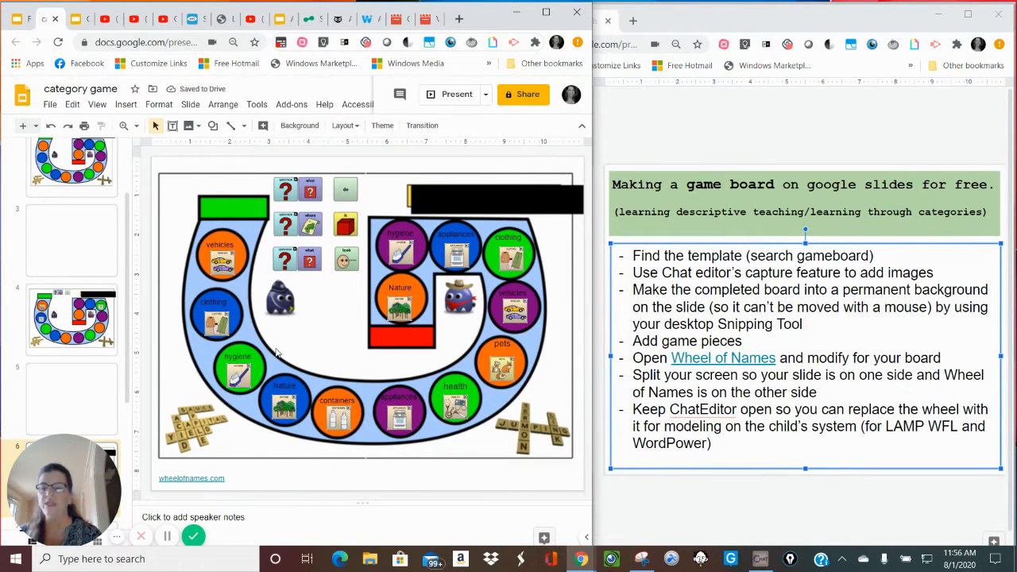
{"action": "mouse_move", "coordinate": [527, 378]}
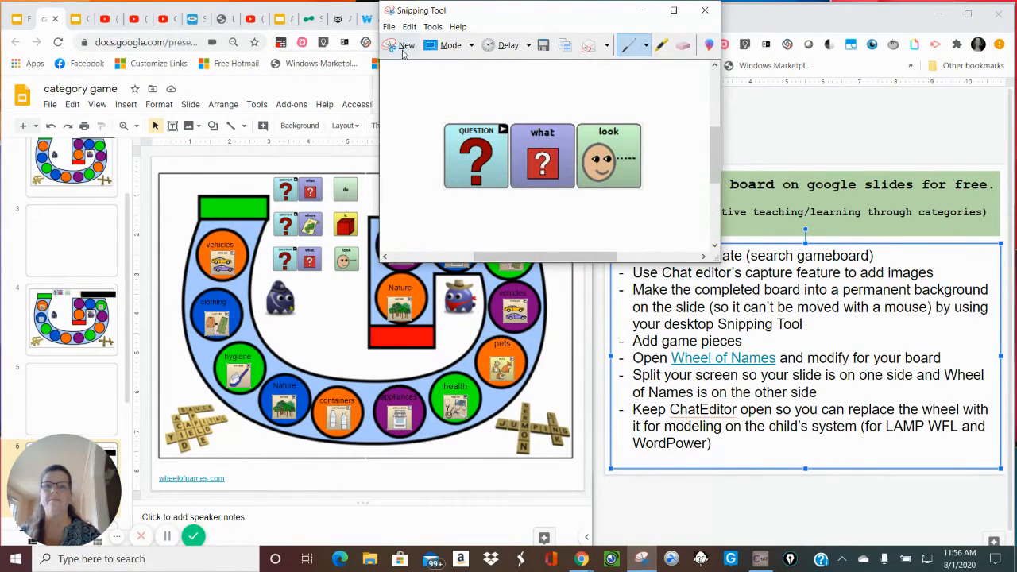
Capture a new rectangular snip around the finished game board
{"action": "left_click", "coordinate": [407, 44]}
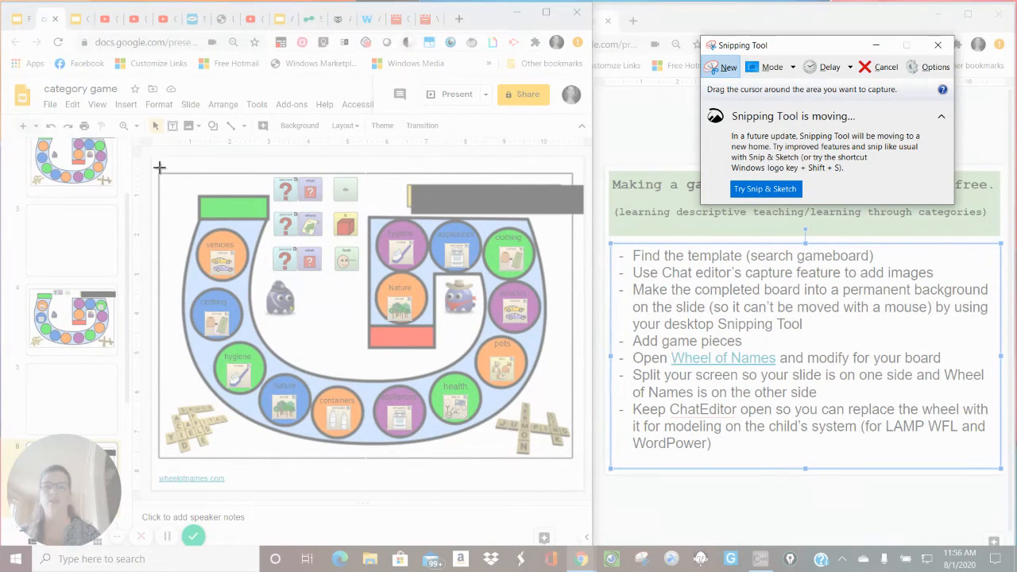
{"action": "left_click_drag", "start_coordinate": [159, 166], "coordinate": [194, 216]}
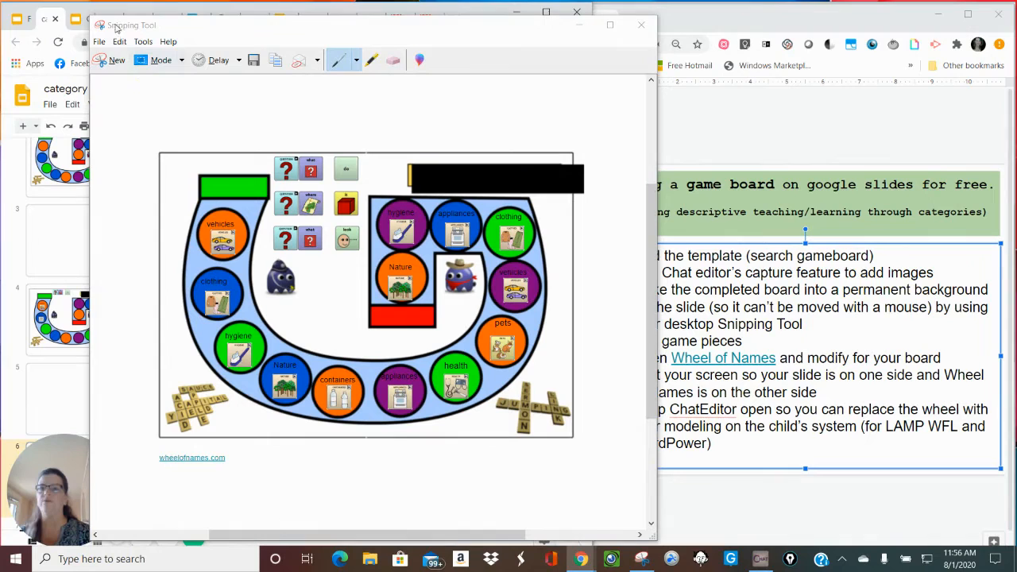
Save the board snip as a PNG named 'gameboard' in Downloads
{"action": "left_click", "coordinate": [99, 41]}
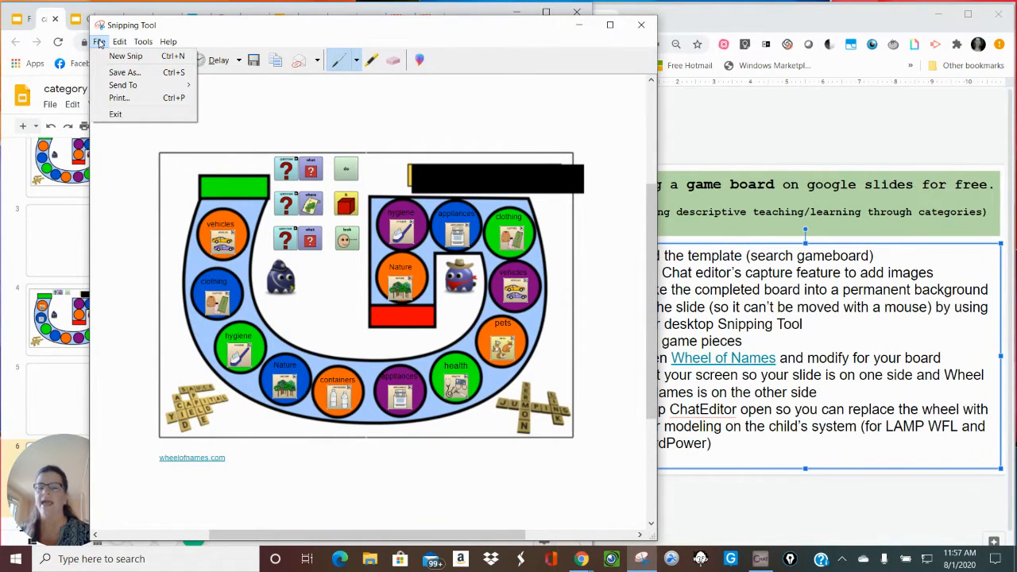
{"action": "mouse_move", "coordinate": [115, 67]}
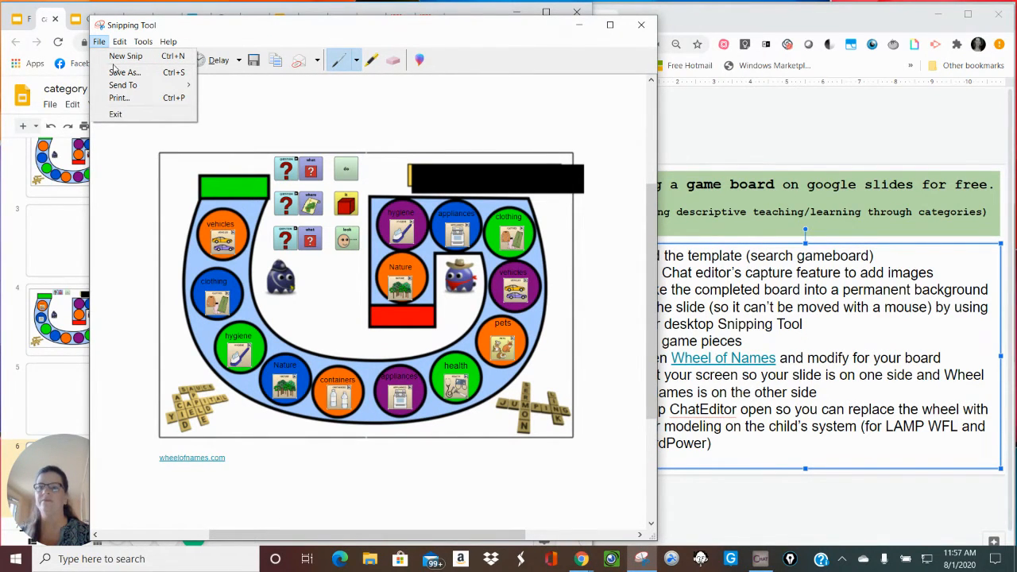
{"action": "left_click", "coordinate": [124, 73]}
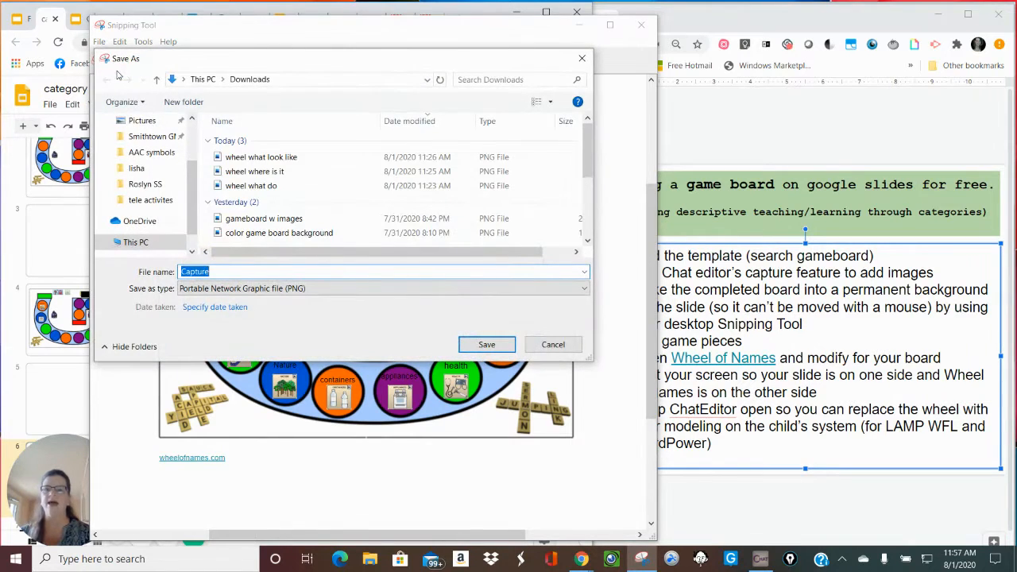
{"action": "left_click", "coordinate": [279, 232]}
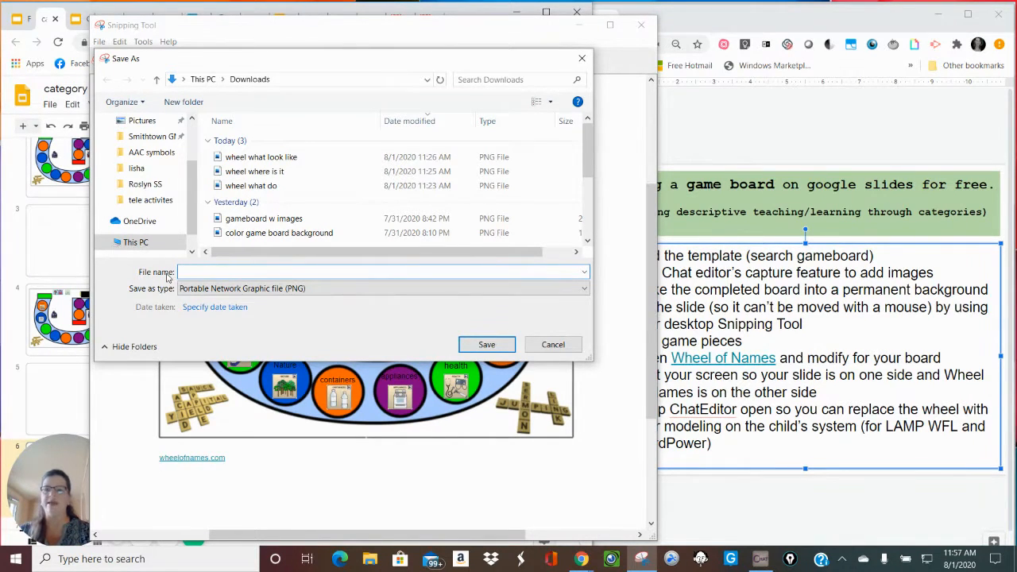
{"action": "left_click", "coordinate": [382, 271]}
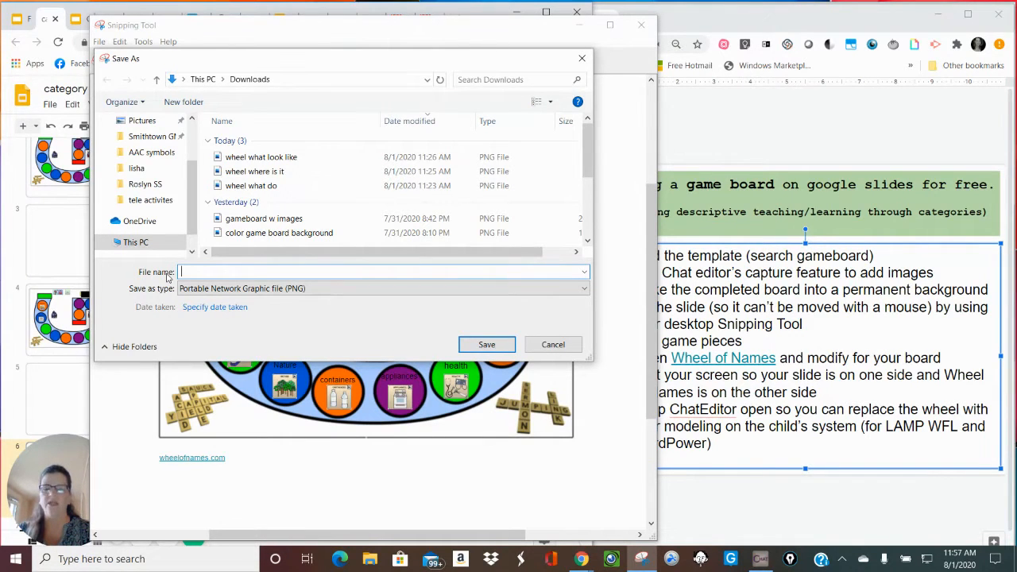
{"action": "type", "text": "gameboa"}
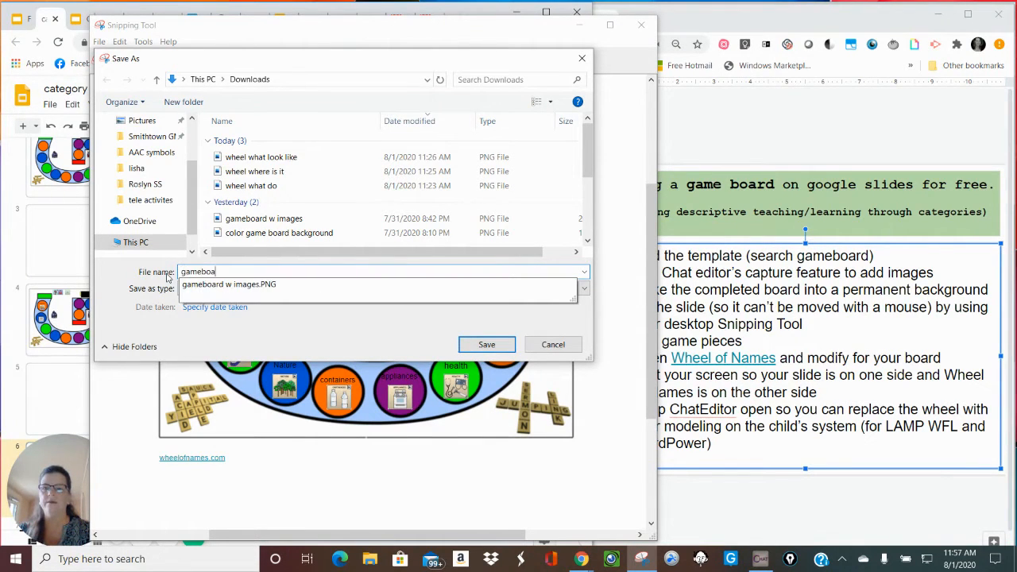
{"action": "type", "text": "rd"}
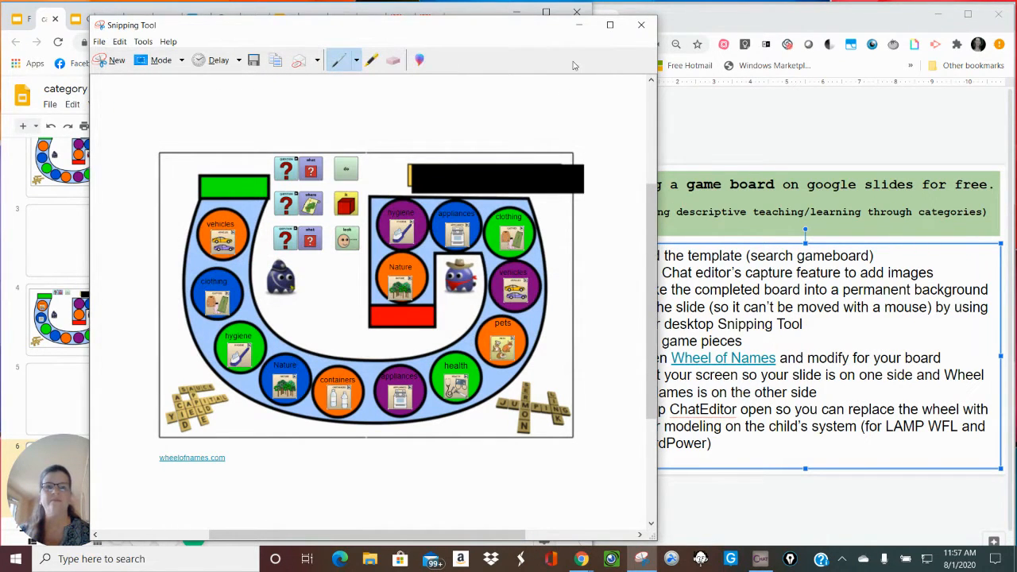
{"action": "left_click", "coordinate": [642, 25]}
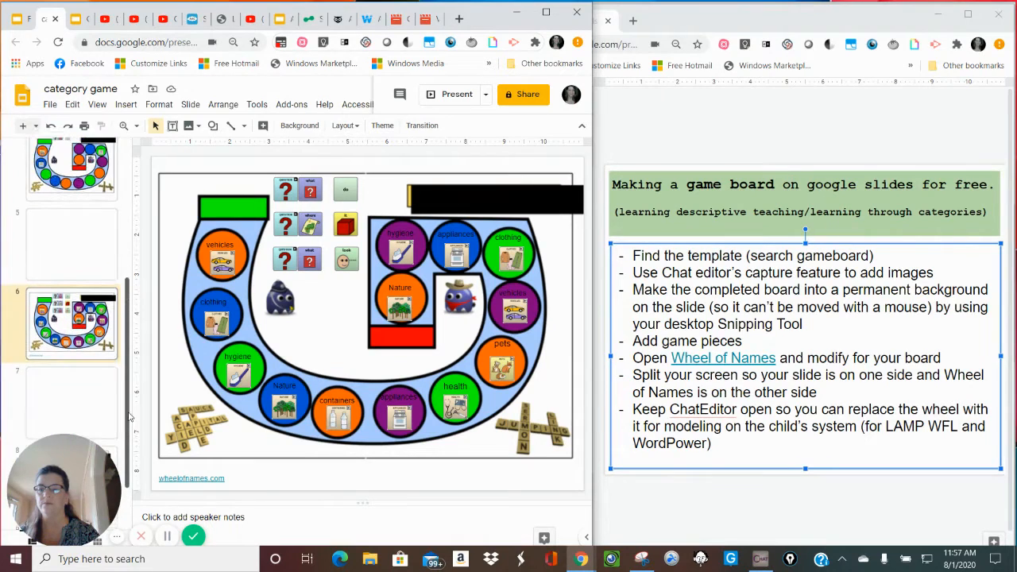
Set 'gameboard w images second one' as the background image of blank slide 7
{"action": "left_click", "coordinate": [72, 405]}
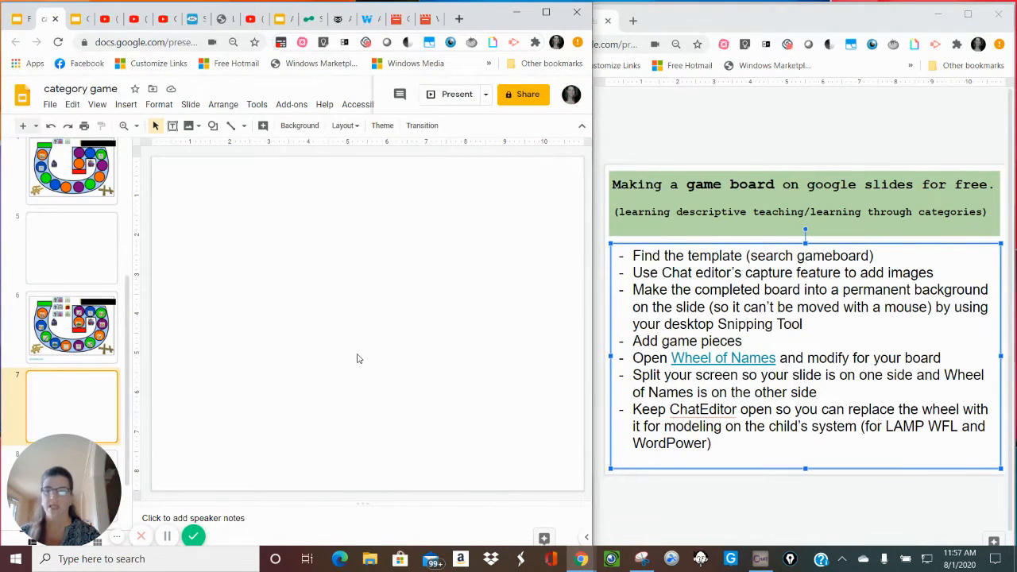
{"action": "mouse_move", "coordinate": [298, 123]}
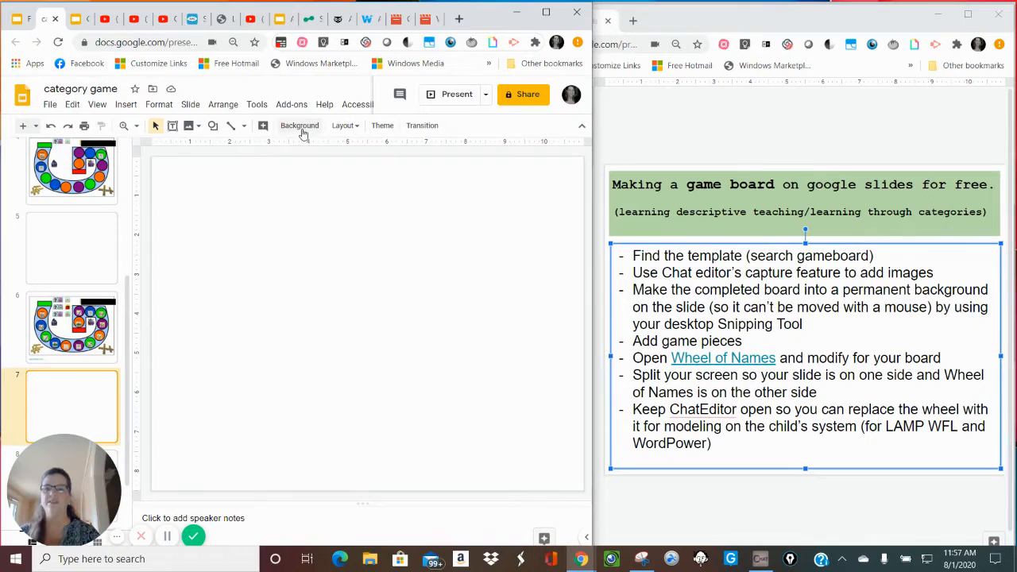
{"action": "left_click", "coordinate": [299, 124]}
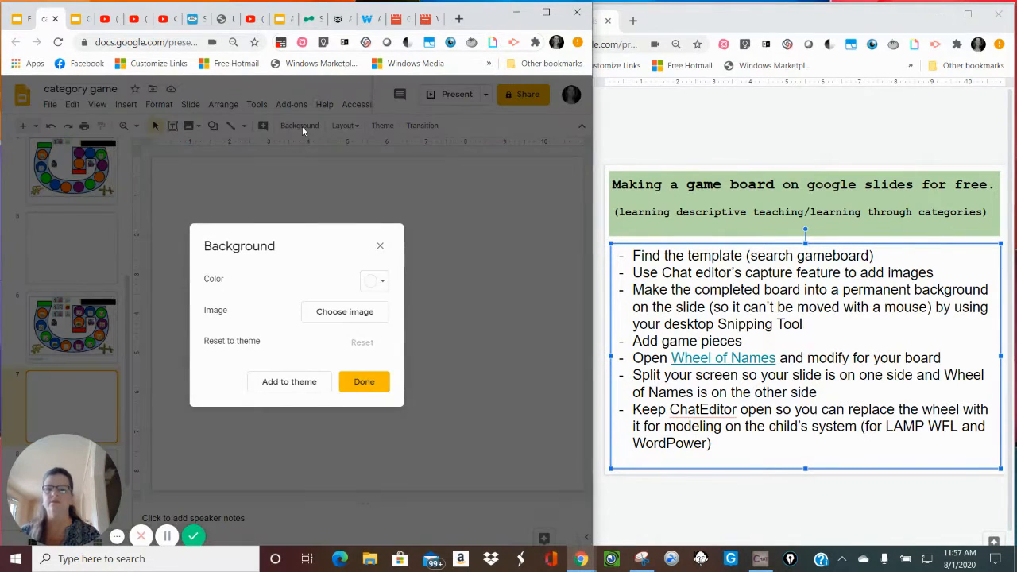
{"action": "left_click", "coordinate": [345, 311]}
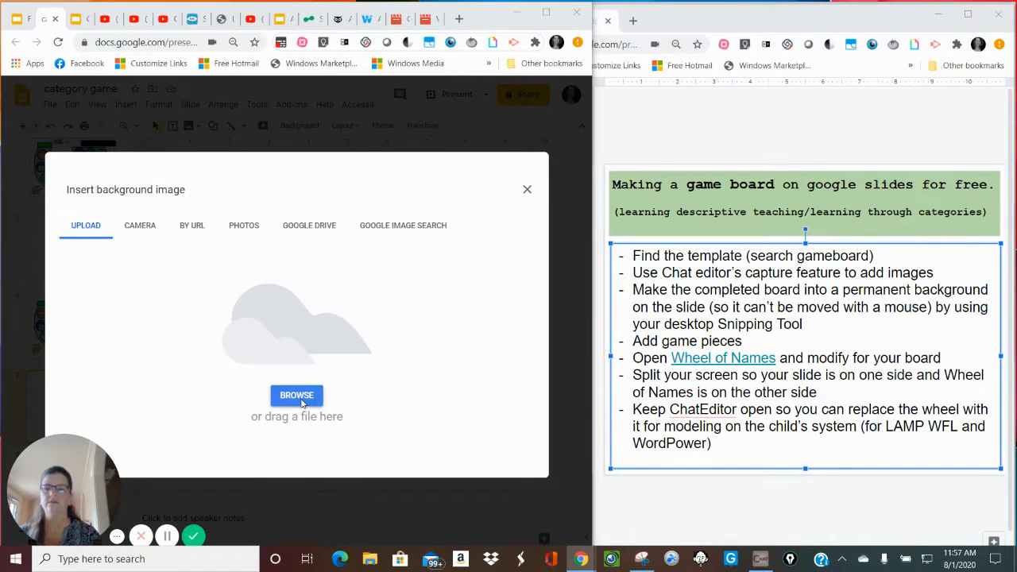
{"action": "left_click", "coordinate": [296, 394]}
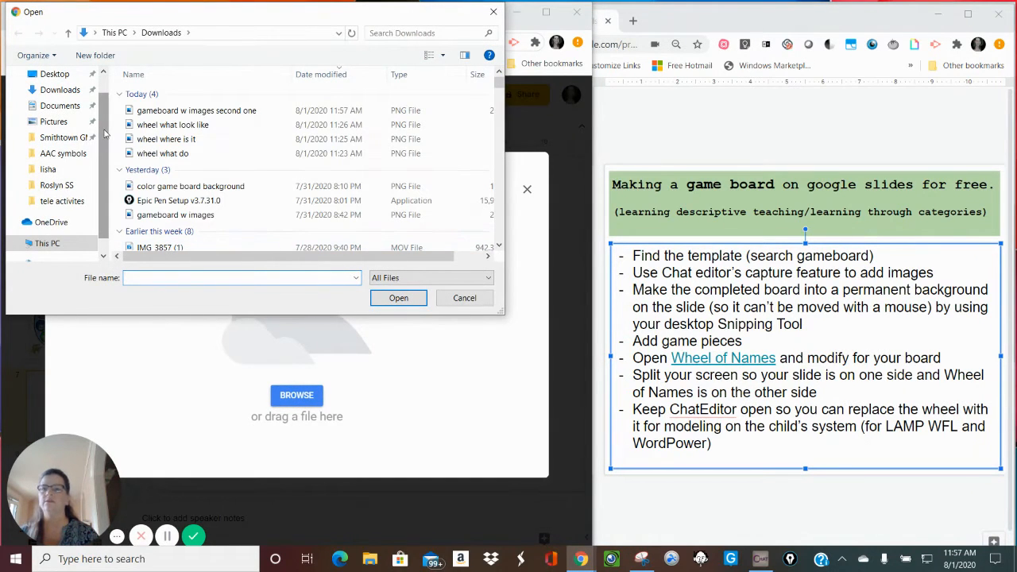
{"action": "left_click", "coordinate": [197, 93]}
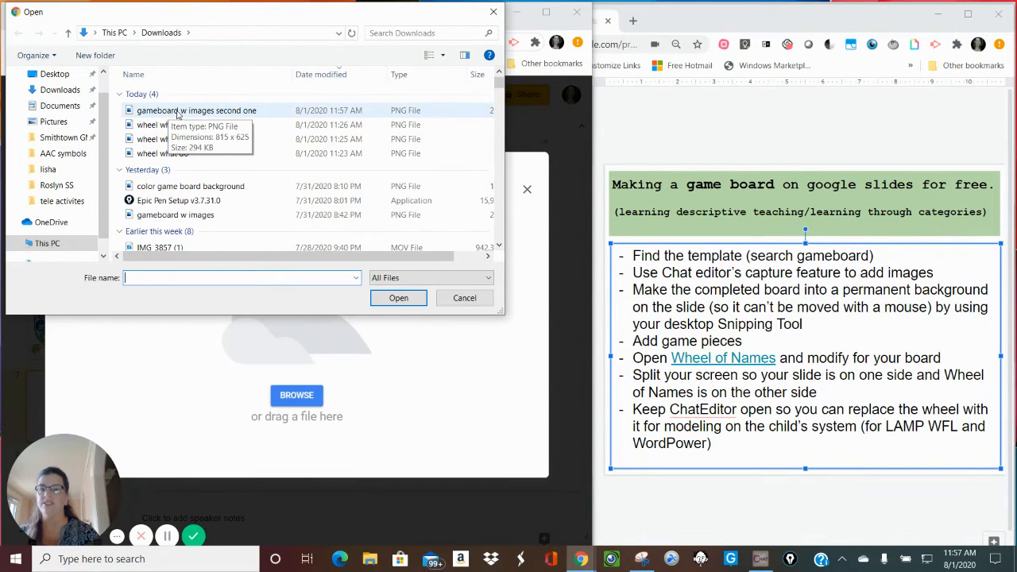
{"action": "left_click", "coordinate": [197, 110]}
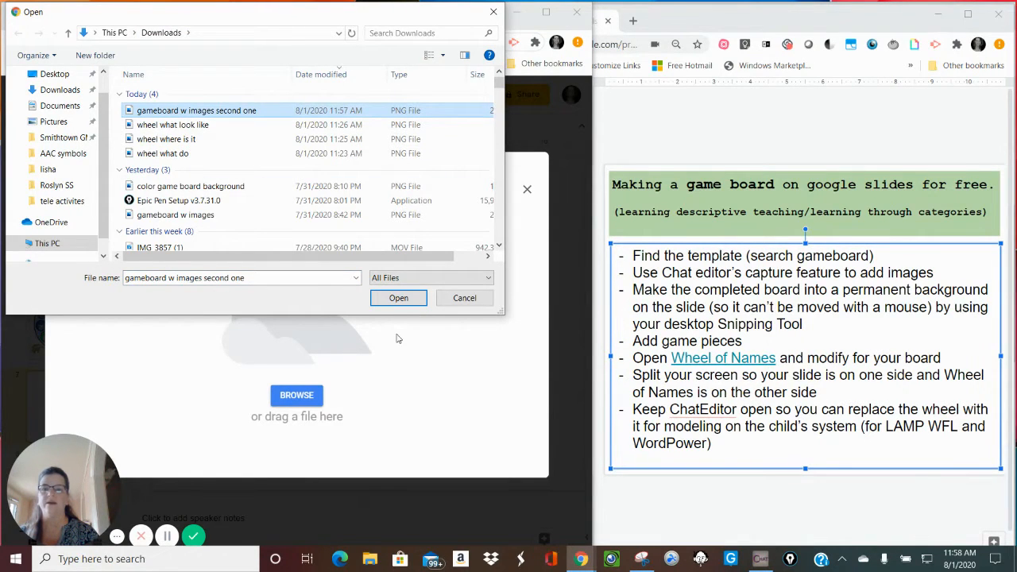
{"action": "left_click", "coordinate": [397, 299]}
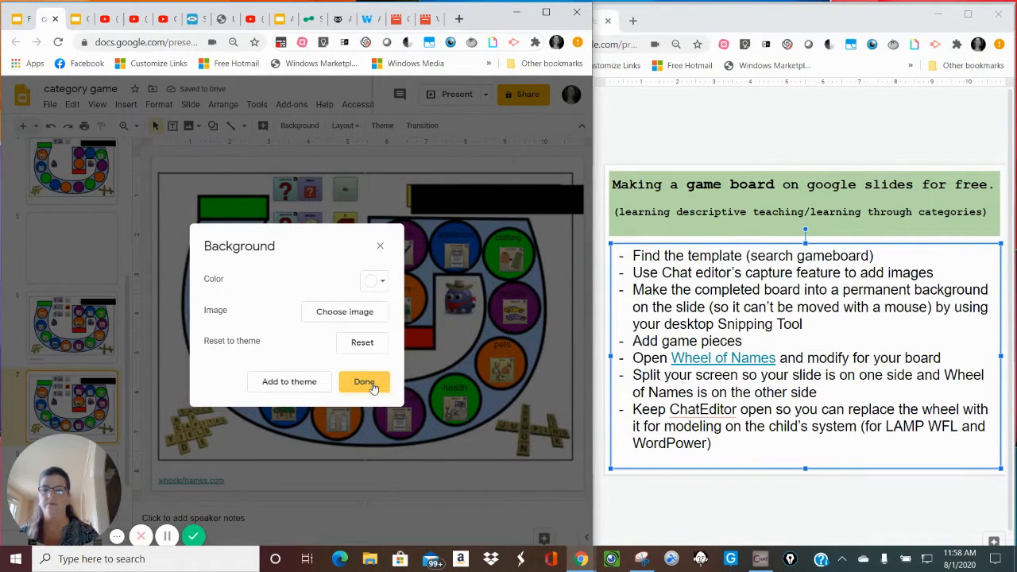
{"action": "left_click", "coordinate": [362, 381]}
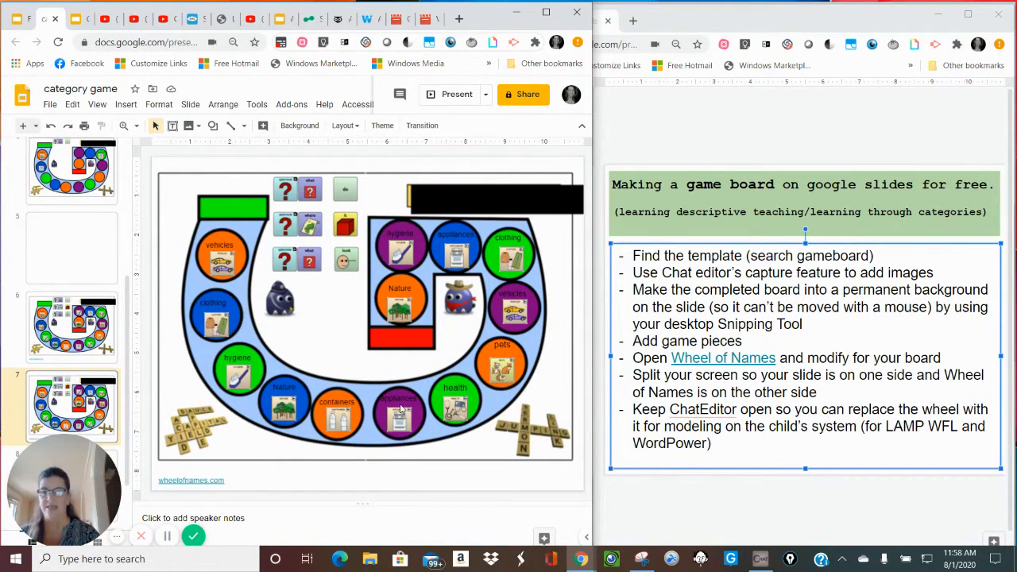
{"action": "mouse_move", "coordinate": [435, 311]}
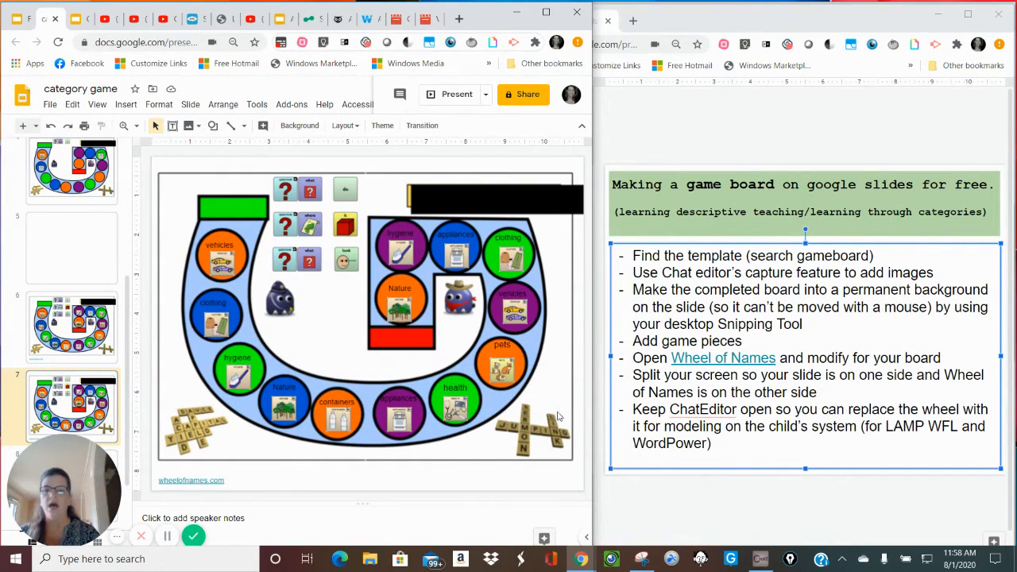
{"action": "mouse_move", "coordinate": [181, 375]}
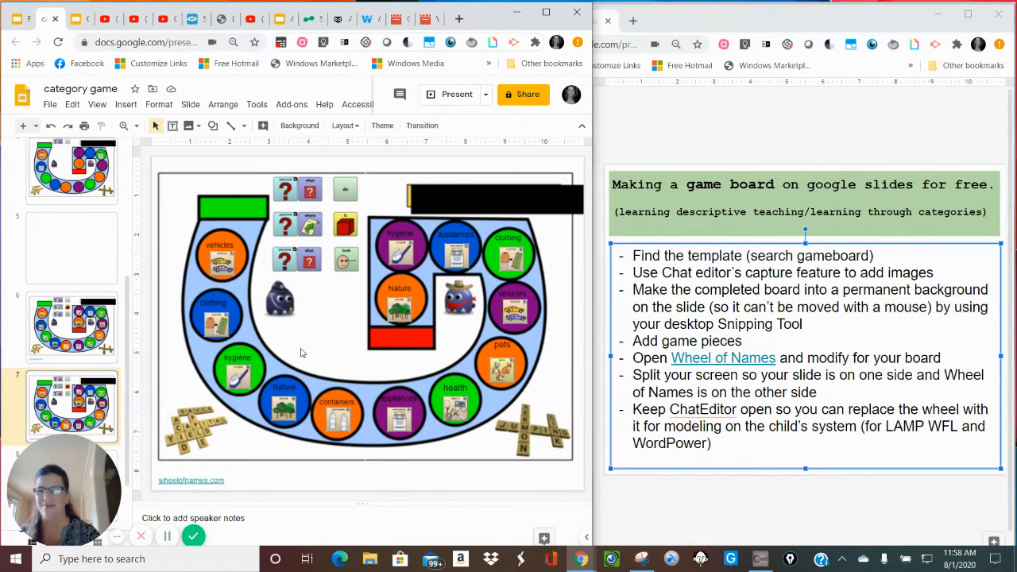
{"action": "mouse_move", "coordinate": [201, 357]}
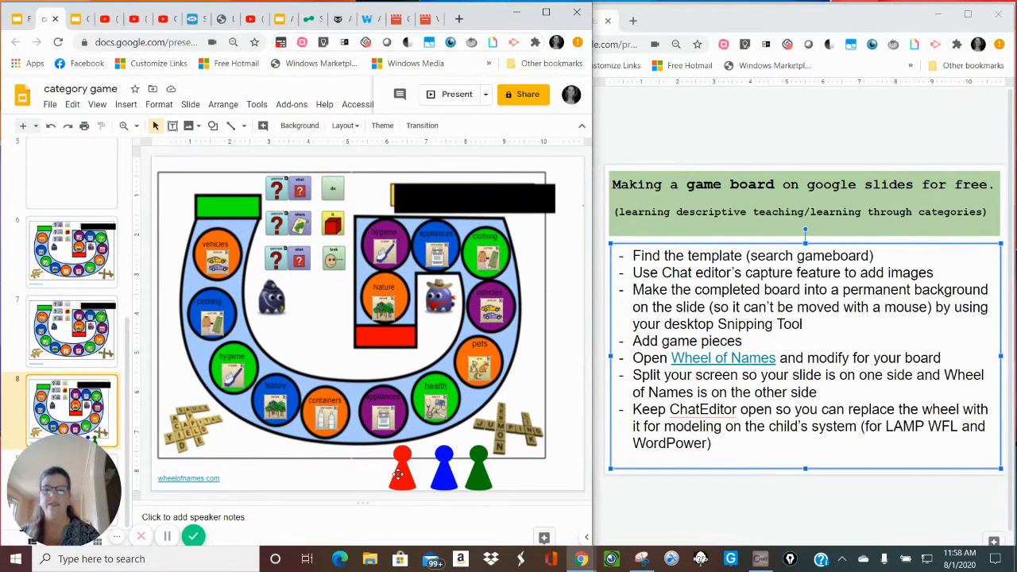
Shift the red pawn slightly on the pawn board slide
{"action": "left_click", "coordinate": [401, 468]}
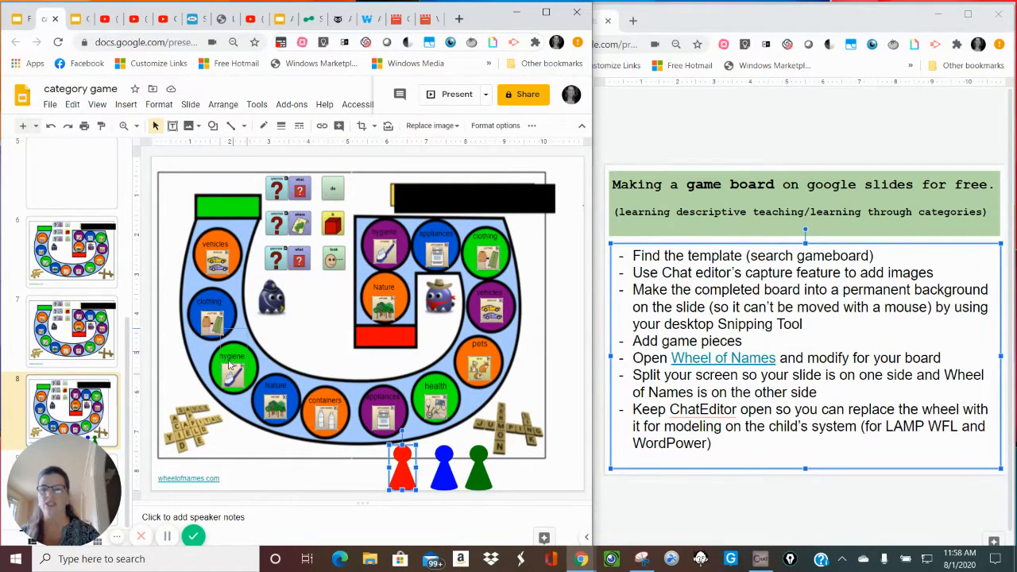
{"action": "left_click_drag", "start_coordinate": [401, 464], "coordinate": [215, 247]}
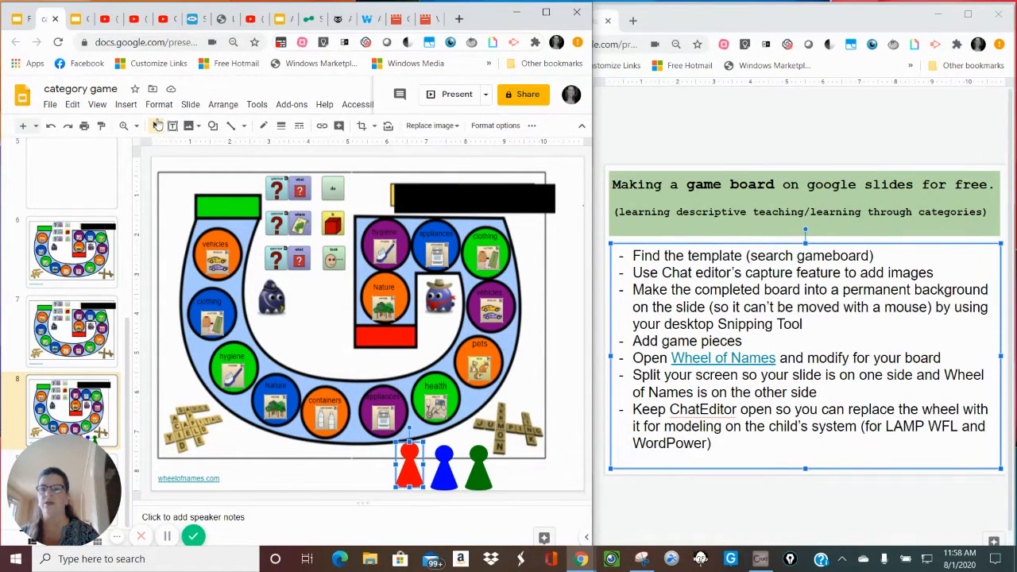
{"action": "left_click", "coordinate": [126, 105]}
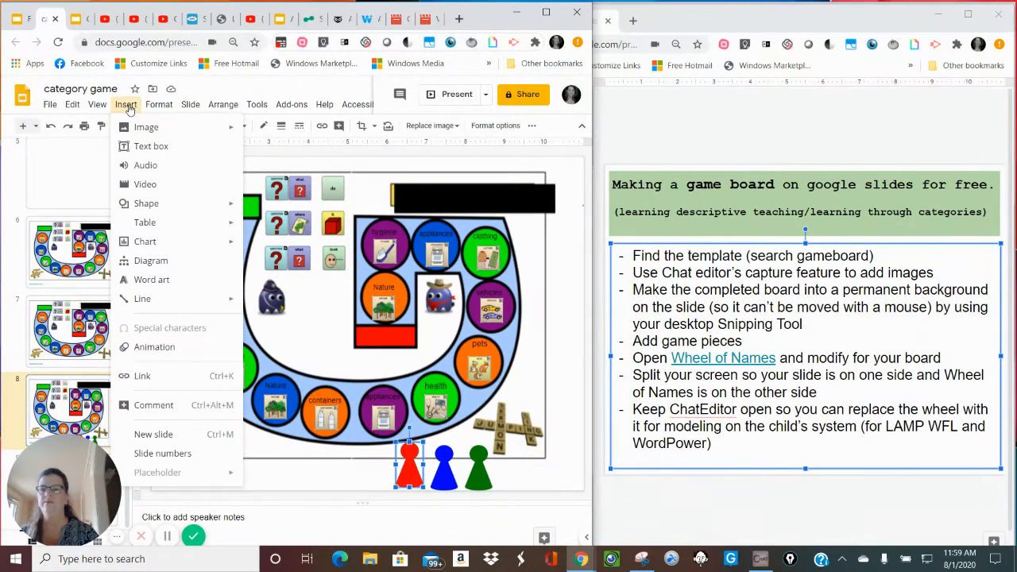
Run a web image search for 'game board piece' from the Insert menu and browse the results
{"action": "left_click", "coordinate": [97, 105]}
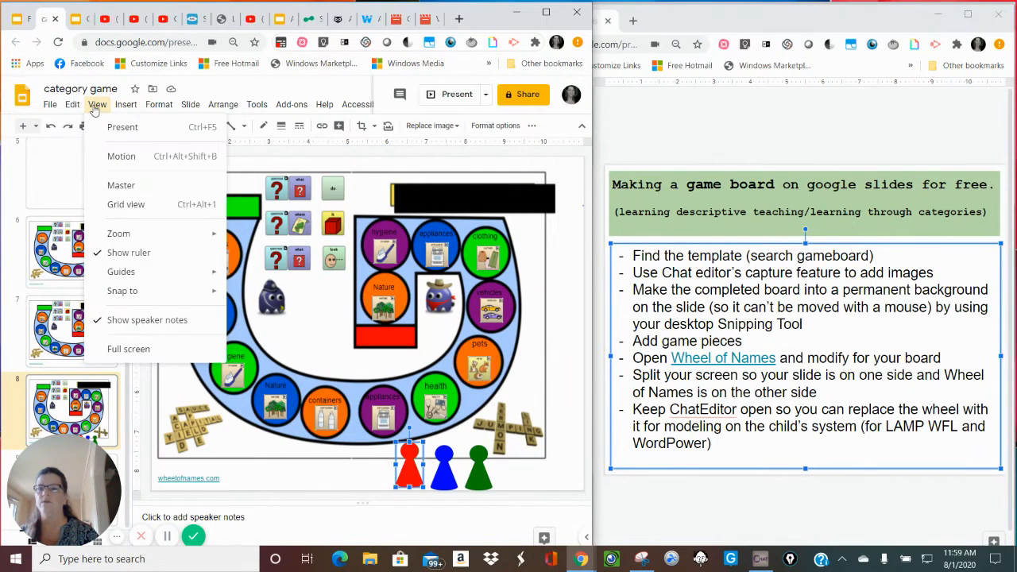
{"action": "left_click", "coordinate": [125, 105]}
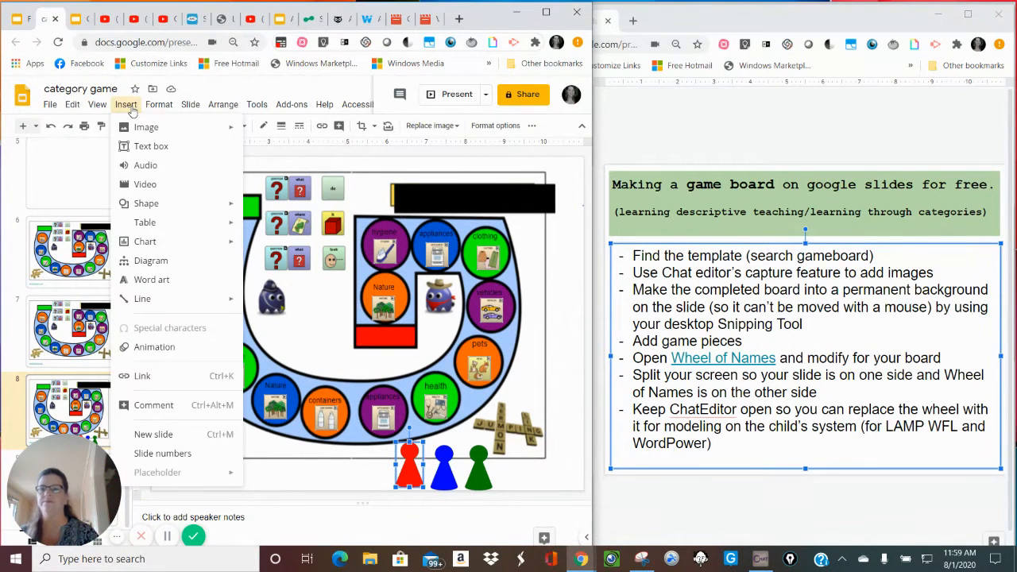
{"action": "left_click", "coordinate": [146, 127]}
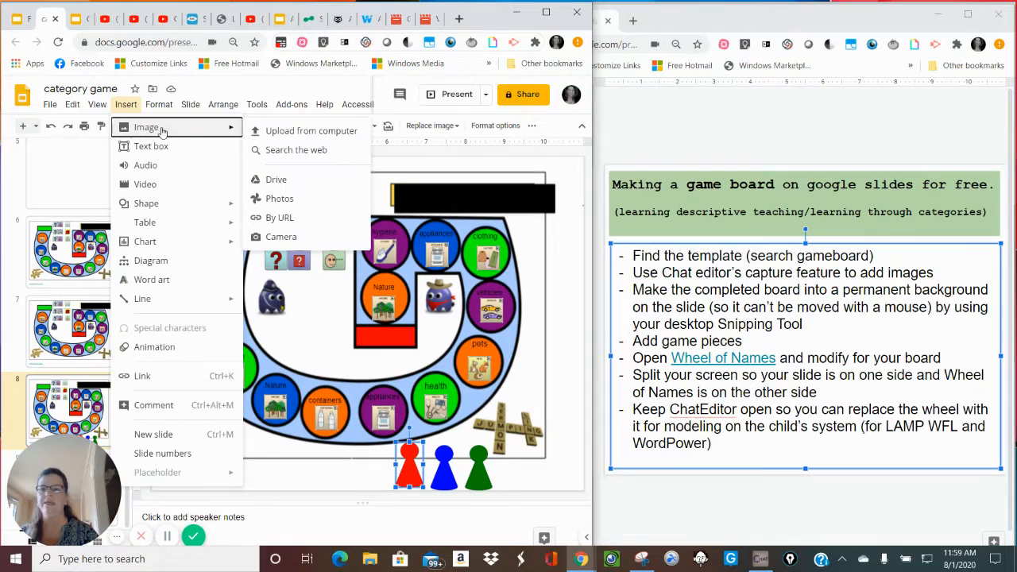
{"action": "left_click", "coordinate": [295, 150]}
{"action": "type", "text": "game board c"}
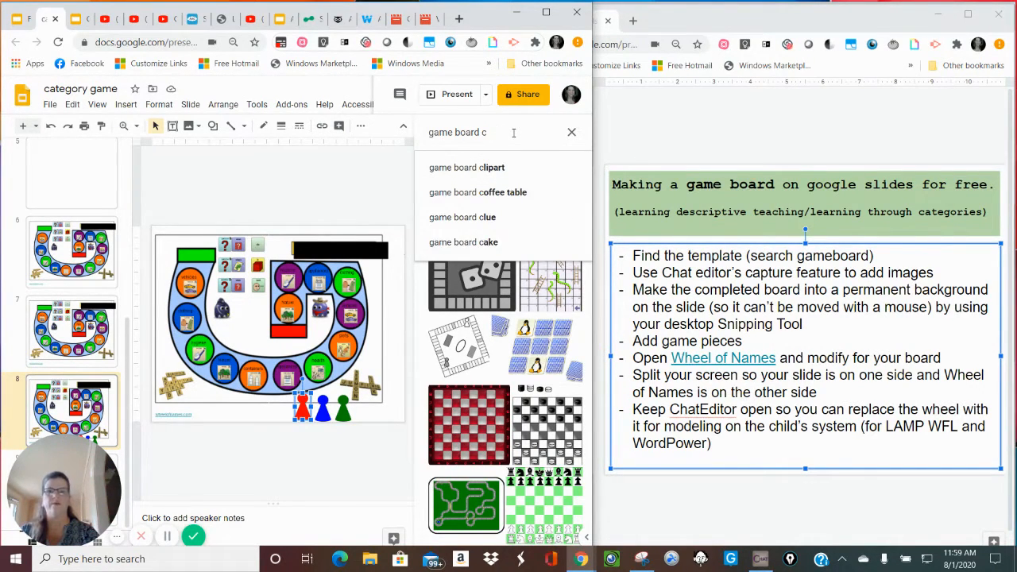
{"action": "type", "text": "piece"}
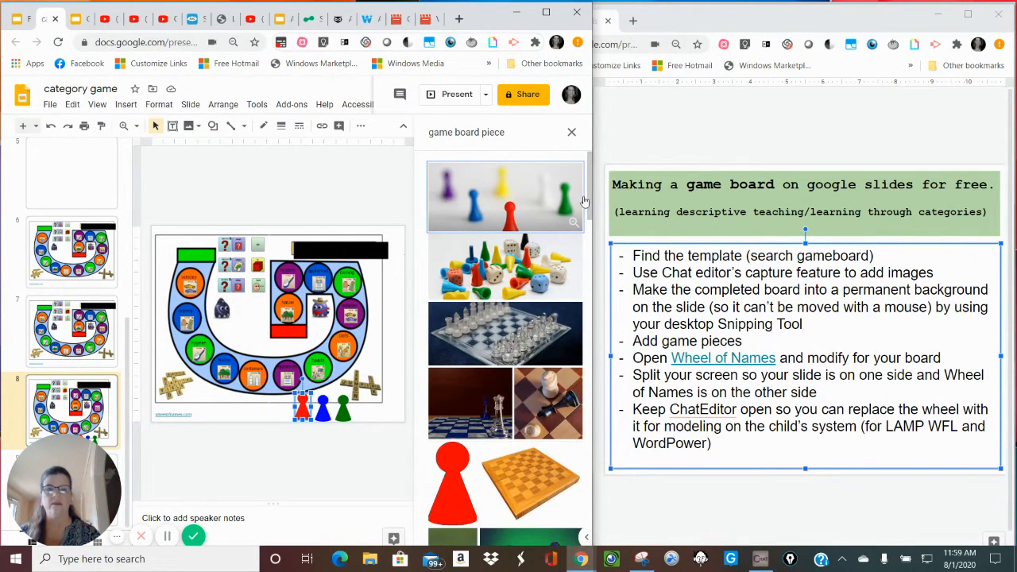
{"action": "scroll", "scroll_direction": "down", "scroll_amount": 3}
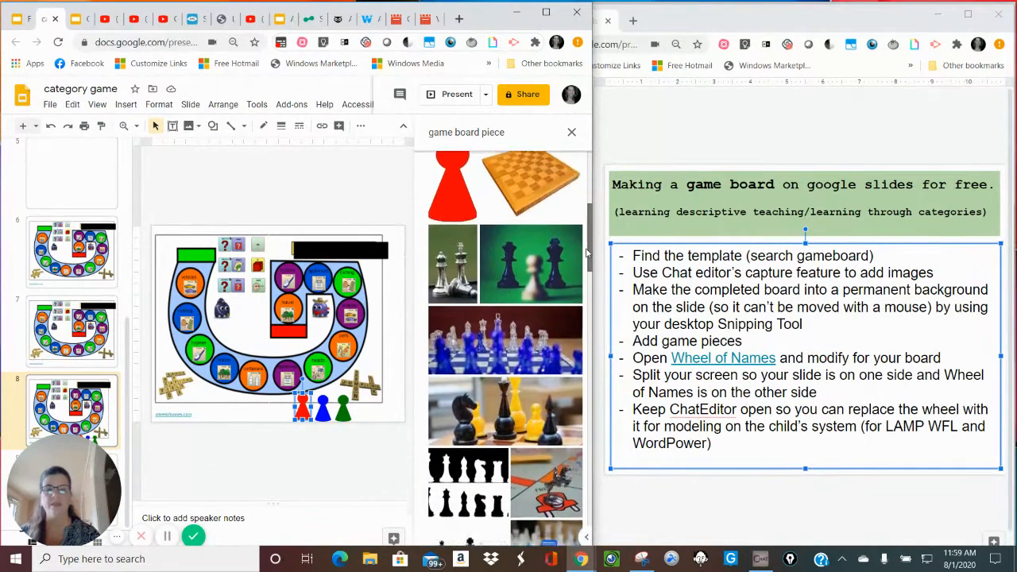
{"action": "scroll", "scroll_direction": "down", "scroll_amount": 3}
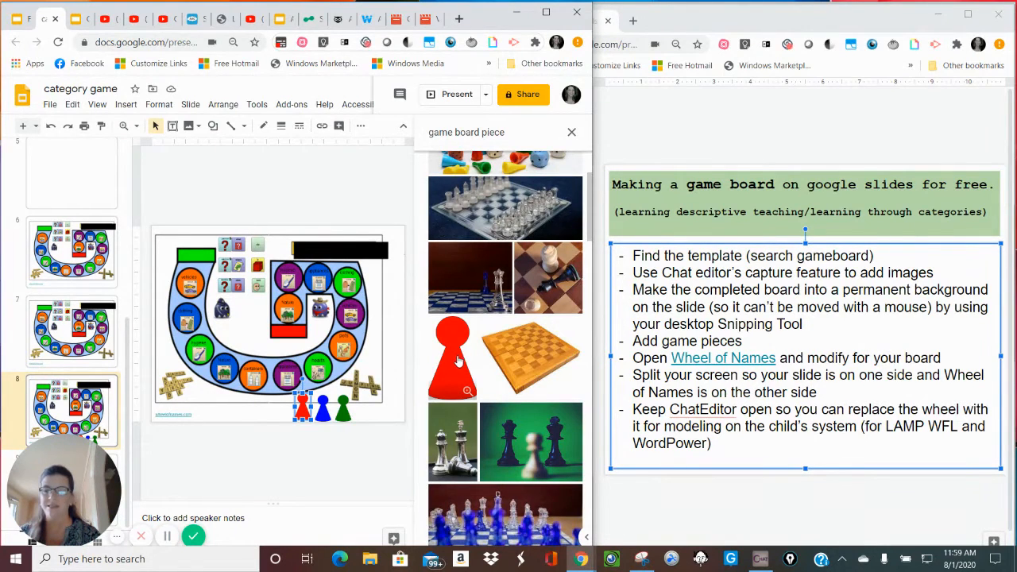
Drag a red pawn result onto the slide, remove it, and close the search panel
{"action": "left_click_drag", "start_coordinate": [451, 358], "coordinate": [187, 382]}
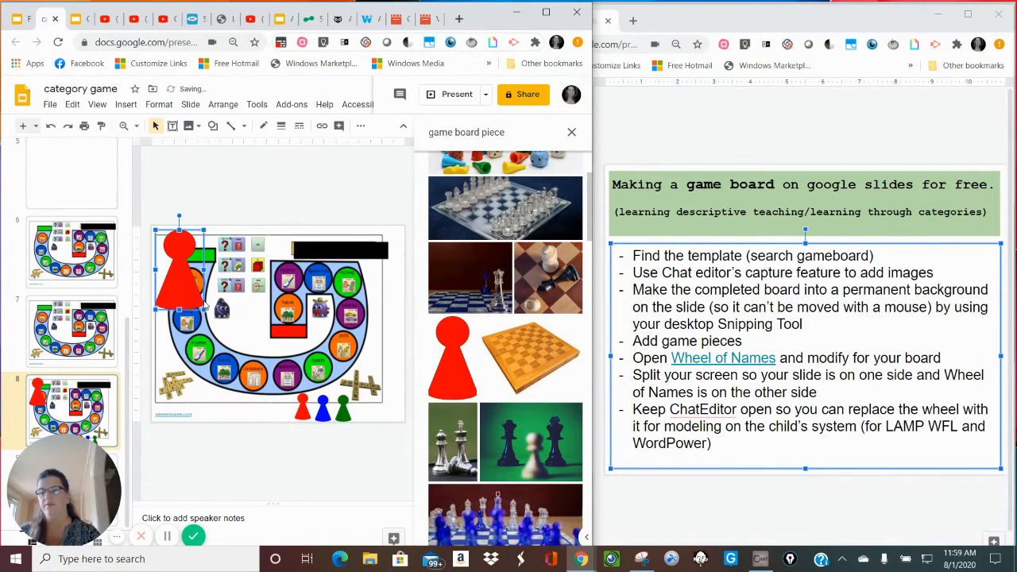
{"action": "left_click_drag", "start_coordinate": [178, 278], "coordinate": [302, 405]}
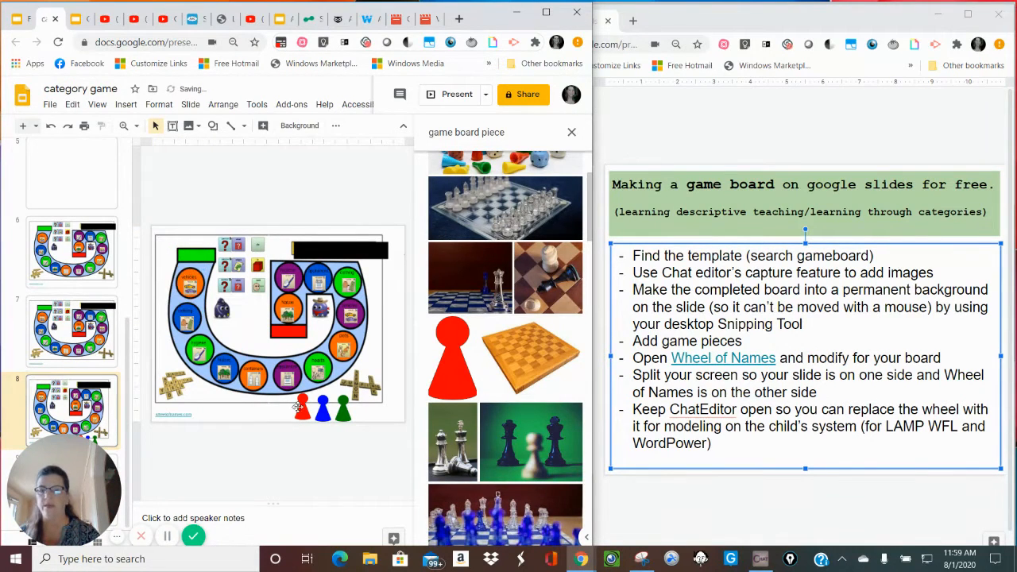
{"action": "left_click", "coordinate": [305, 410]}
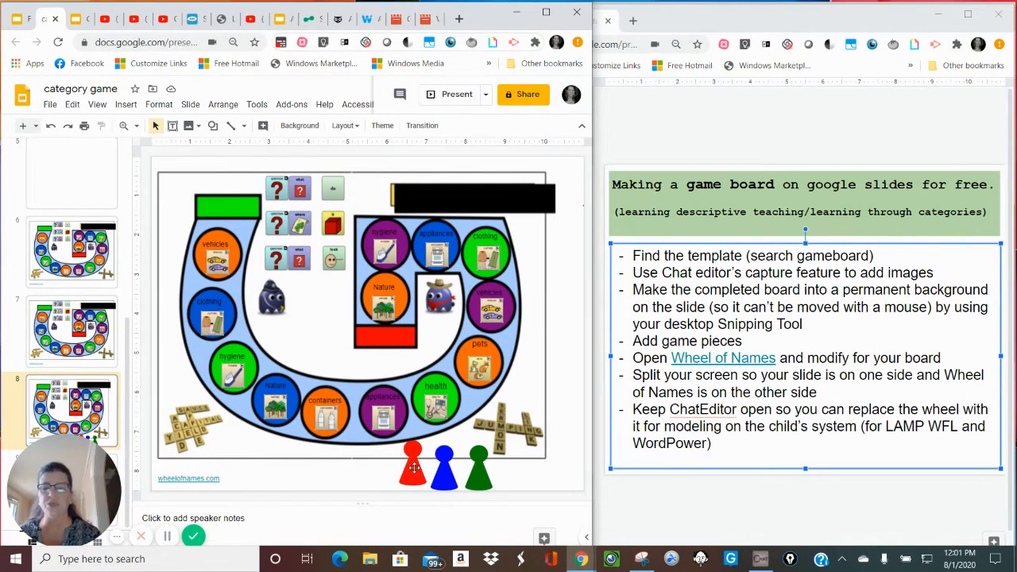
Select the red pawn on the board slide beside the Wheel of Names spinner
{"action": "left_click", "coordinate": [413, 464]}
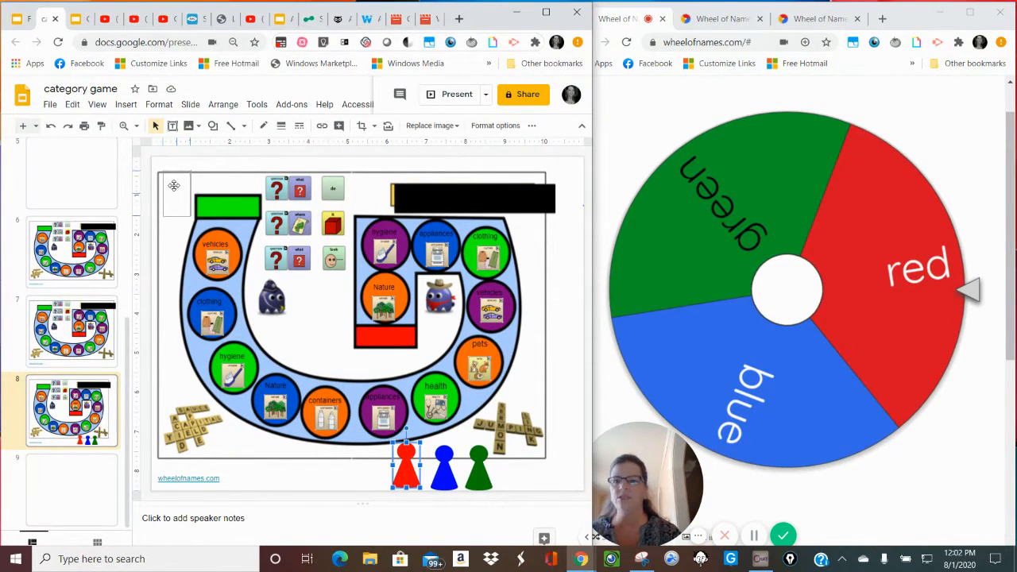
Move the red pawn to the board's top-left starting corner
{"action": "left_click_drag", "start_coordinate": [405, 464], "coordinate": [172, 178]}
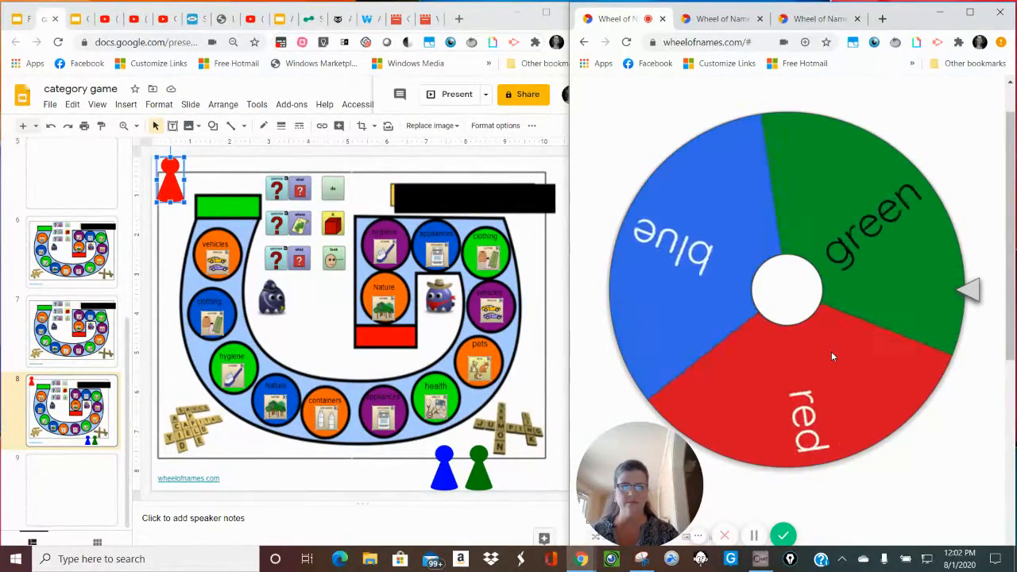
Spin the colour wheel, then move the red pawn onto a space on the board's left arm
{"action": "left_click", "coordinate": [787, 286]}
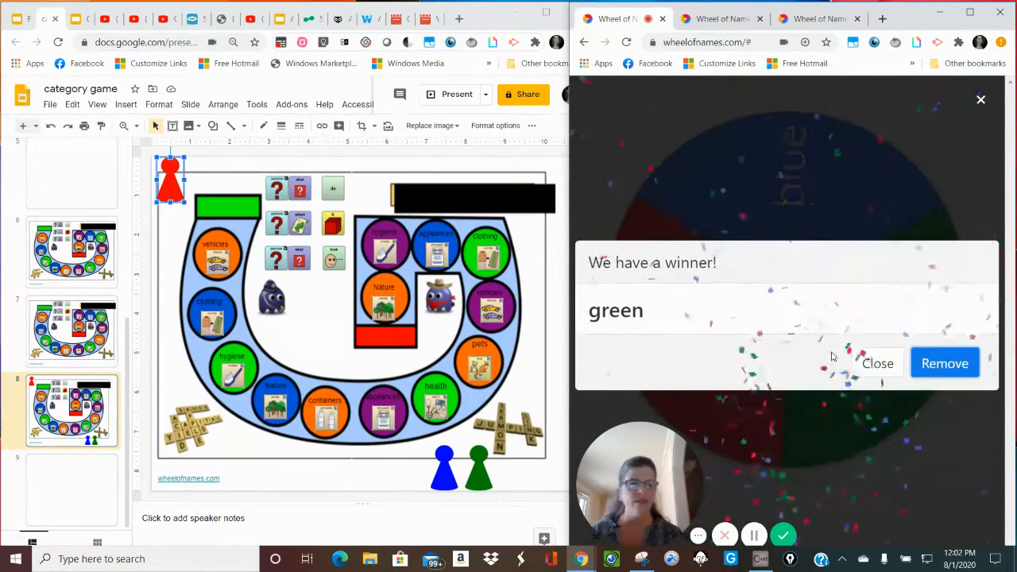
{"action": "mouse_move", "coordinate": [798, 454]}
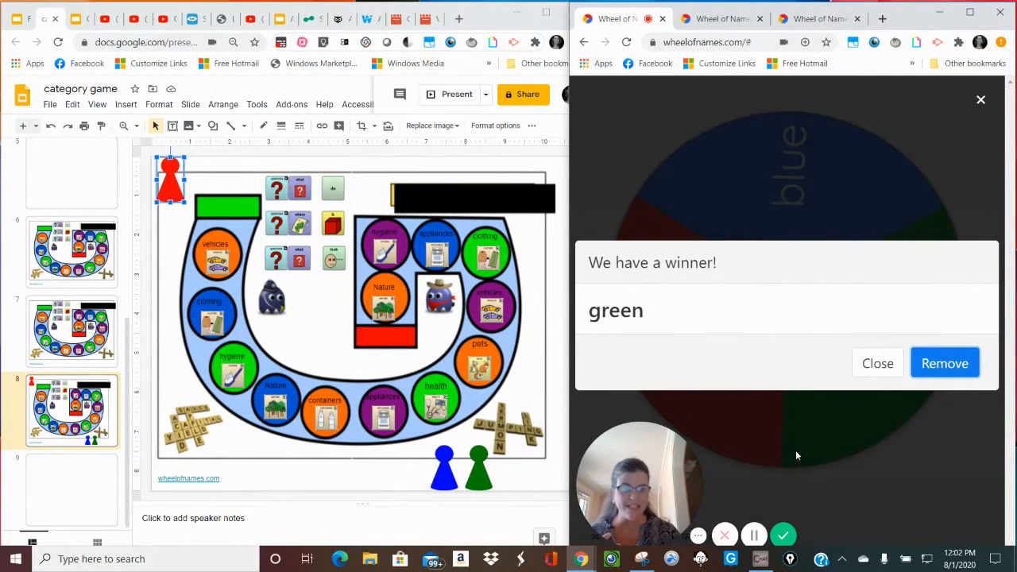
{"action": "mouse_move", "coordinate": [578, 410]}
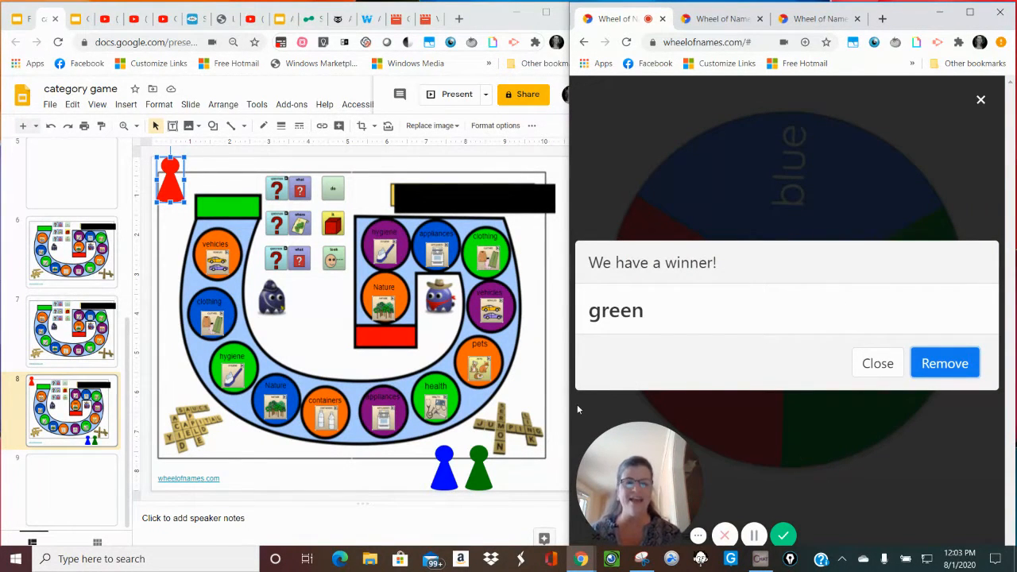
{"action": "mouse_move", "coordinate": [600, 328]}
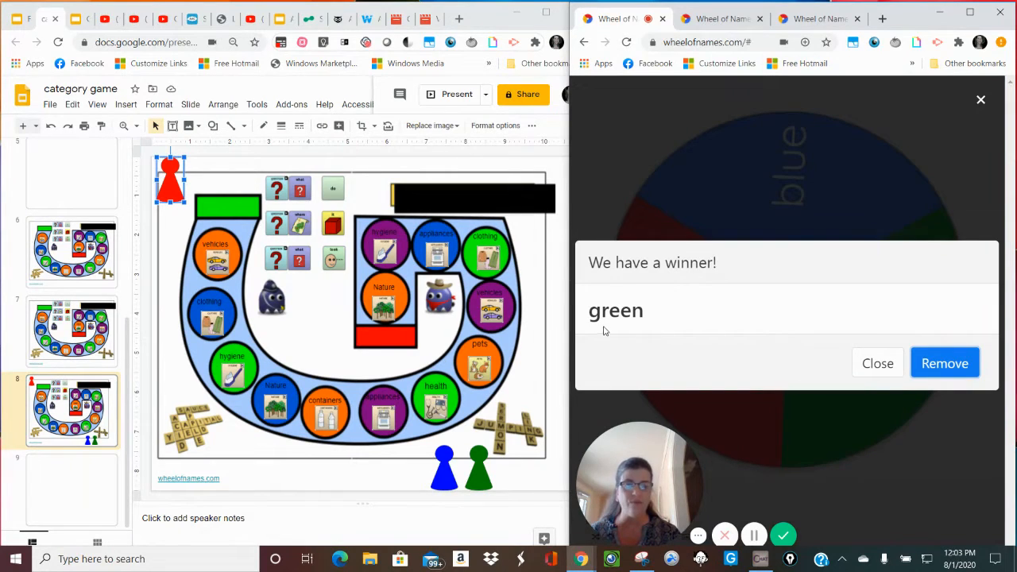
{"action": "mouse_move", "coordinate": [670, 310]}
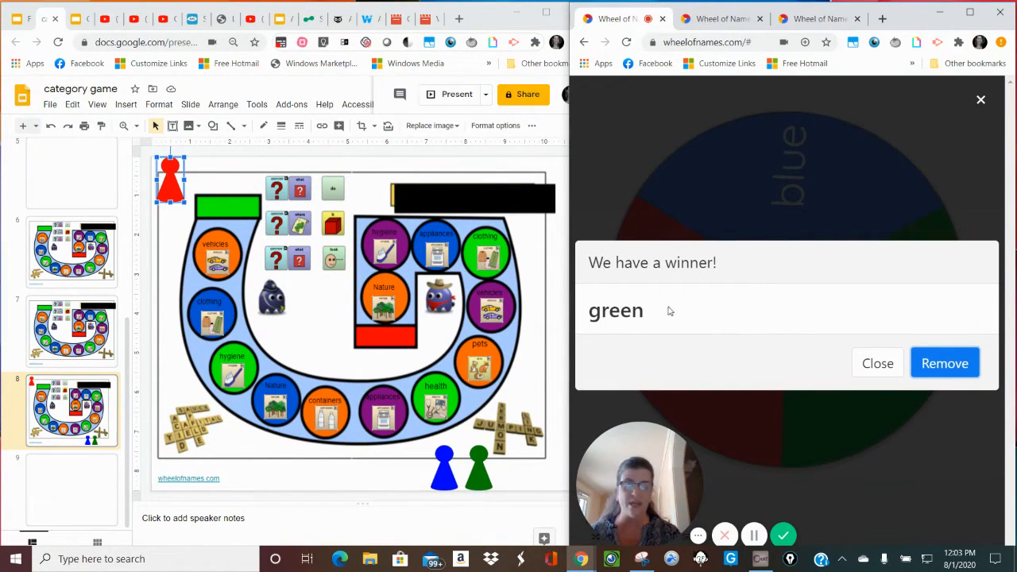
{"action": "mouse_move", "coordinate": [632, 343]}
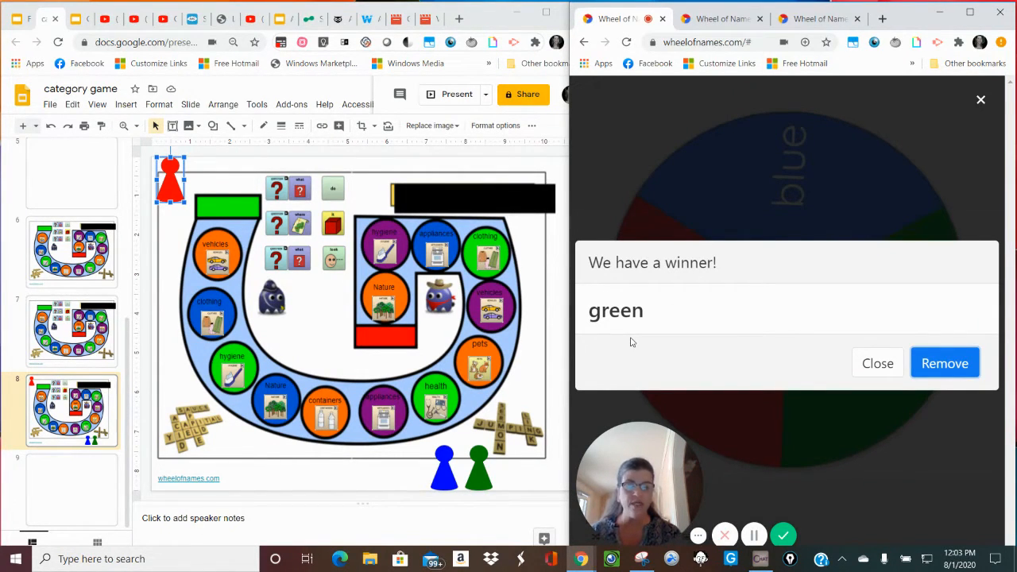
{"action": "mouse_move", "coordinate": [607, 332]}
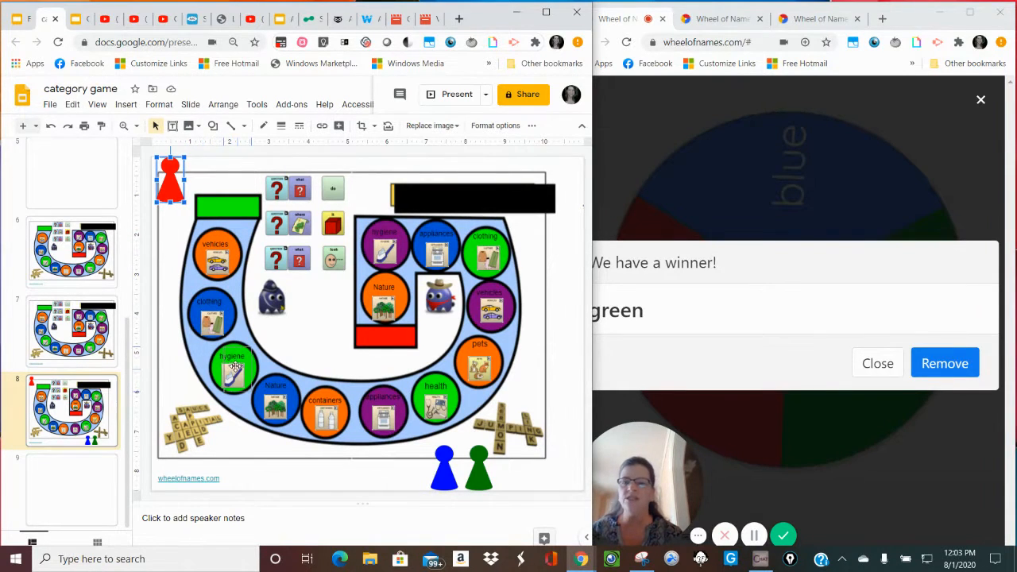
{"action": "left_click_drag", "start_coordinate": [172, 178], "coordinate": [257, 342]}
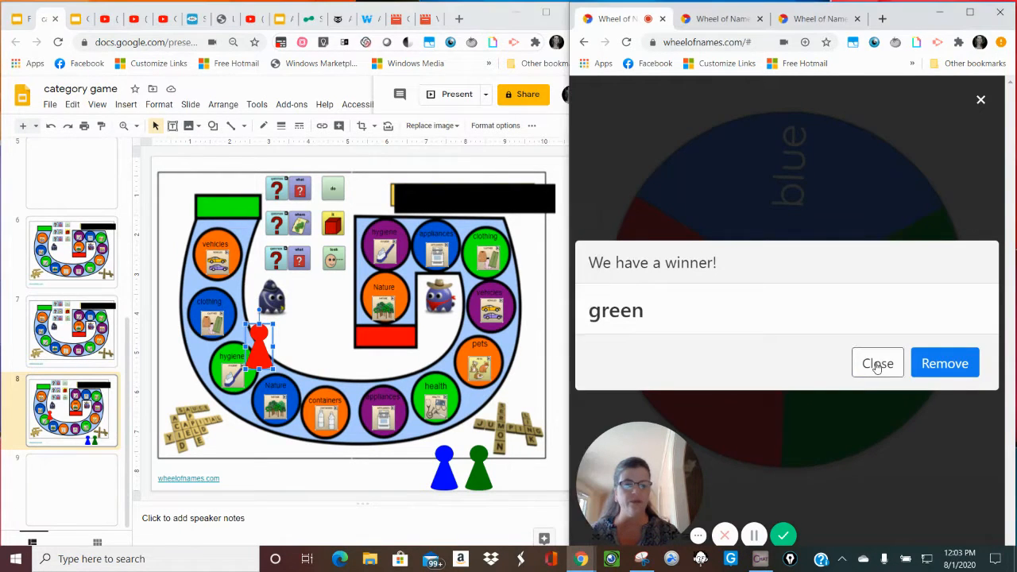
Dismiss the winner banner and Button Capture window, then show the hygiene page with Toothbrush in the message
{"action": "left_click", "coordinate": [877, 362]}
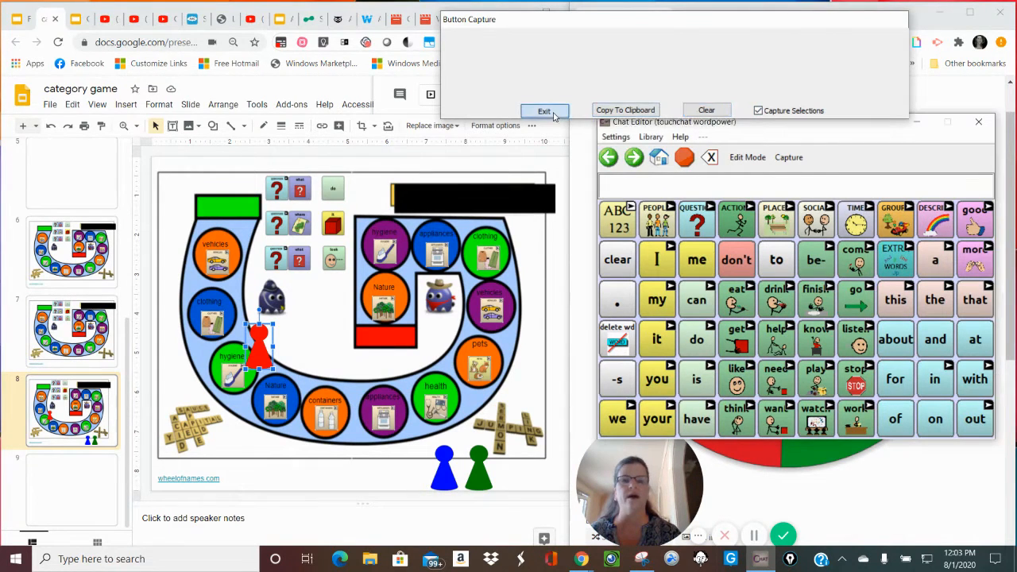
{"action": "left_click", "coordinate": [543, 112]}
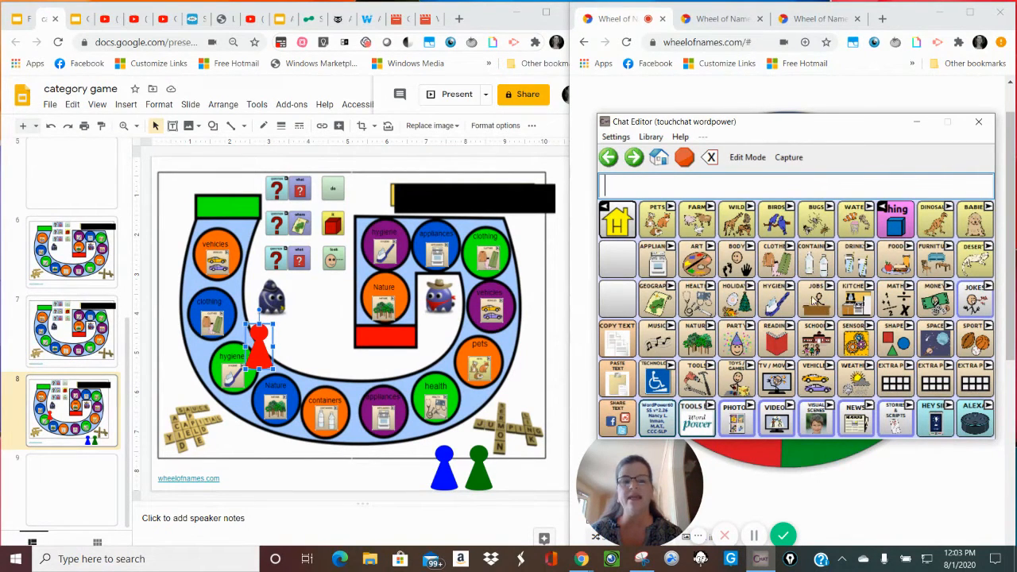
{"action": "left_click", "coordinate": [974, 220]}
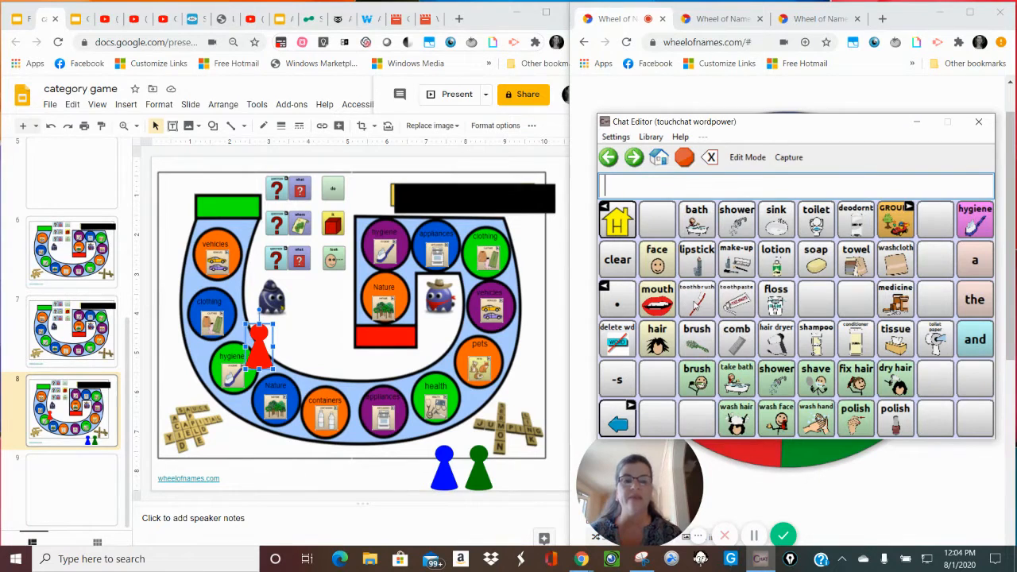
{"action": "left_click", "coordinate": [696, 299]}
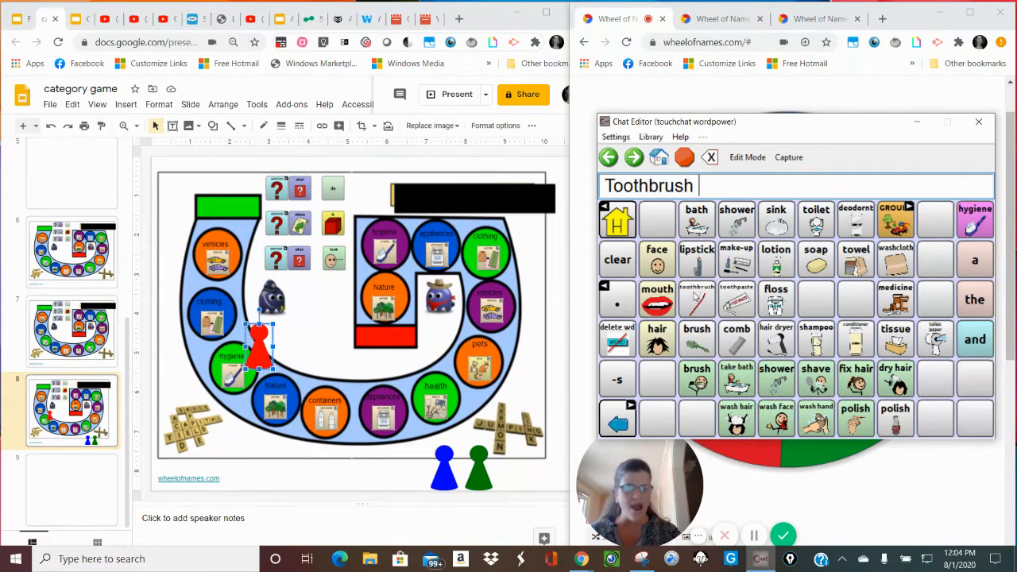
{"action": "mouse_move", "coordinate": [778, 289]}
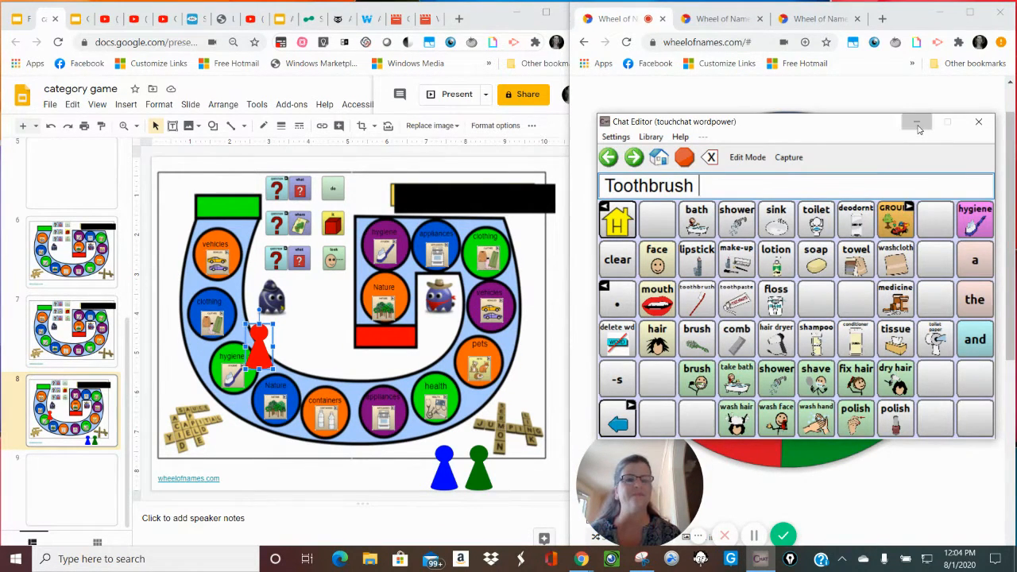
Hide Chat Editor and spin the picture wheel to pick the question-what-look symbol entry
{"action": "left_click", "coordinate": [918, 121]}
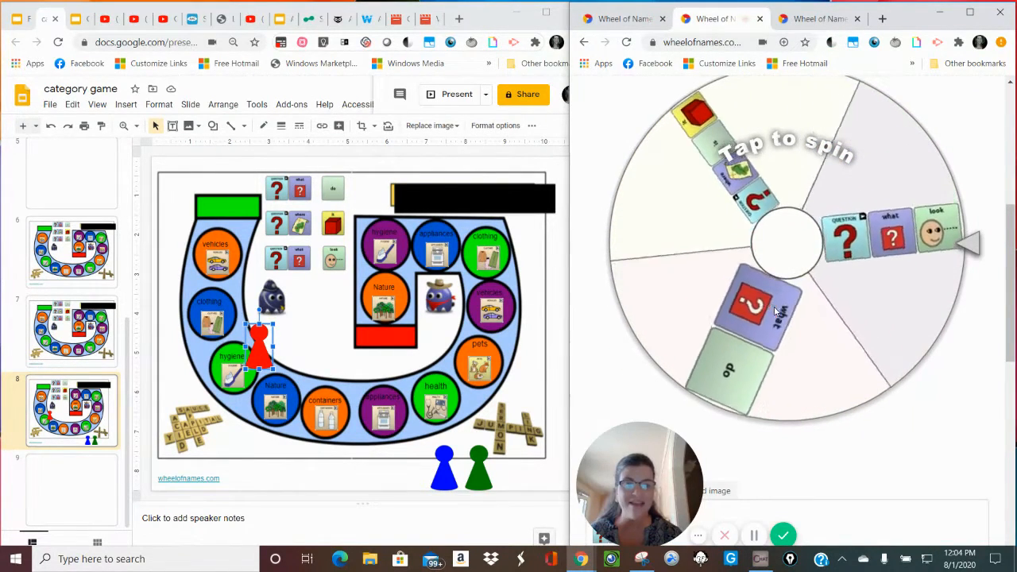
{"action": "left_click", "coordinate": [786, 238]}
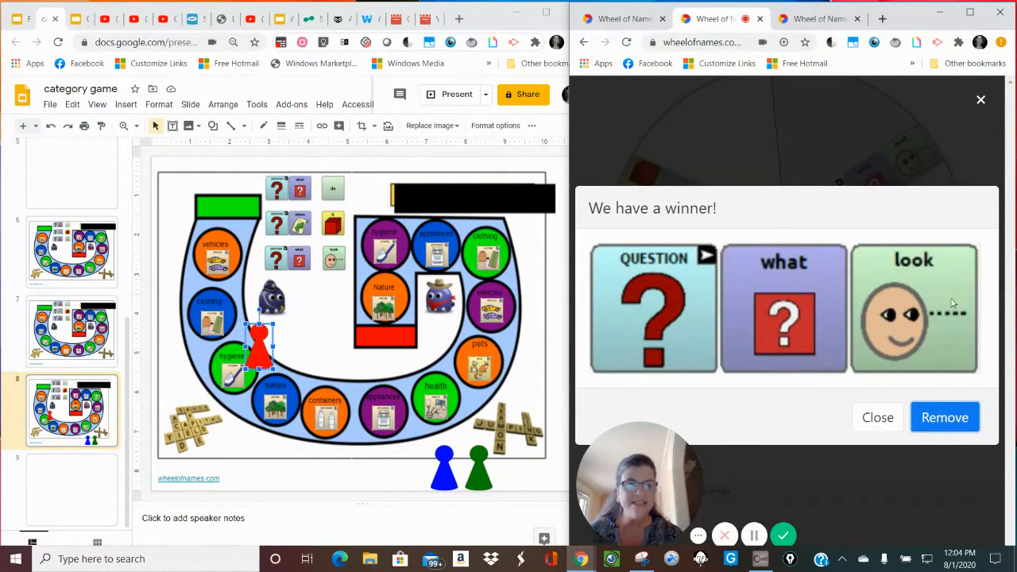
{"action": "mouse_move", "coordinate": [944, 358]}
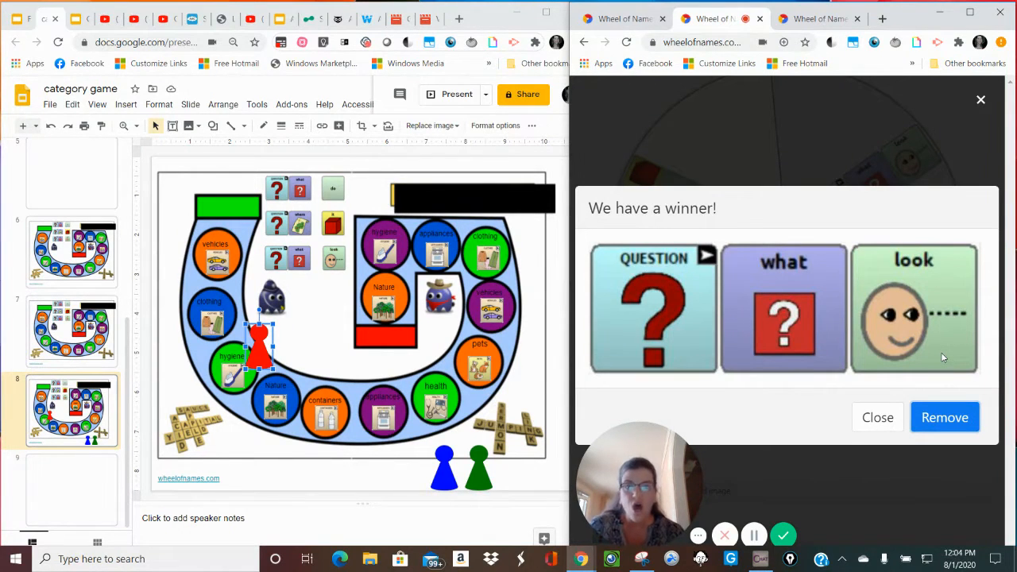
{"action": "mouse_move", "coordinate": [804, 359]}
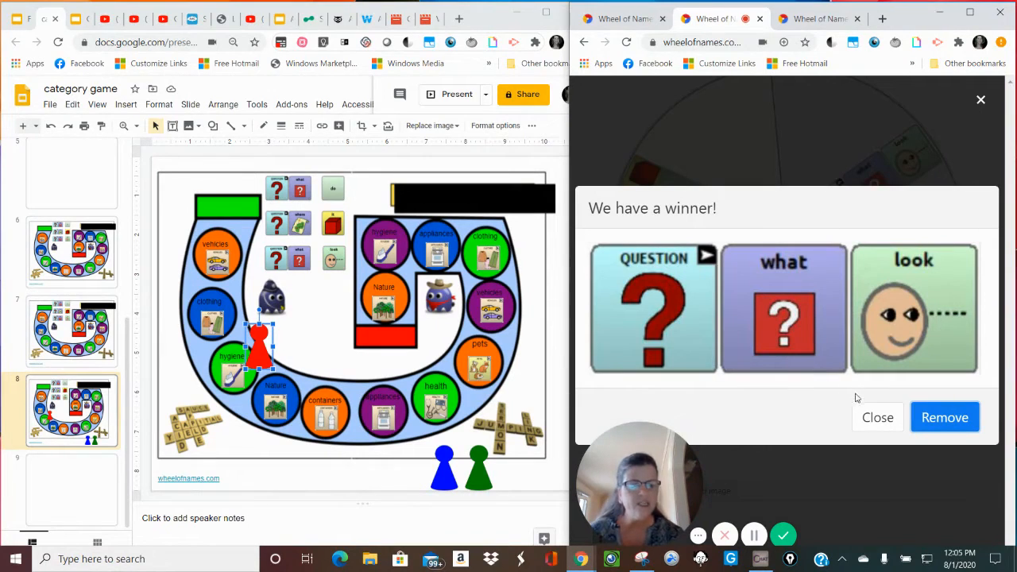
{"action": "mouse_move", "coordinate": [724, 533]}
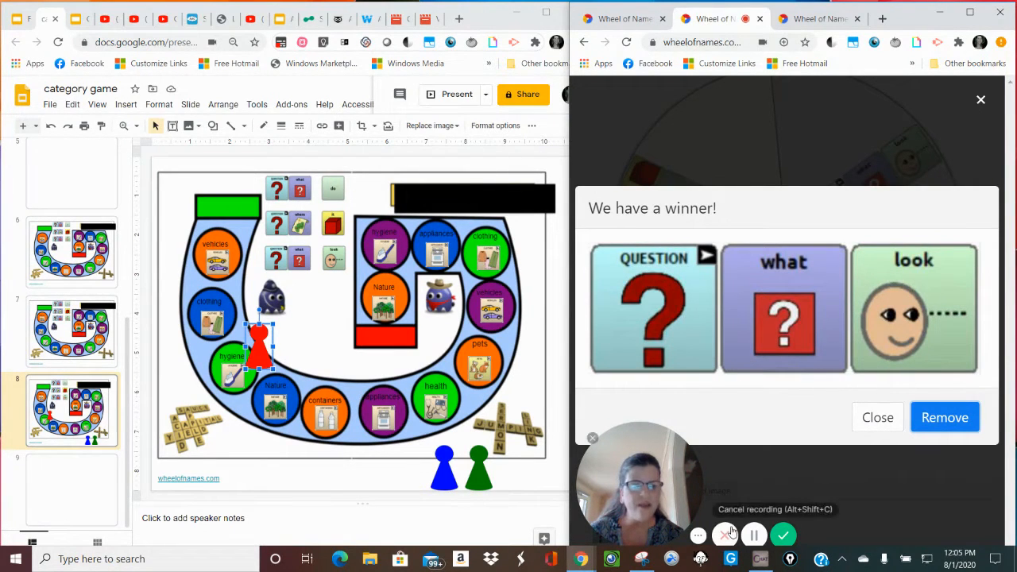
Restore Chat Editor, browse the describing-words pages forward, then minimize it to reveal the wheel
{"action": "left_click", "coordinate": [877, 417]}
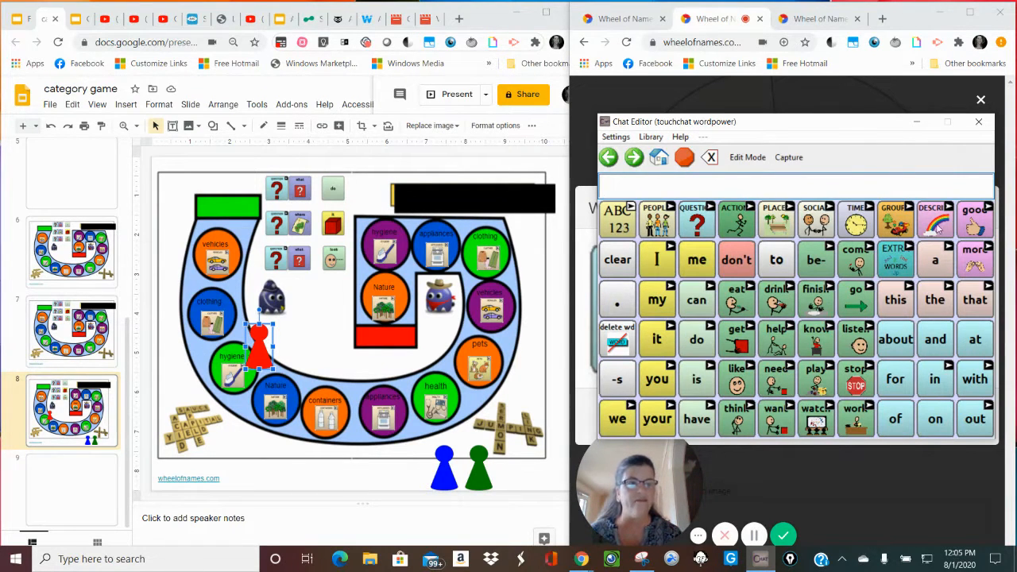
{"action": "left_click", "coordinate": [934, 221]}
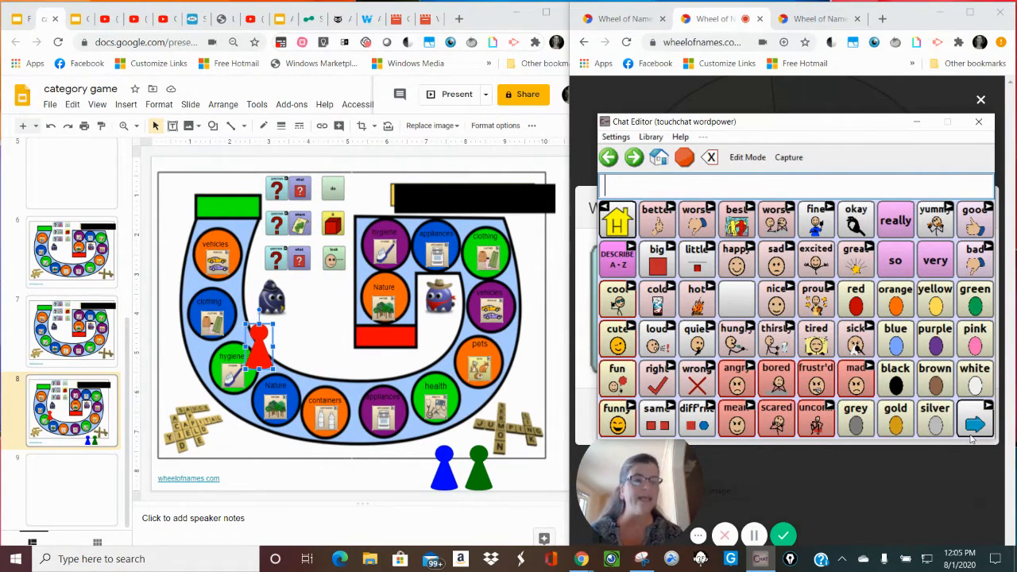
{"action": "left_click", "coordinate": [975, 421]}
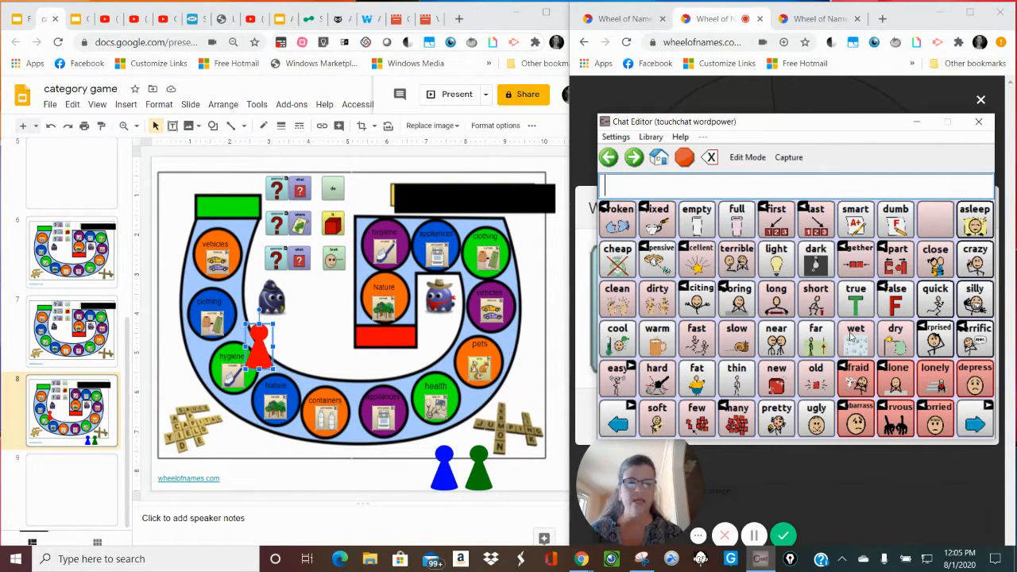
{"action": "left_click", "coordinate": [854, 340]}
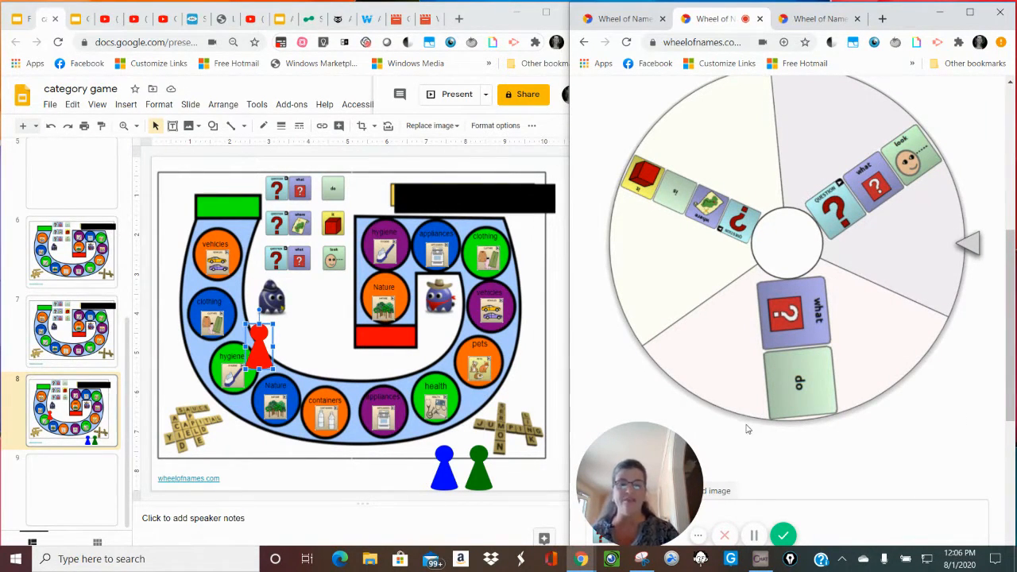
{"action": "mouse_move", "coordinate": [712, 289]}
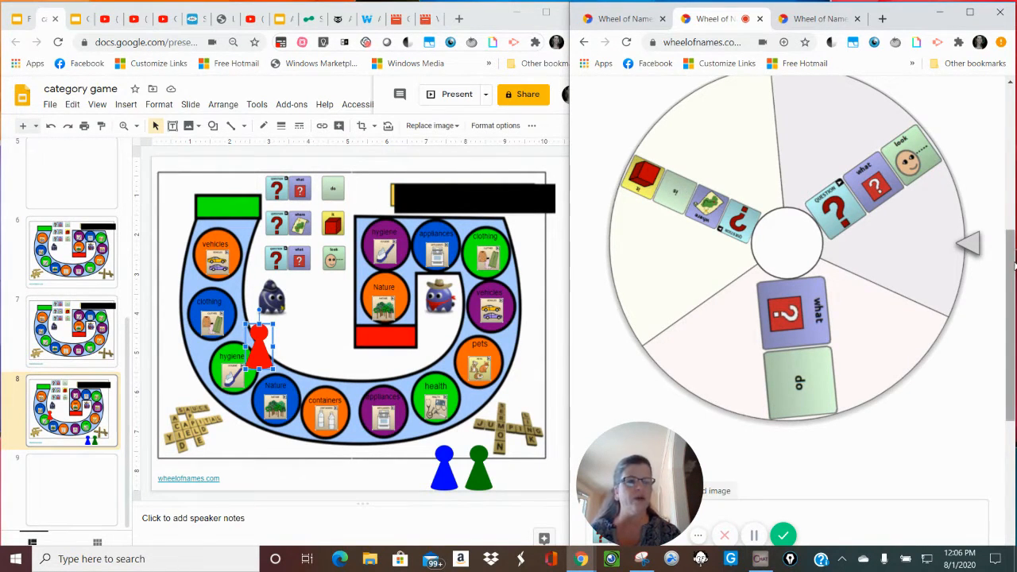
Scroll to the game board slide before capturing it as a new snip
{"action": "scroll", "scroll_direction": "down", "scroll_amount": 3}
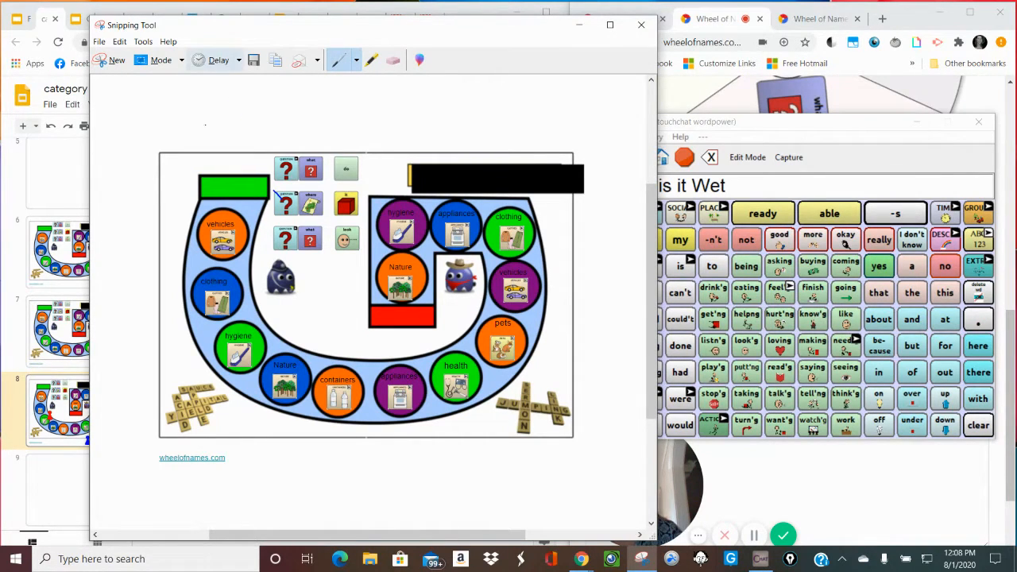
Snip the question and red symbol pictures and save them as a PNG in Downloads
{"action": "left_click", "coordinate": [393, 61]}
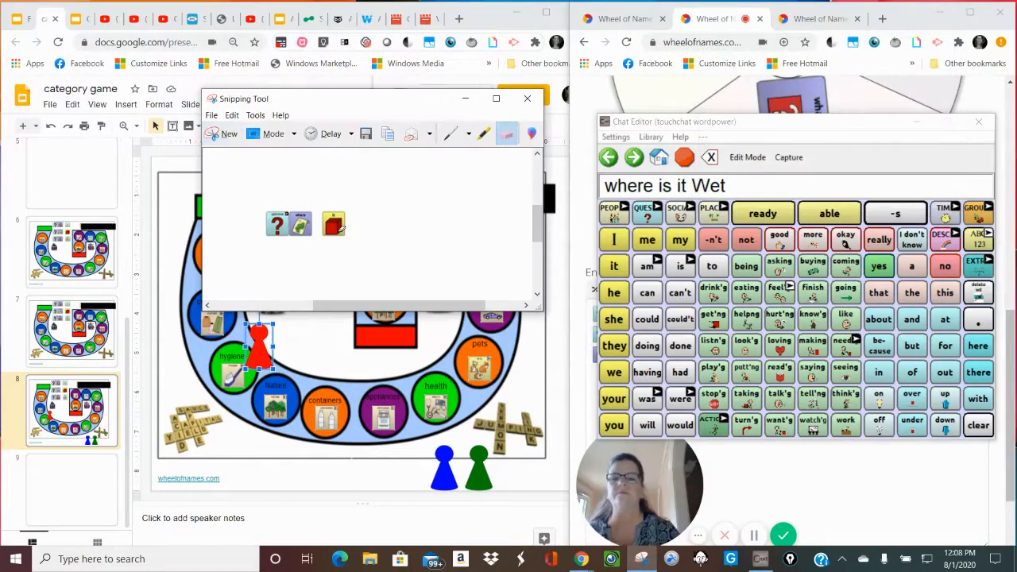
{"action": "left_click", "coordinate": [211, 114]}
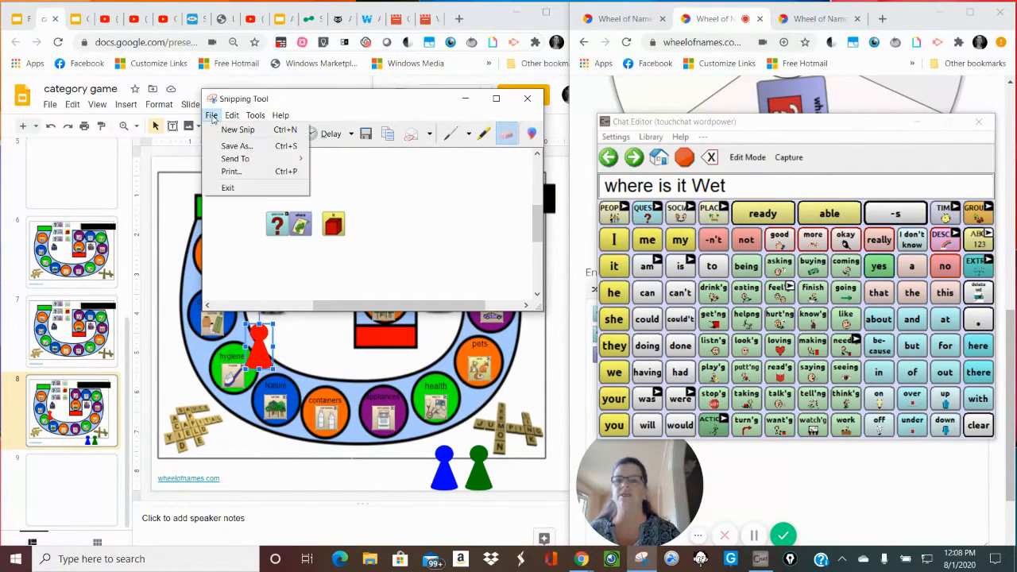
{"action": "left_click", "coordinate": [235, 146]}
{"action": "type", "text": "wheel where it"}
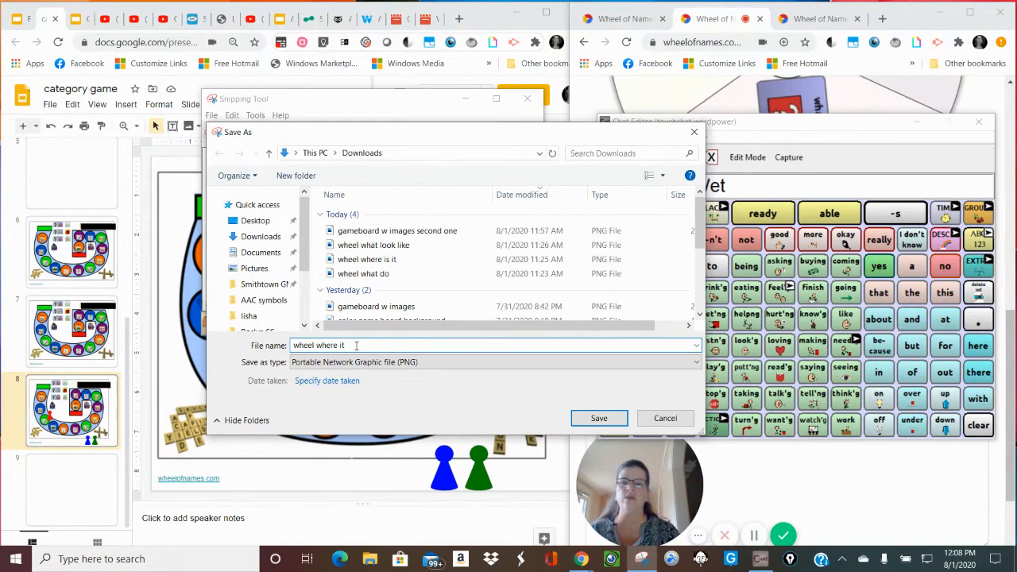
{"action": "left_click", "coordinate": [599, 417]}
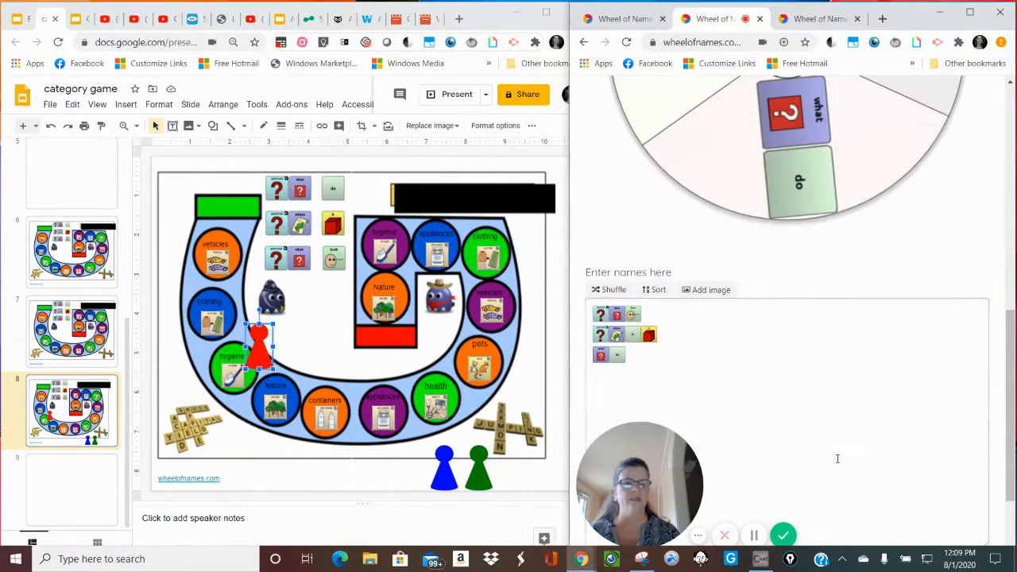
Remove the old where-is-it entry and load the saved 'wheel where it' PNG as a wheel picture entry
{"action": "left_click", "coordinate": [787, 349]}
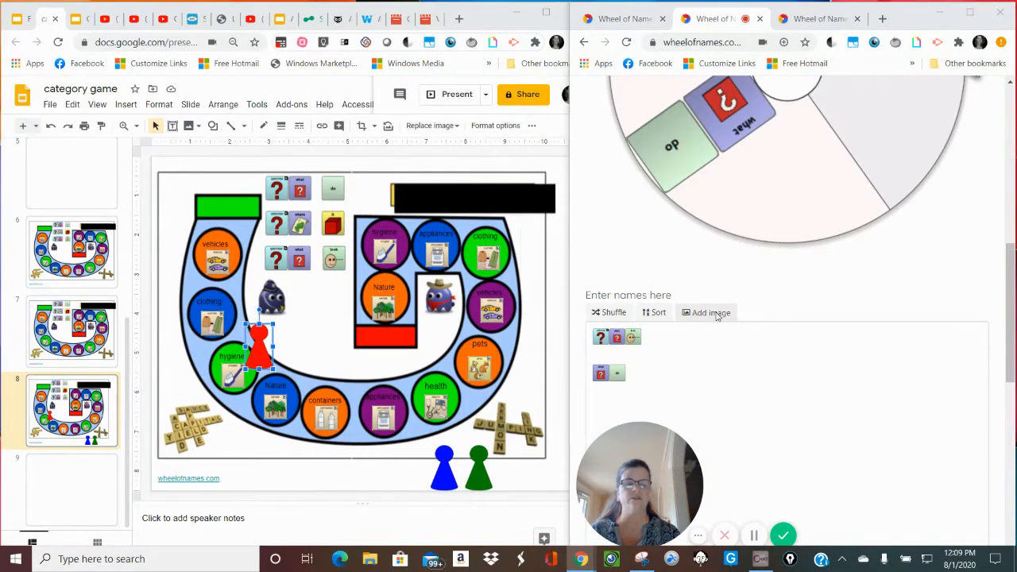
{"action": "left_click", "coordinate": [706, 312]}
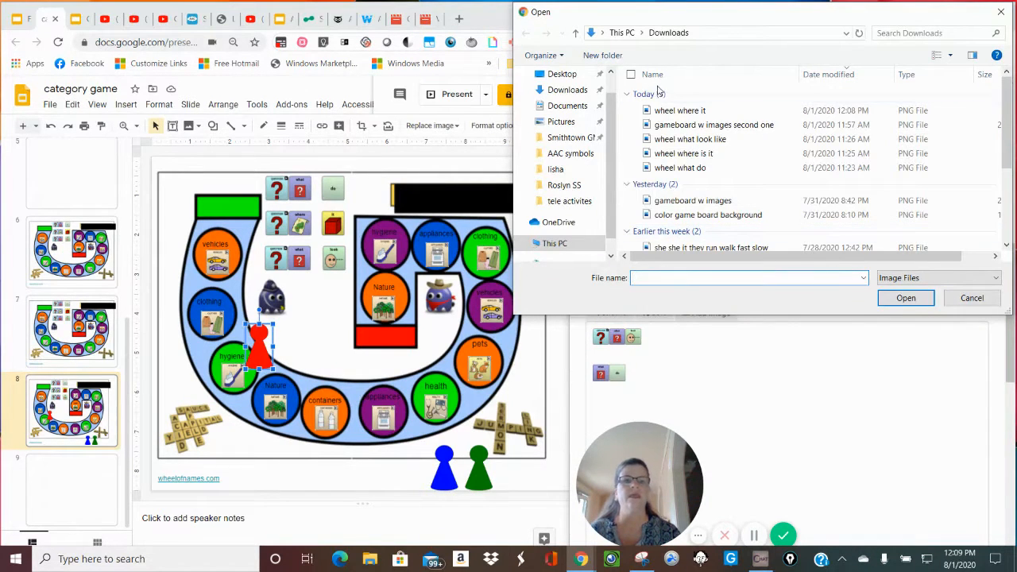
{"action": "left_click", "coordinate": [680, 111]}
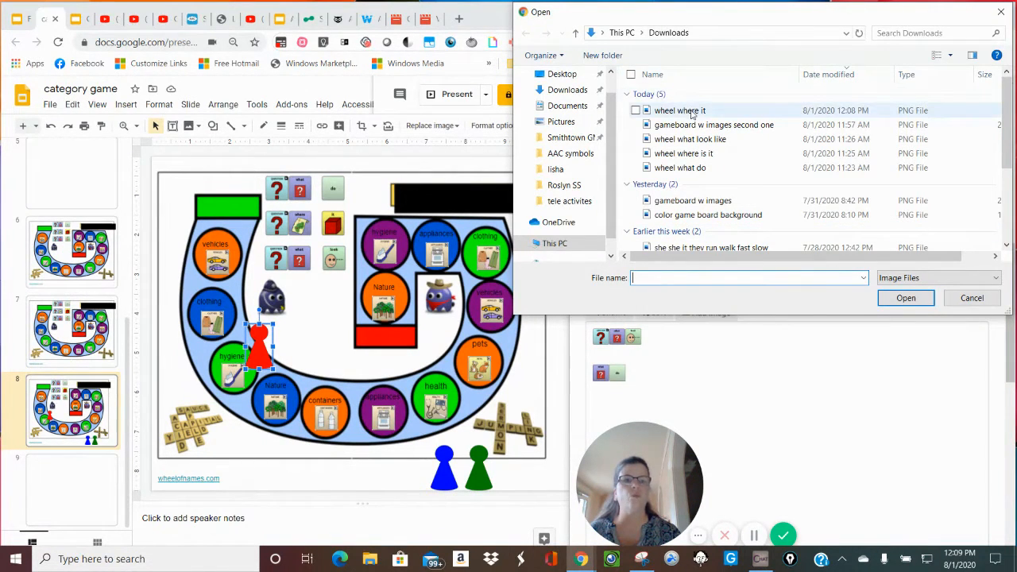
{"action": "left_click", "coordinate": [680, 111]}
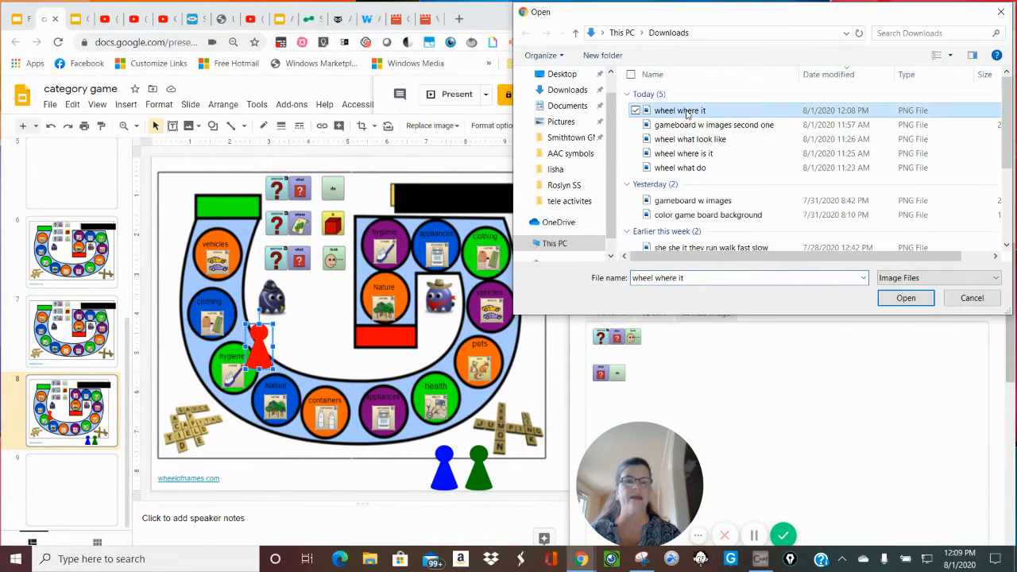
{"action": "left_click", "coordinate": [905, 297]}
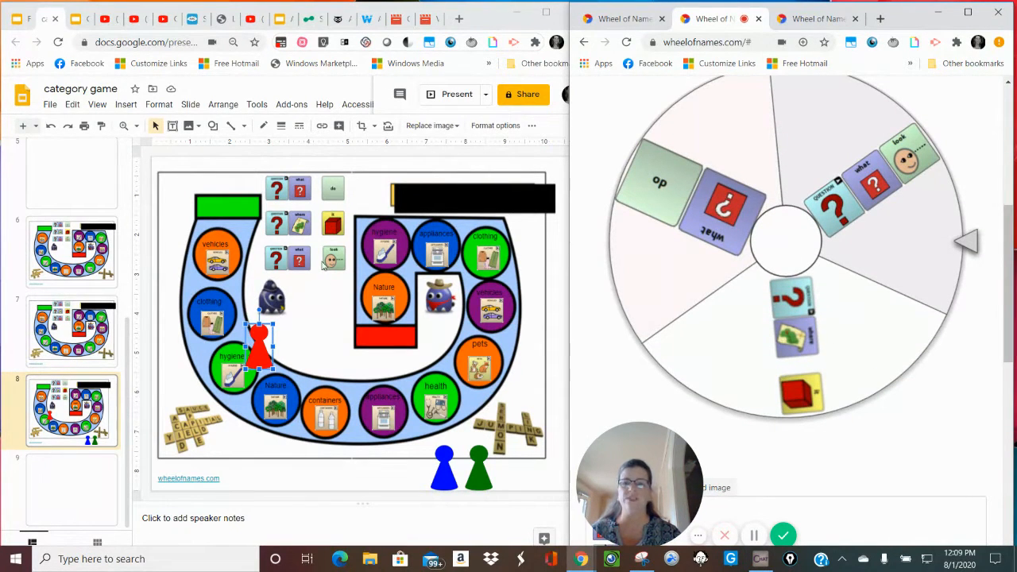
{"action": "mouse_move", "coordinate": [356, 349]}
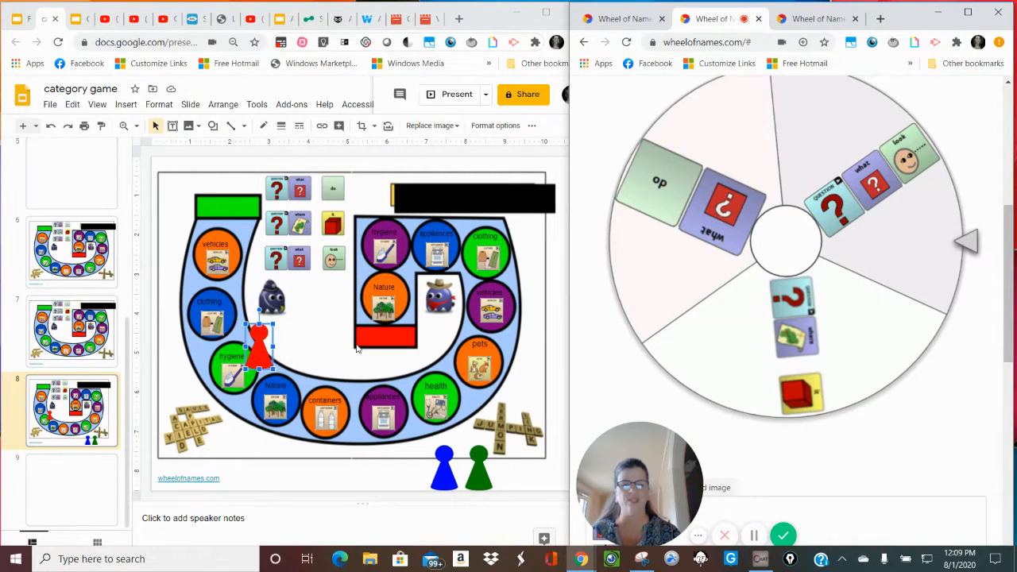